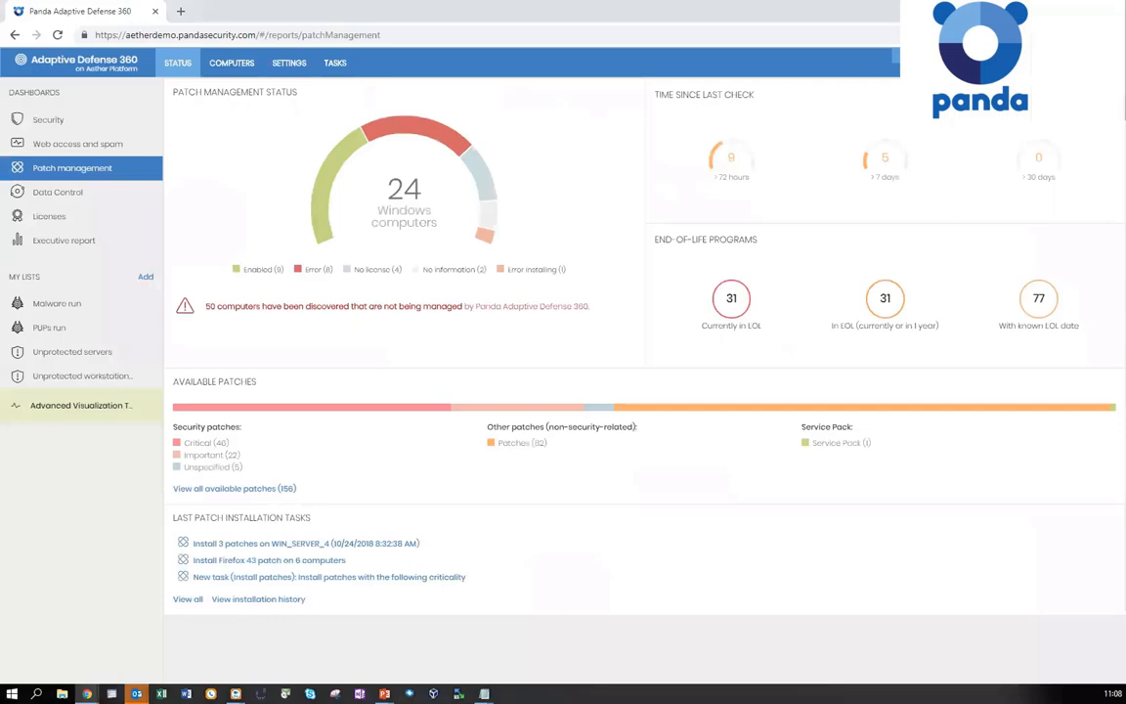
mouse_move(492, 342)
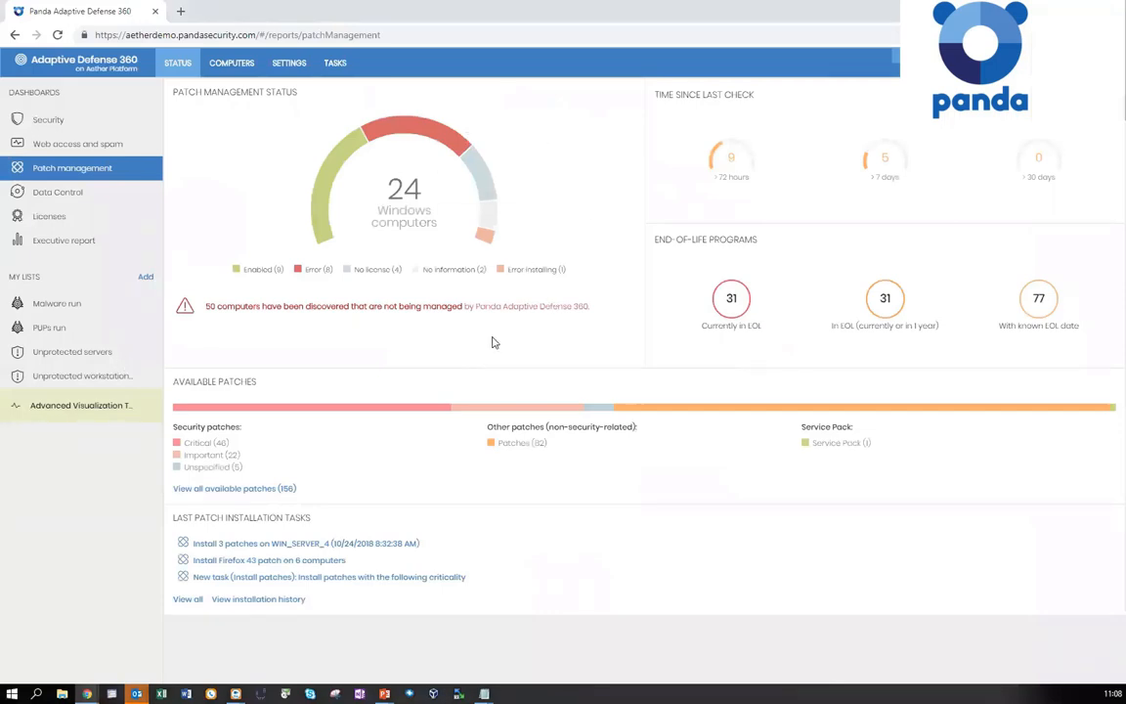
mouse_move(513, 117)
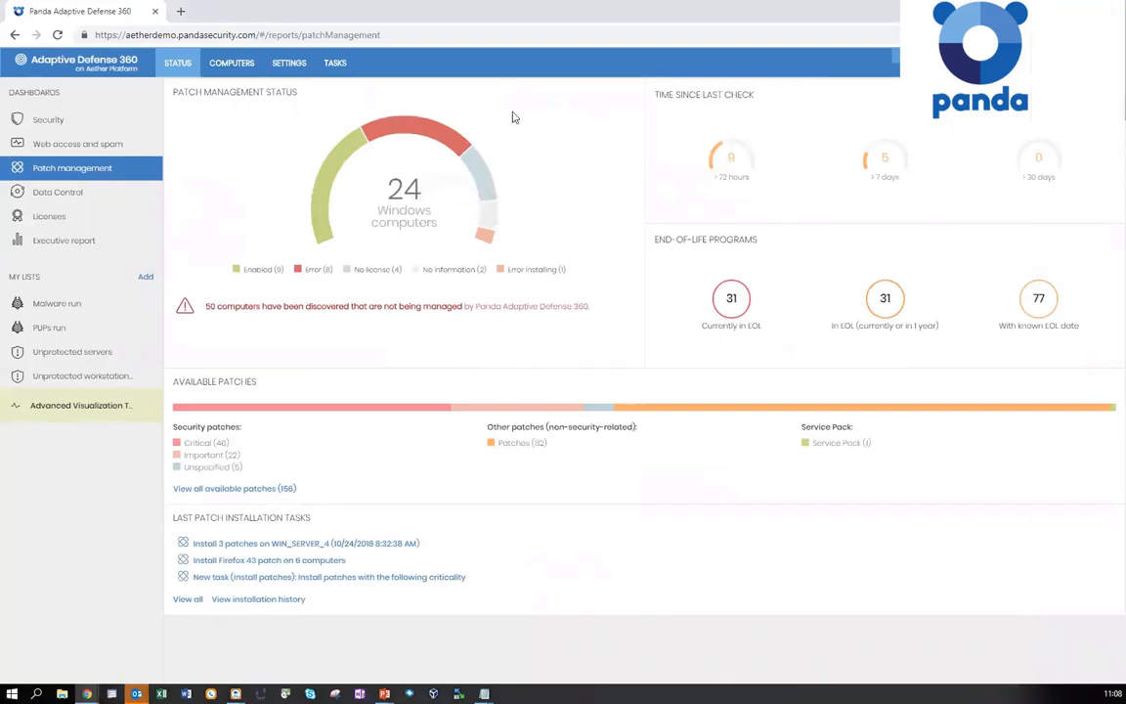
mouse_move(122, 73)
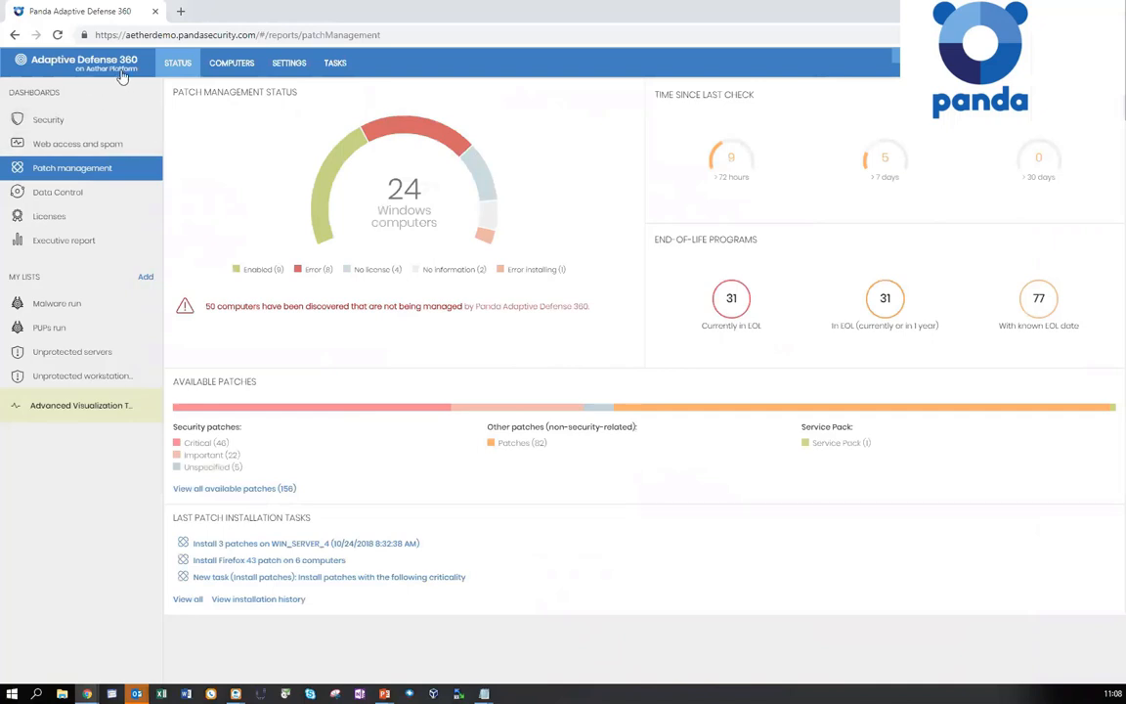
mouse_move(147, 80)
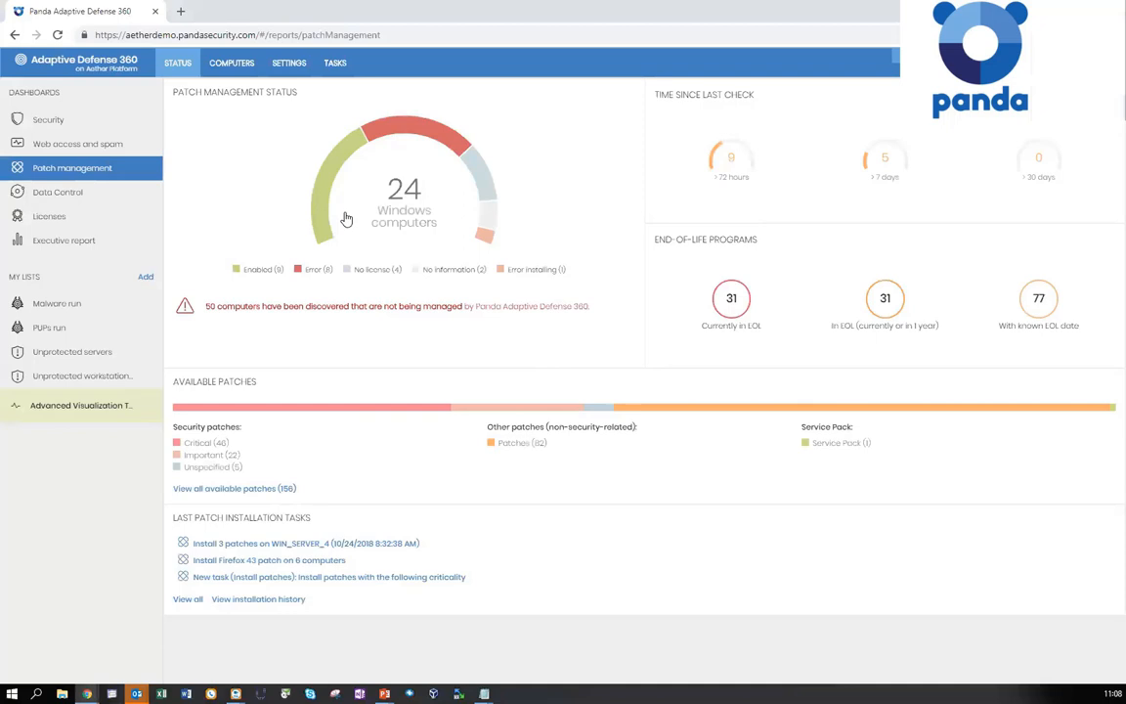
mouse_move(98, 516)
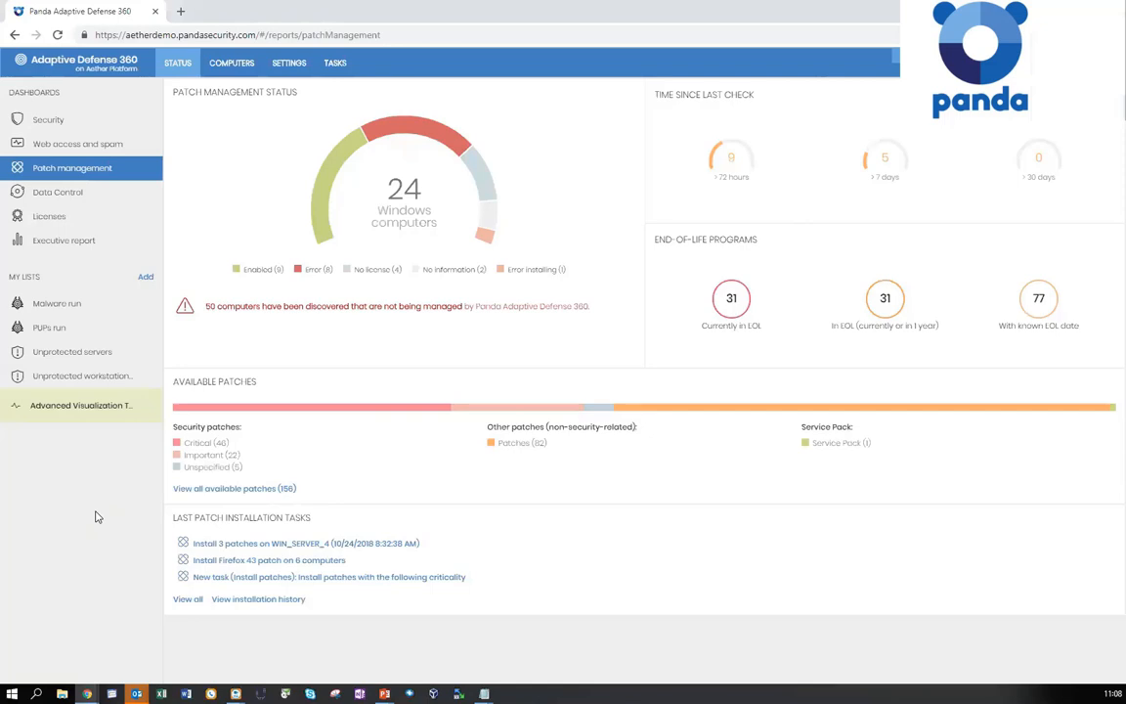
mouse_move(332, 169)
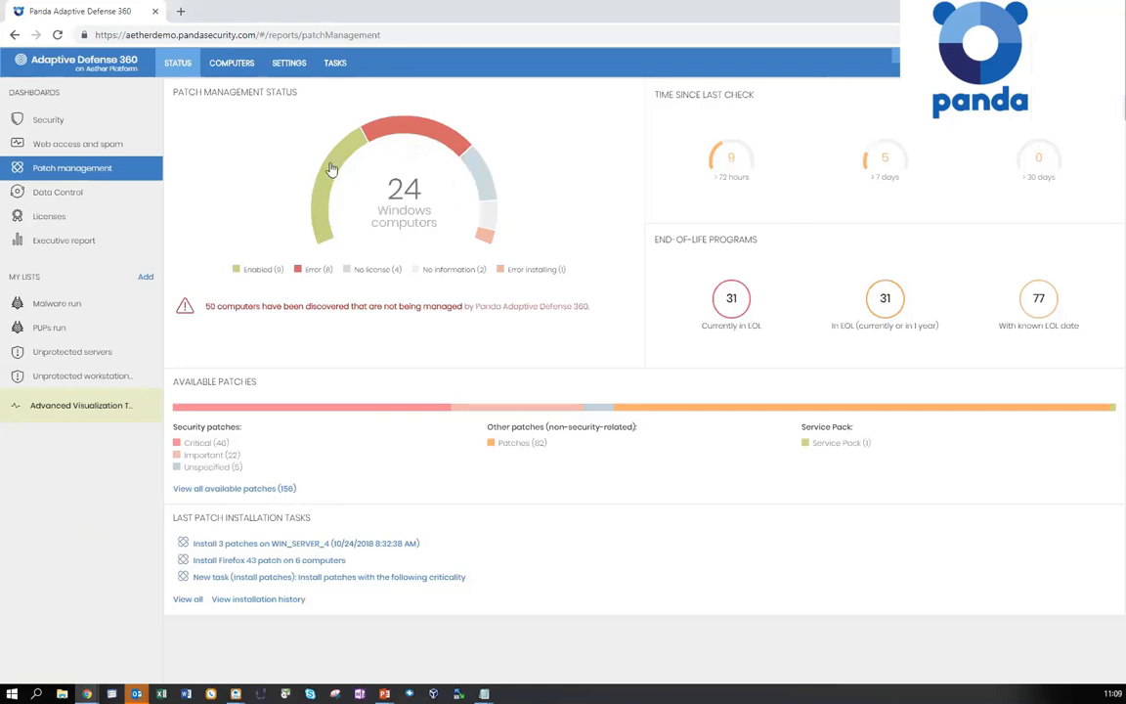
mouse_move(487, 131)
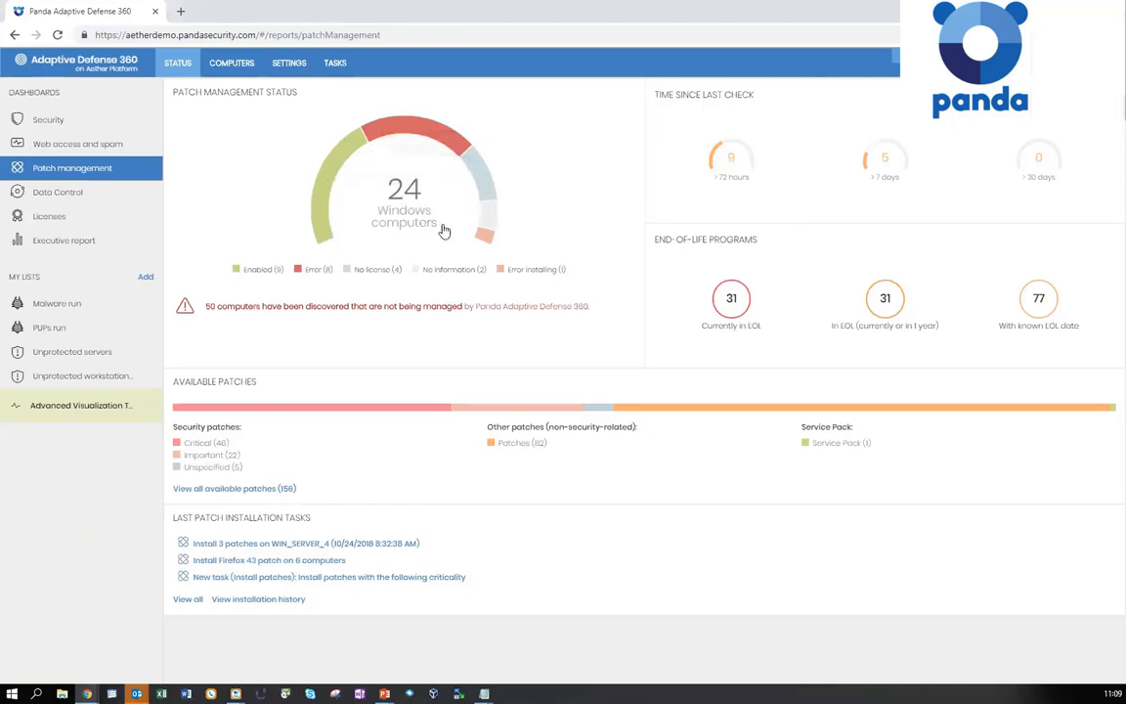
mouse_move(660, 101)
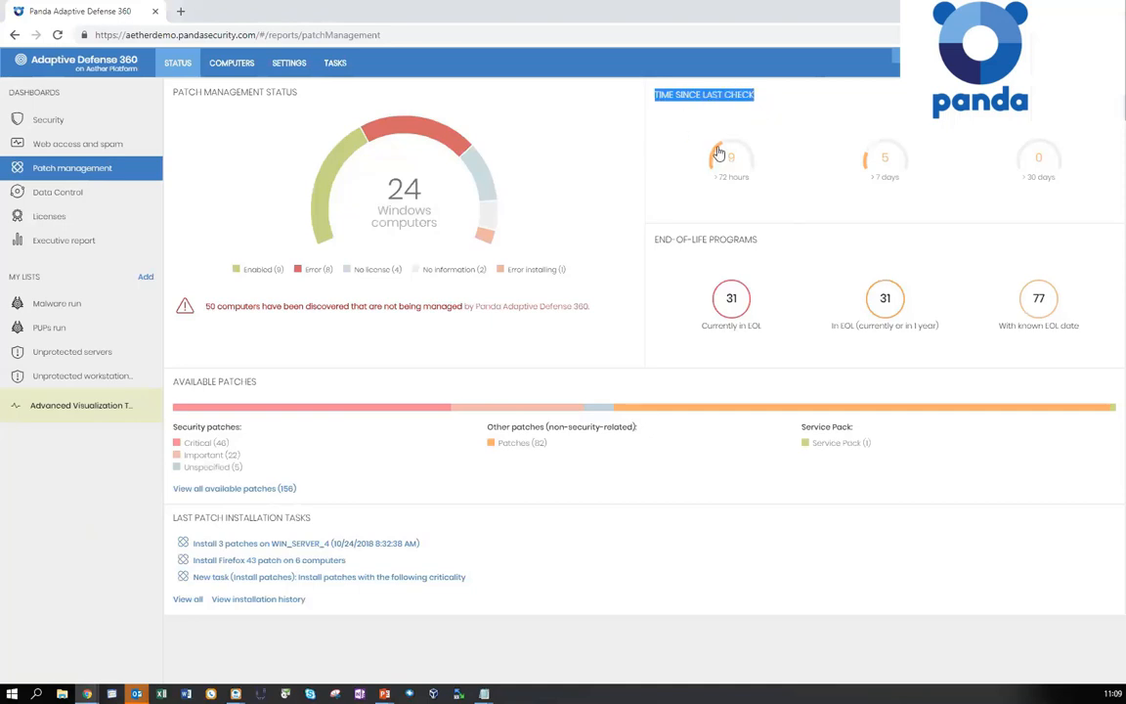
mouse_move(697, 229)
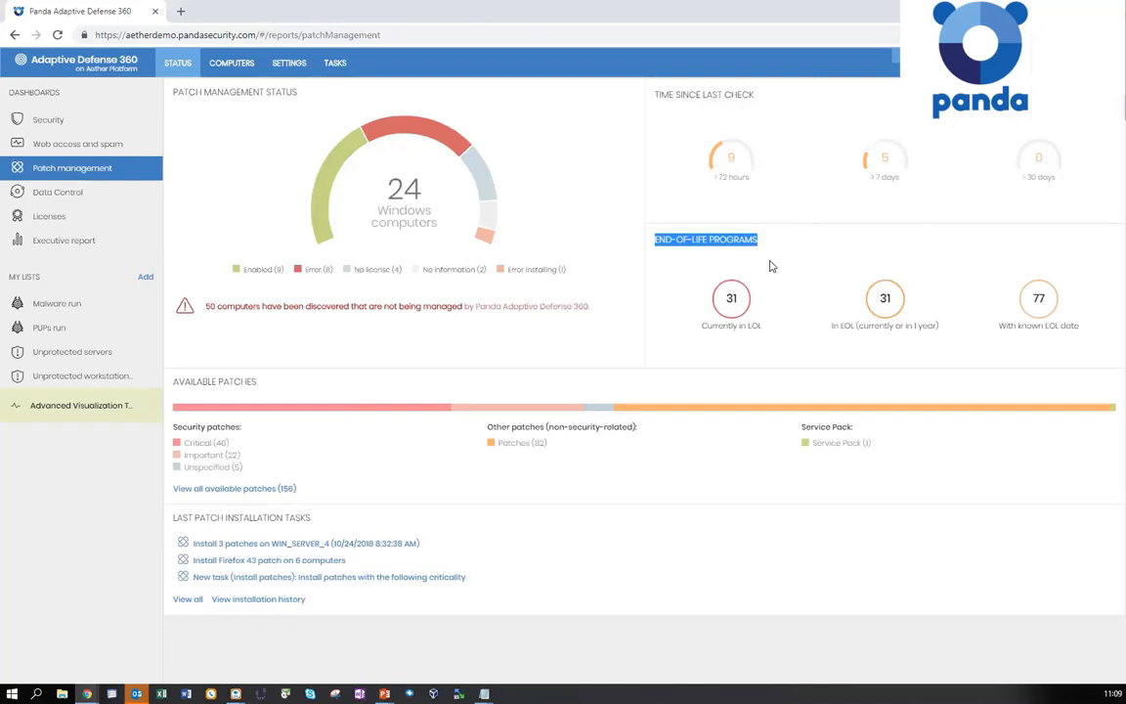
mouse_move(756, 266)
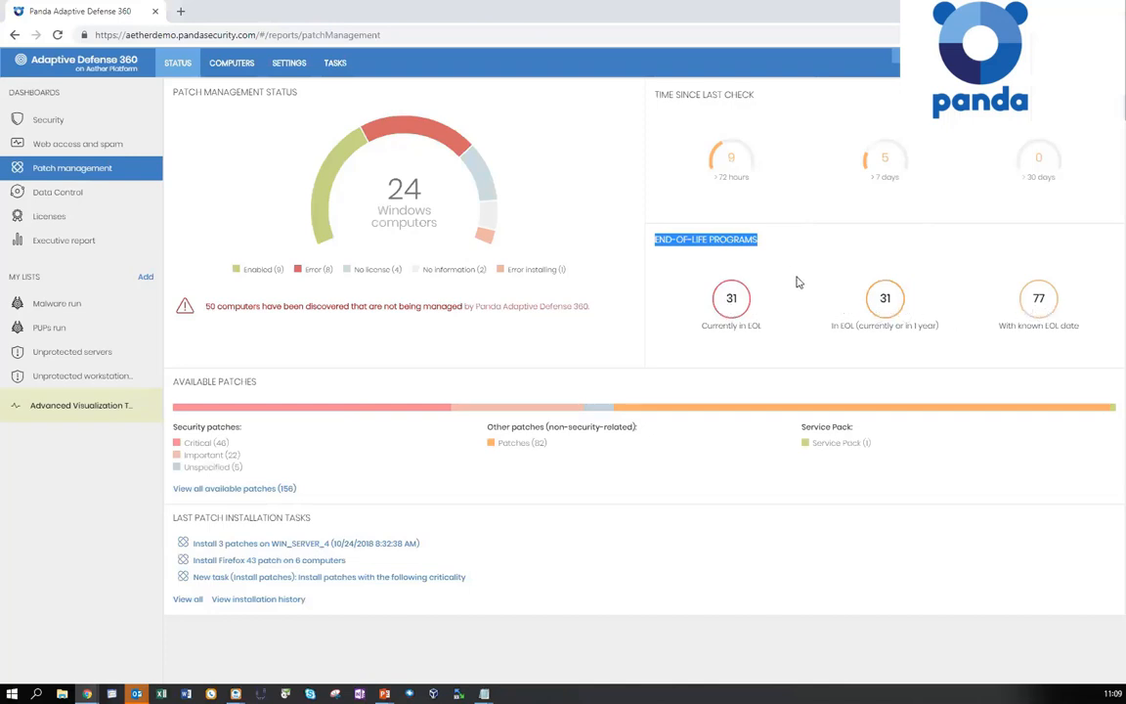
mouse_move(788, 277)
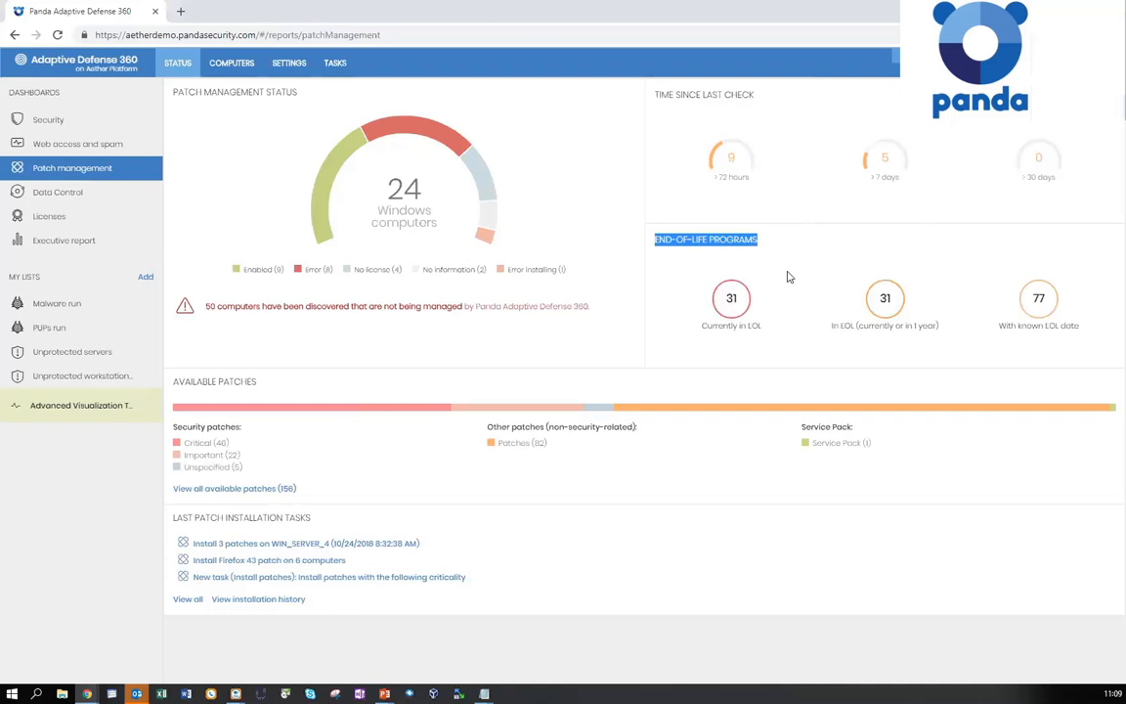
mouse_move(787, 284)
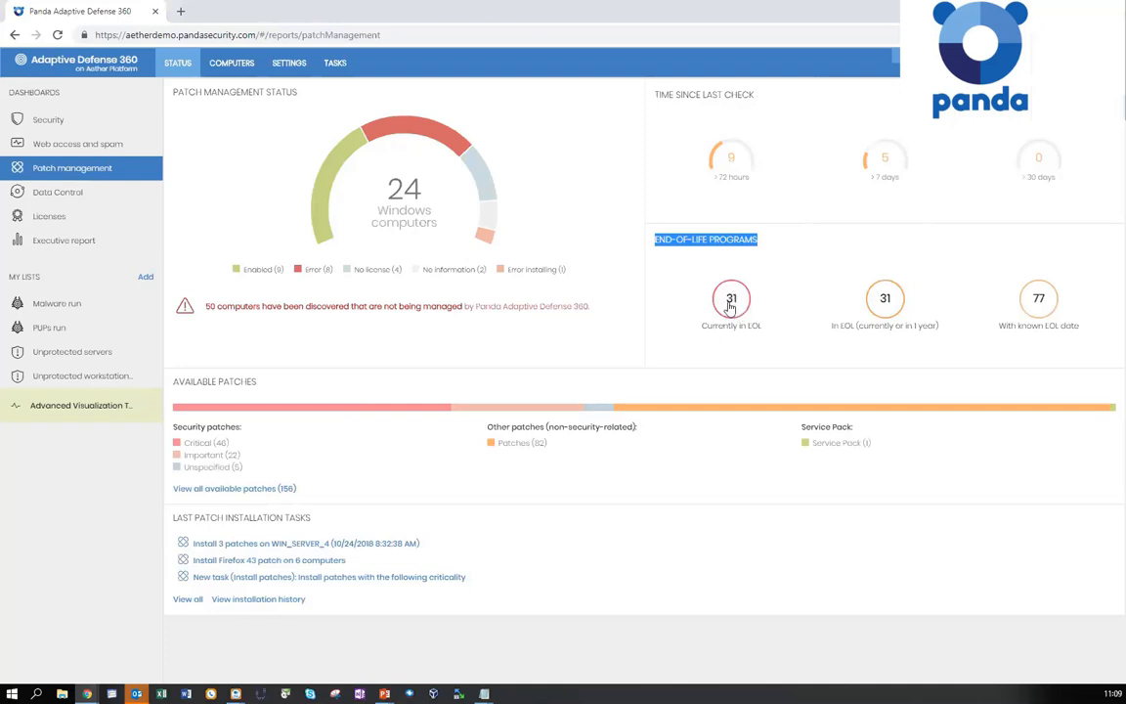
mouse_move(710, 338)
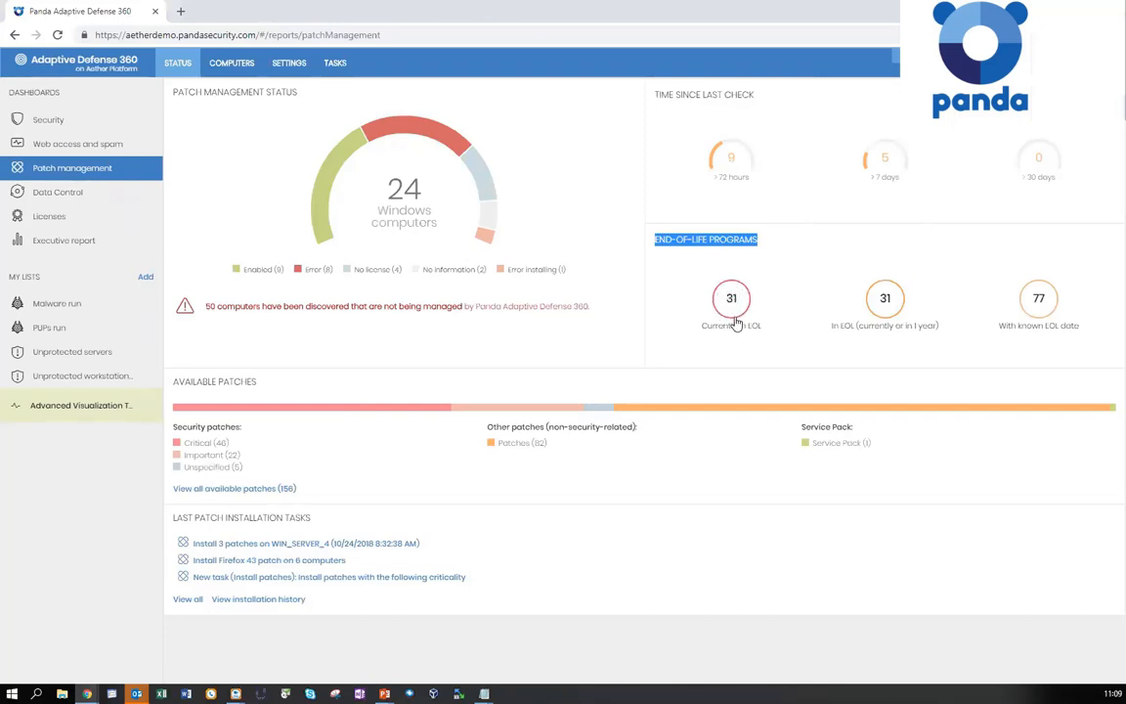
mouse_move(839, 335)
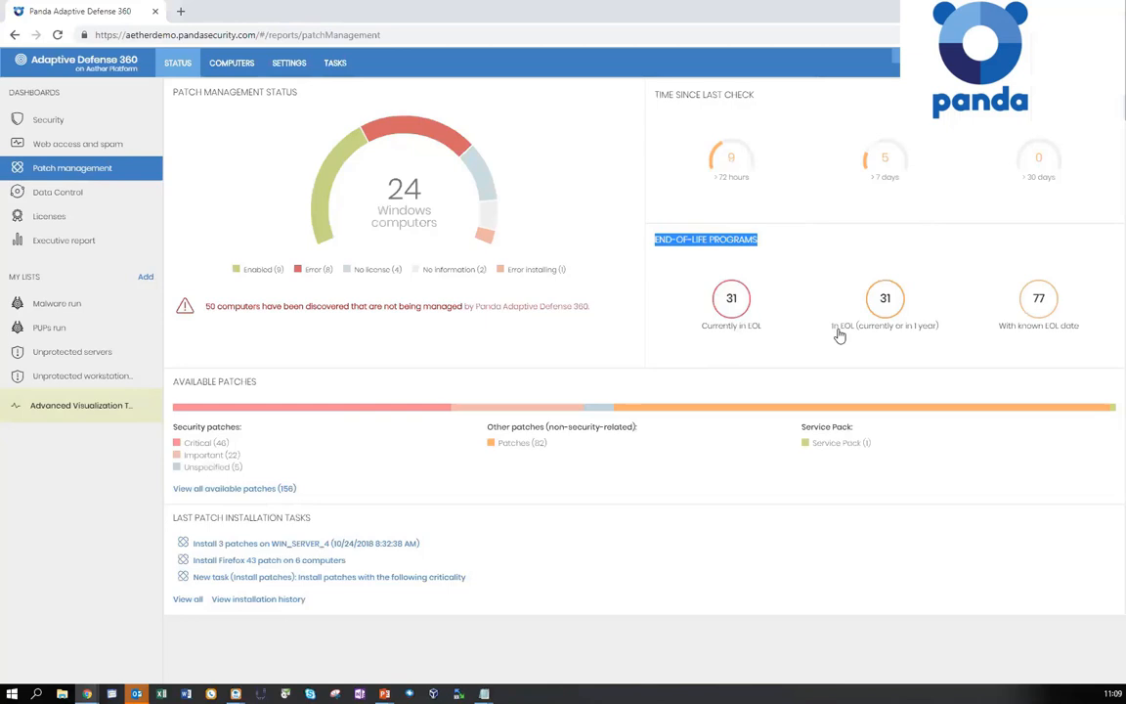
mouse_move(906, 320)
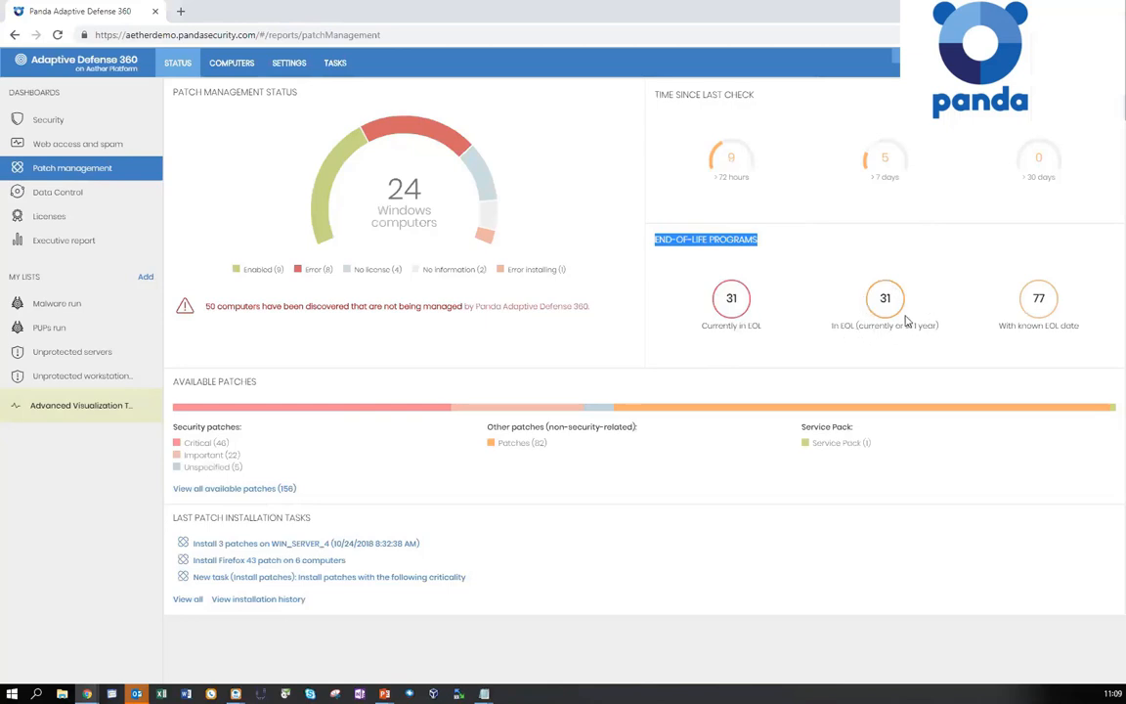
mouse_move(906, 322)
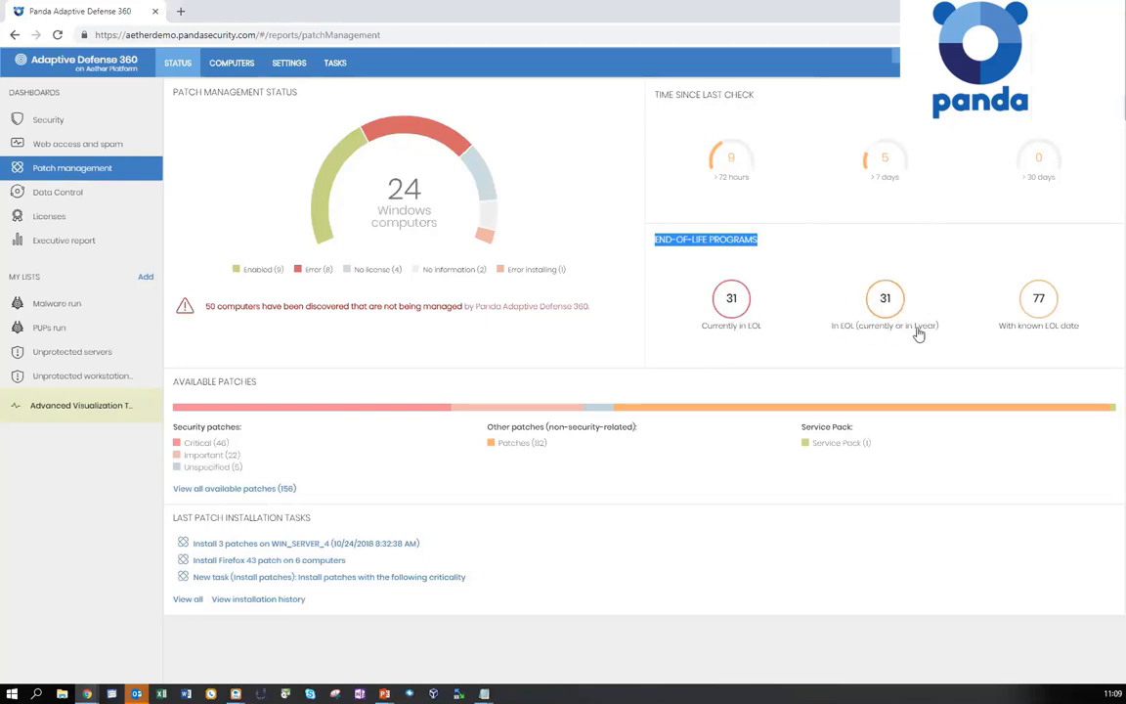
mouse_move(1011, 342)
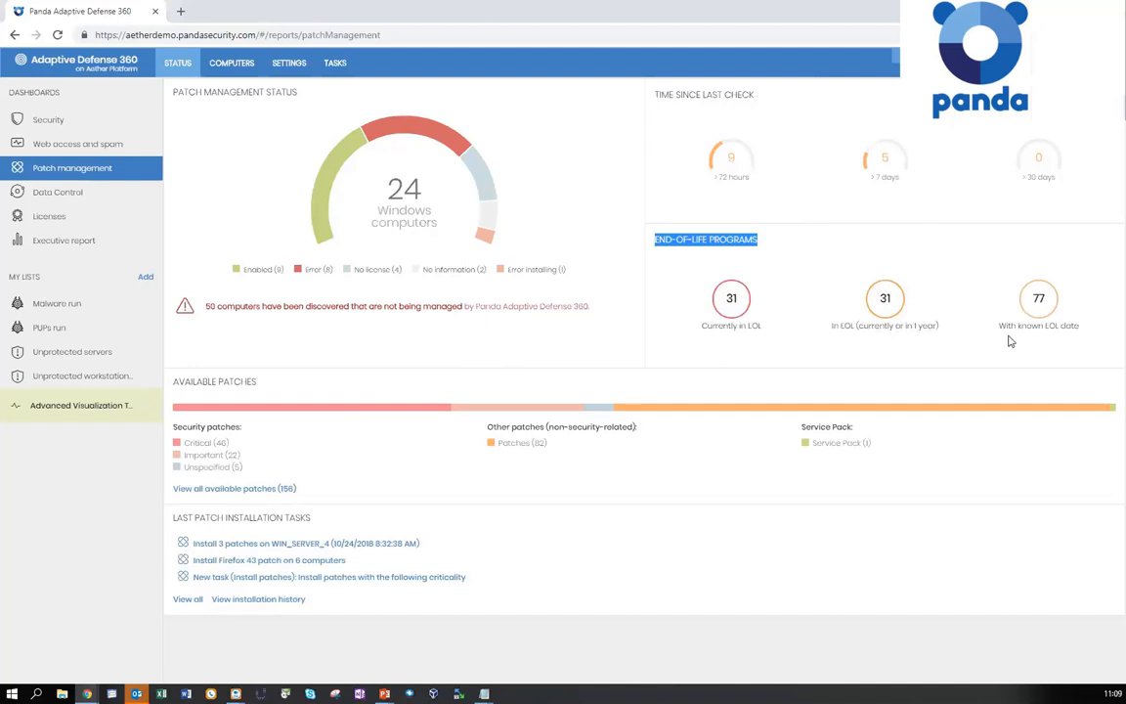
mouse_move(1060, 300)
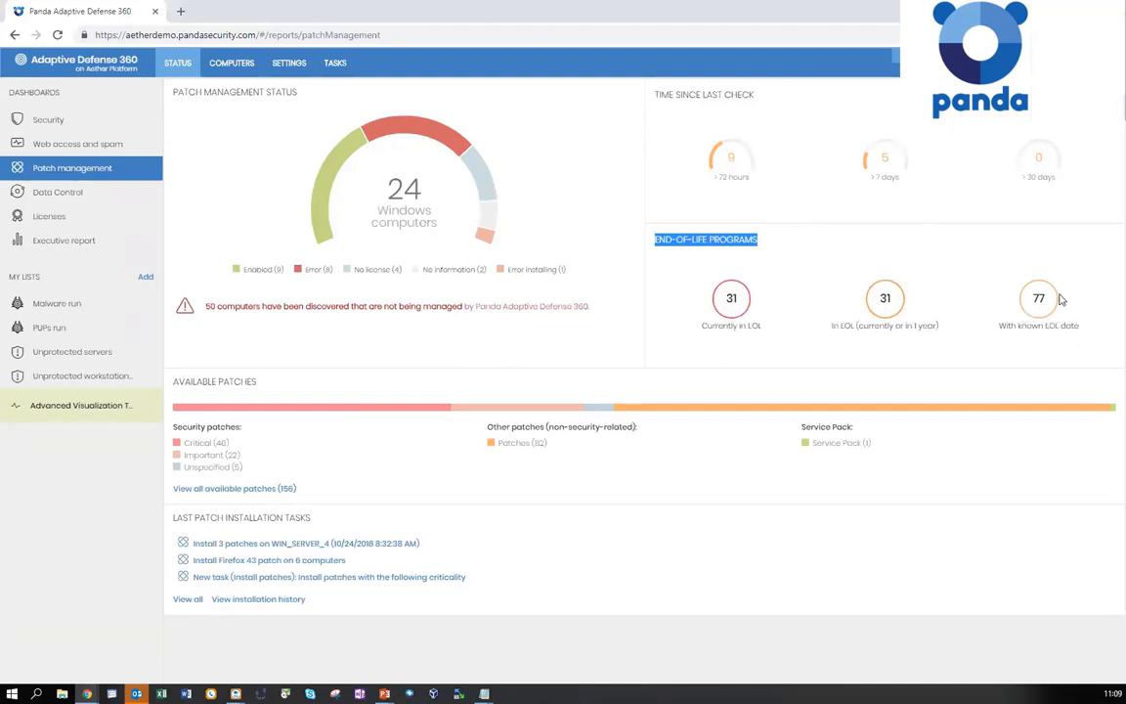
mouse_move(1045, 311)
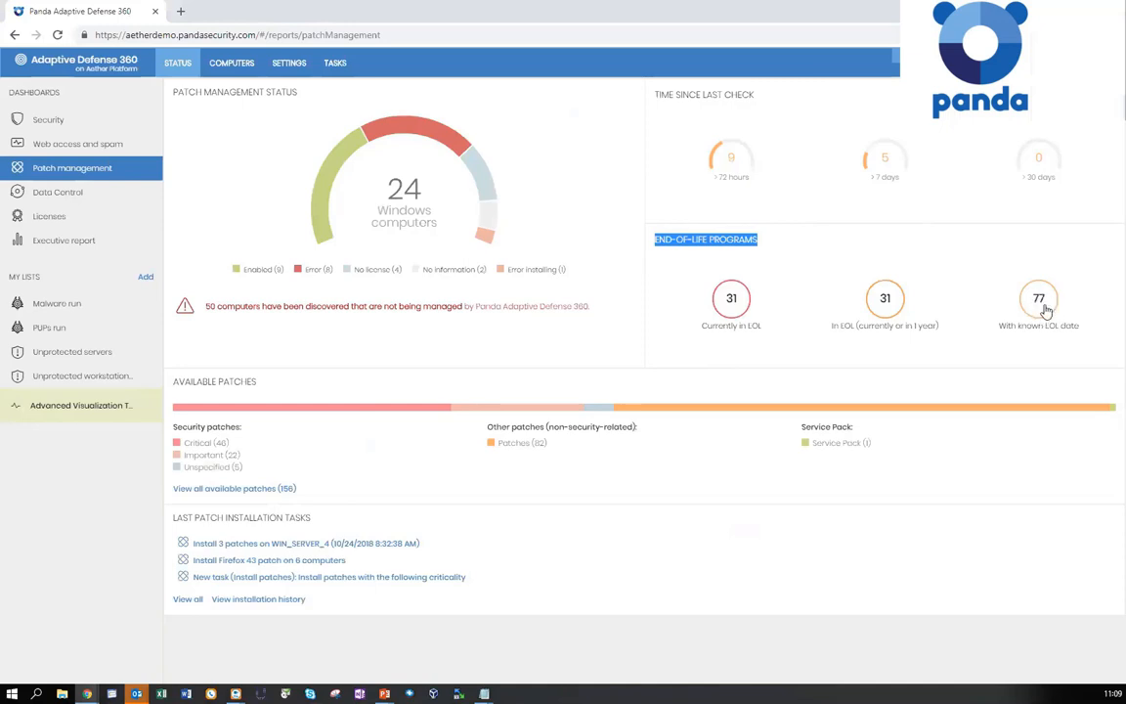
mouse_move(576, 348)
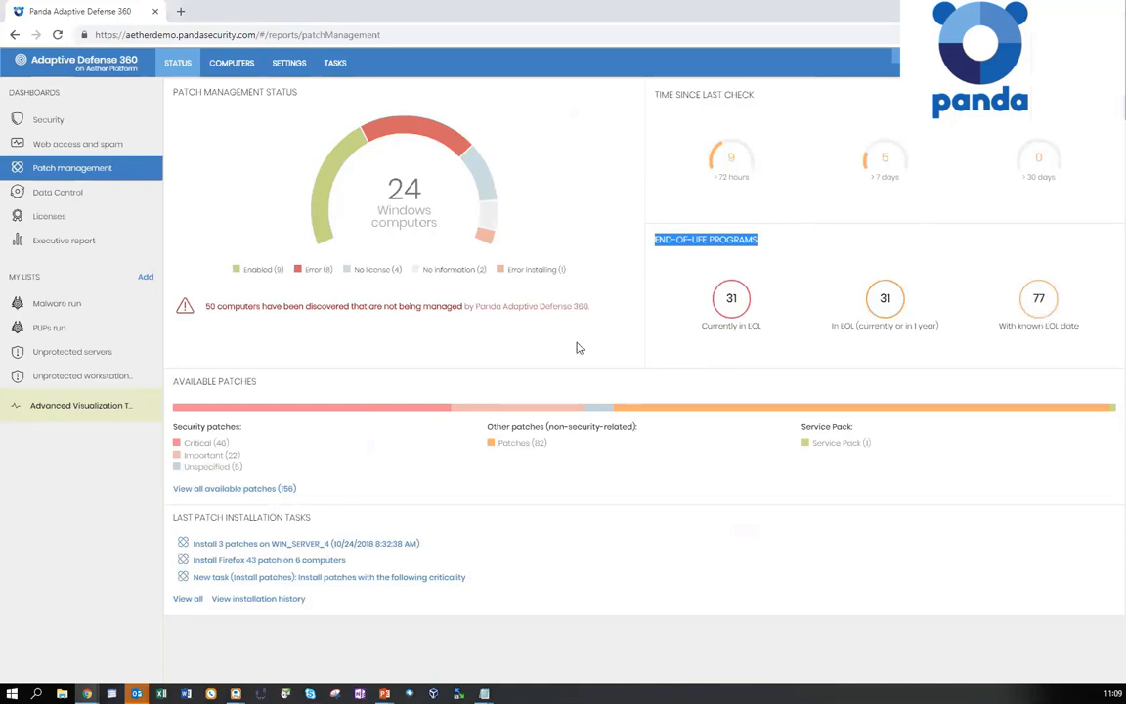
Select all 25 available patches on the first page and confirm installing them
double_click(191, 381)
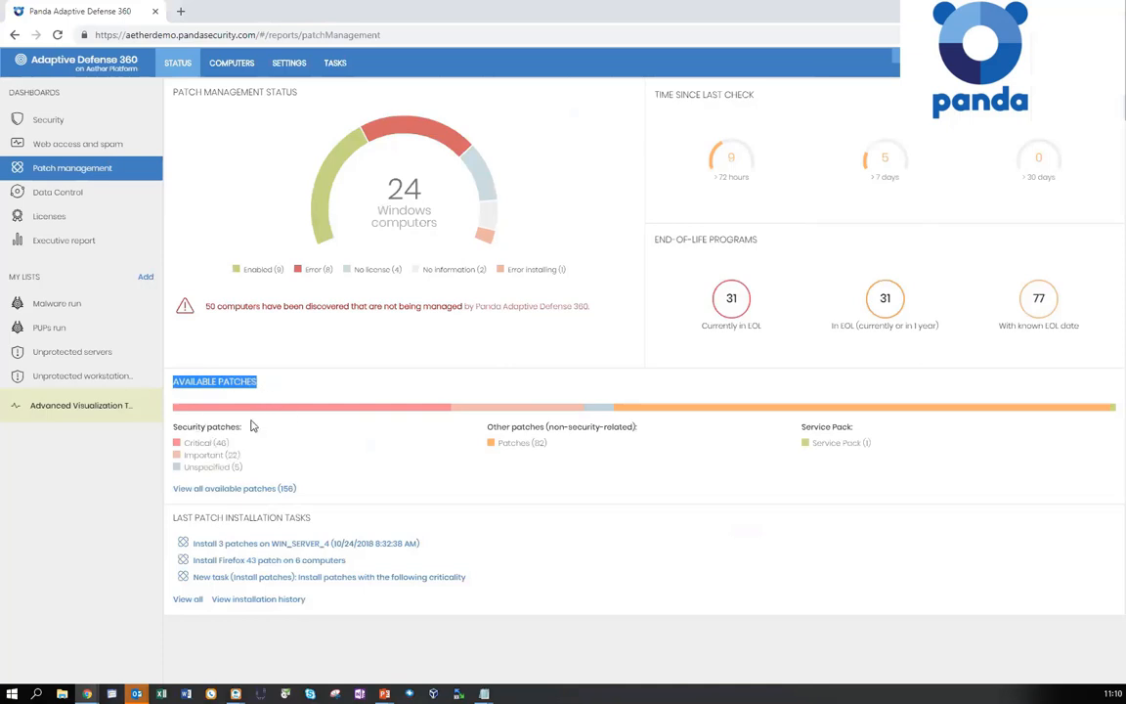
mouse_move(285, 424)
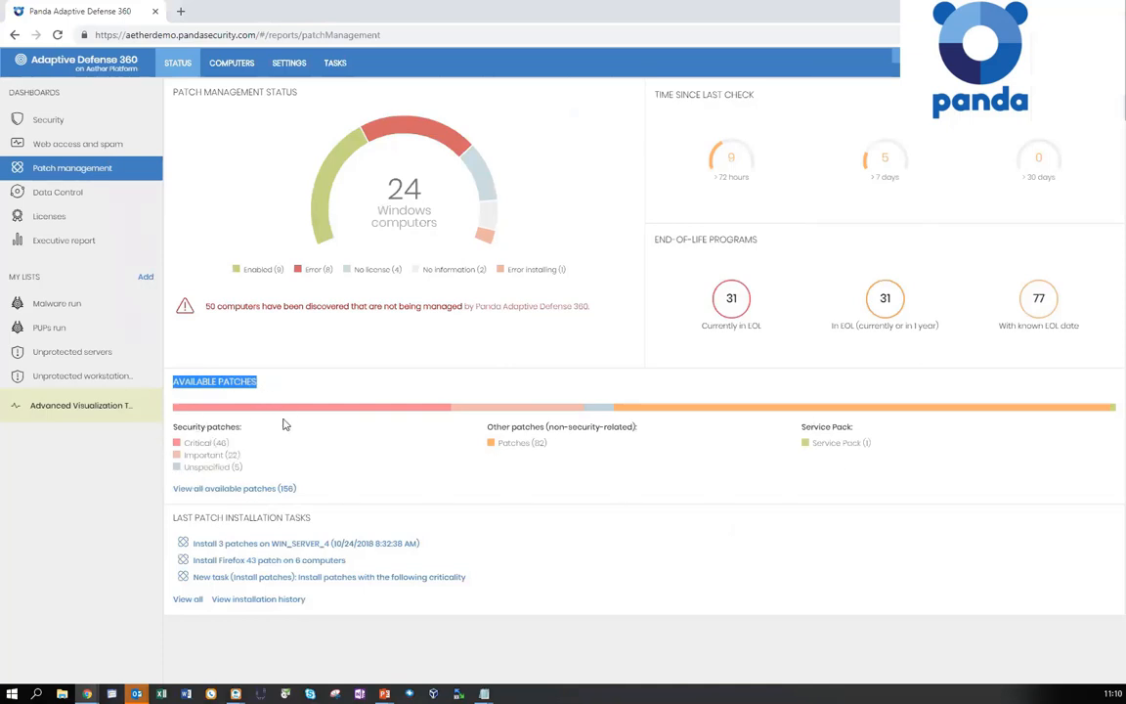
mouse_move(744, 493)
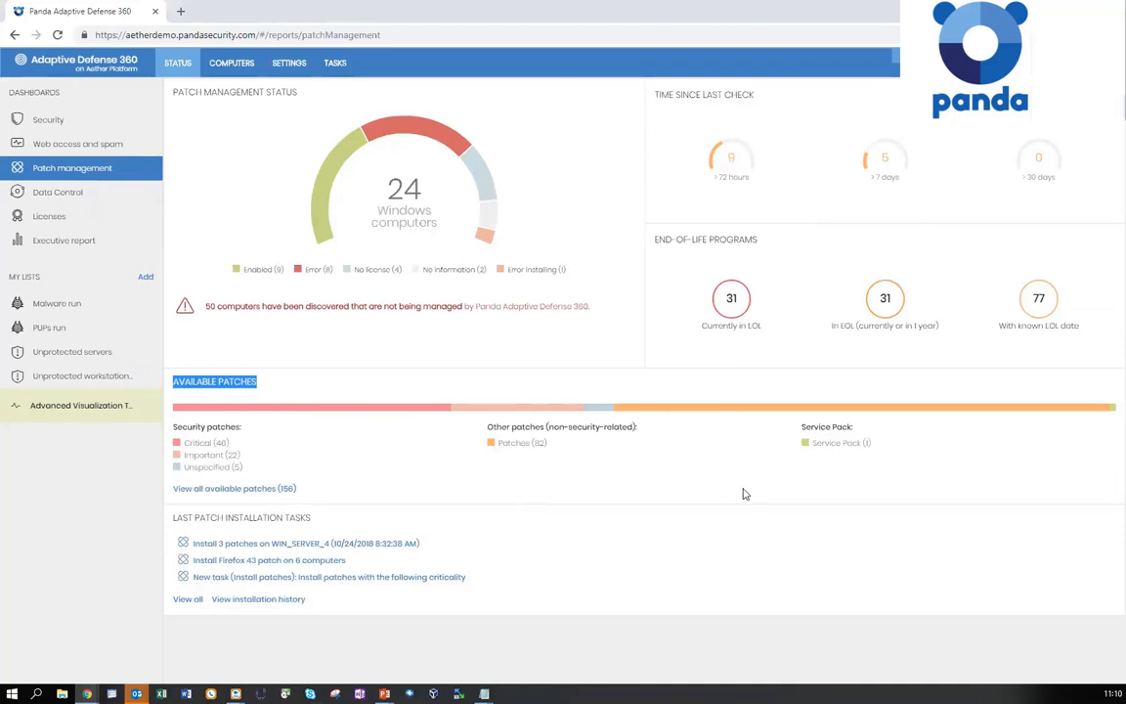
mouse_move(184, 439)
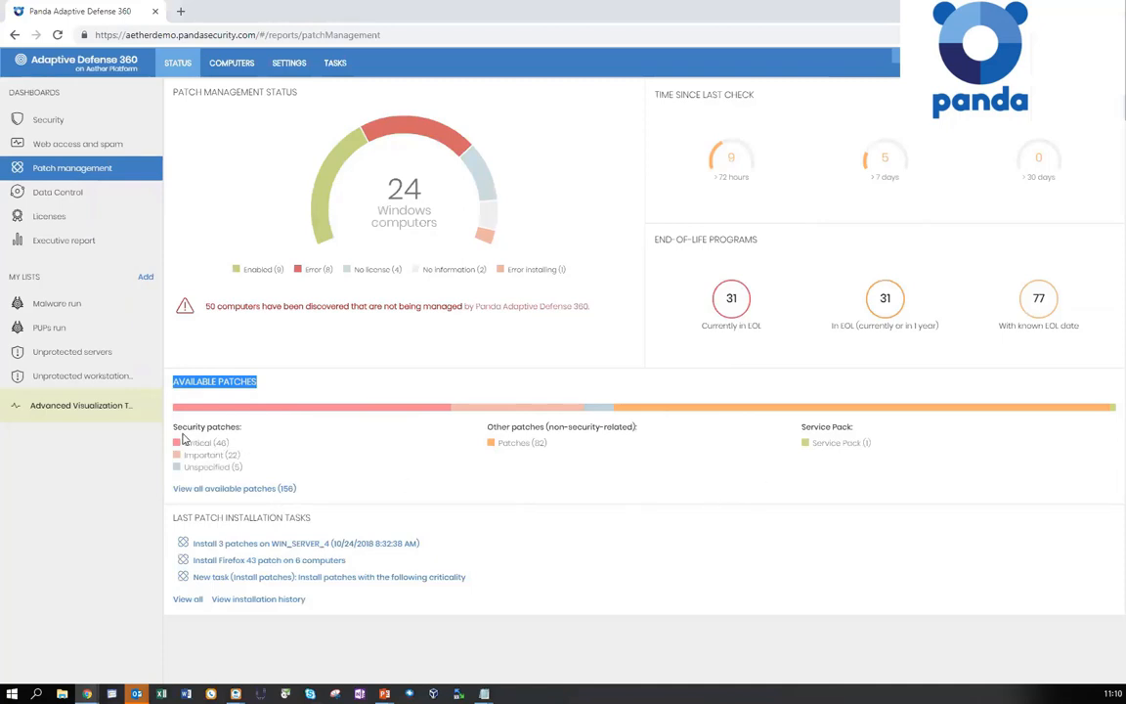
mouse_move(199, 475)
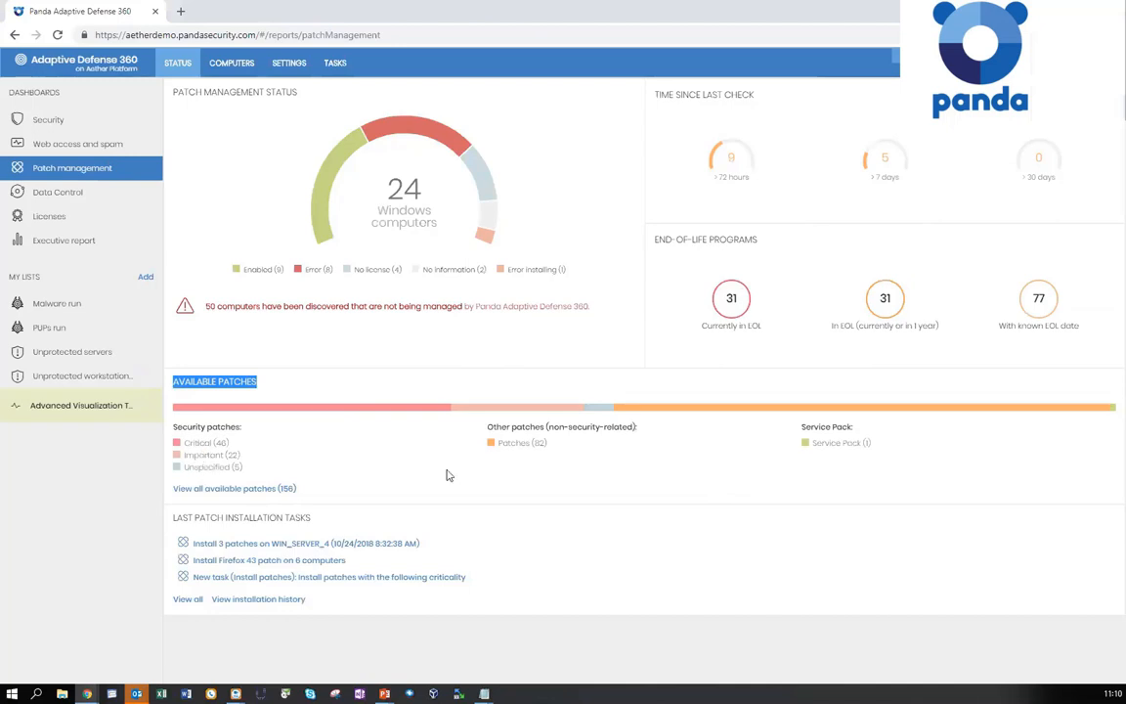
mouse_move(841, 442)
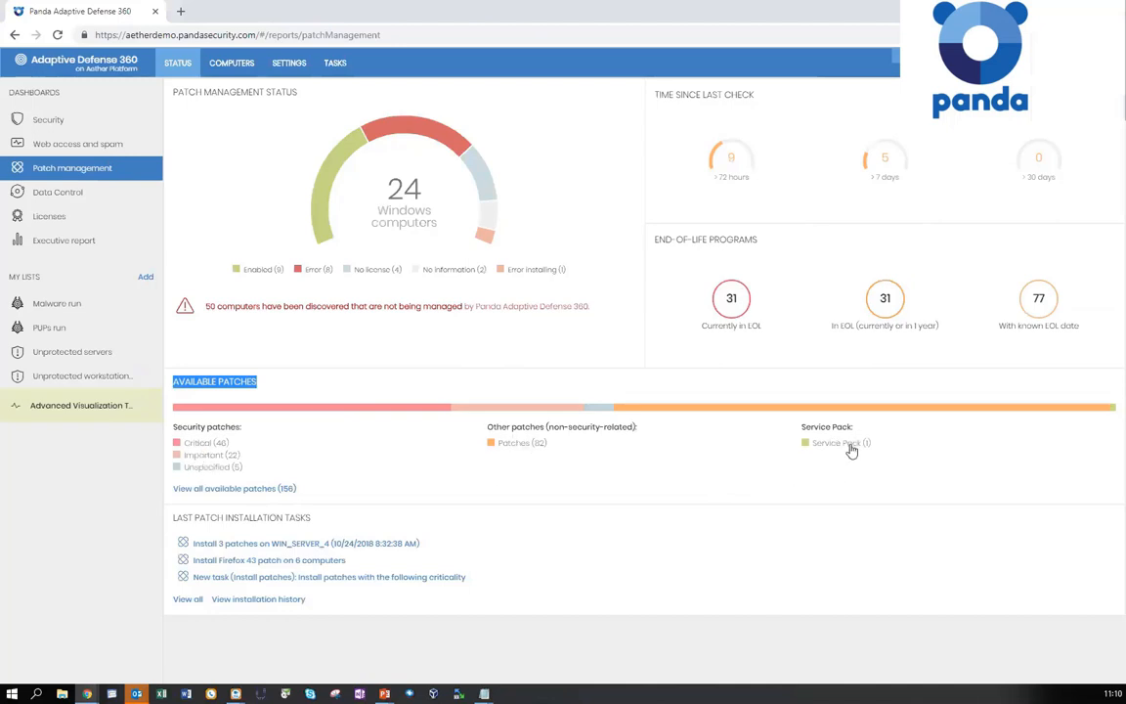
mouse_move(809, 473)
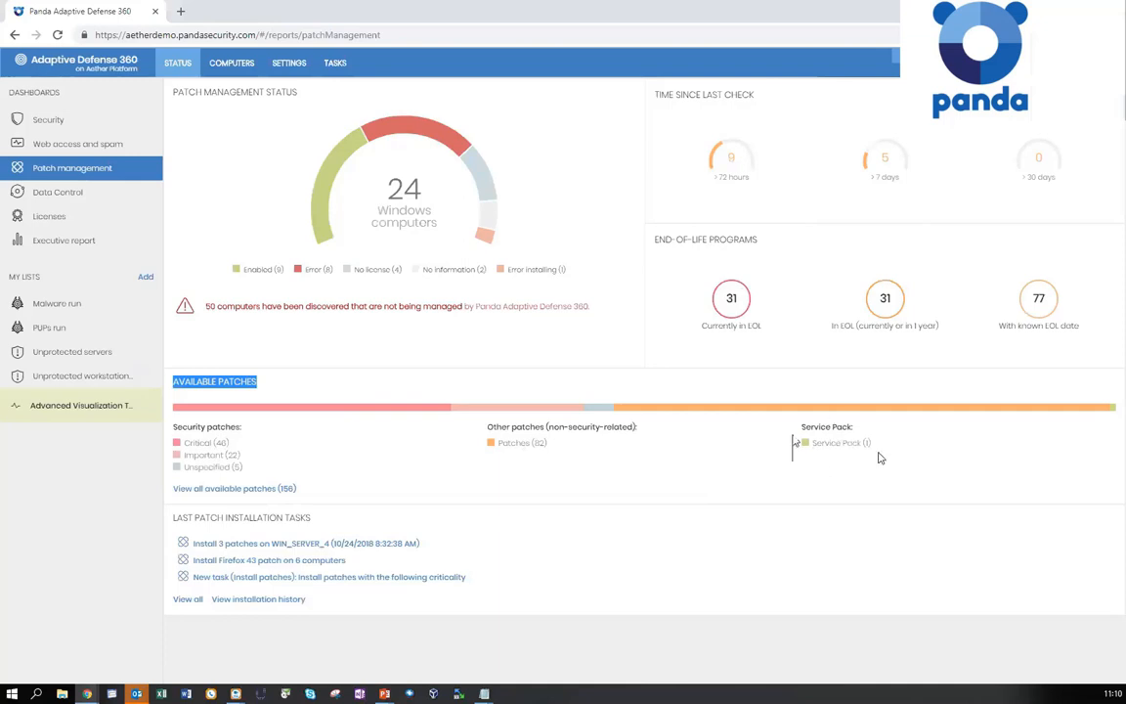
mouse_move(499, 496)
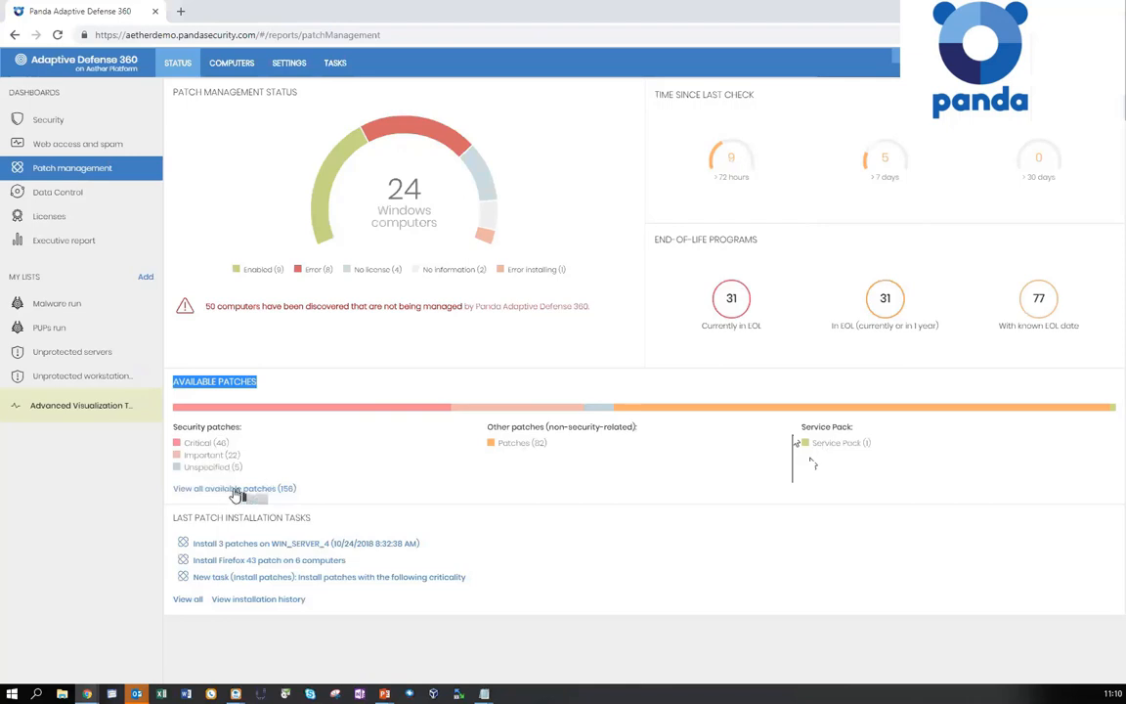
mouse_move(264, 537)
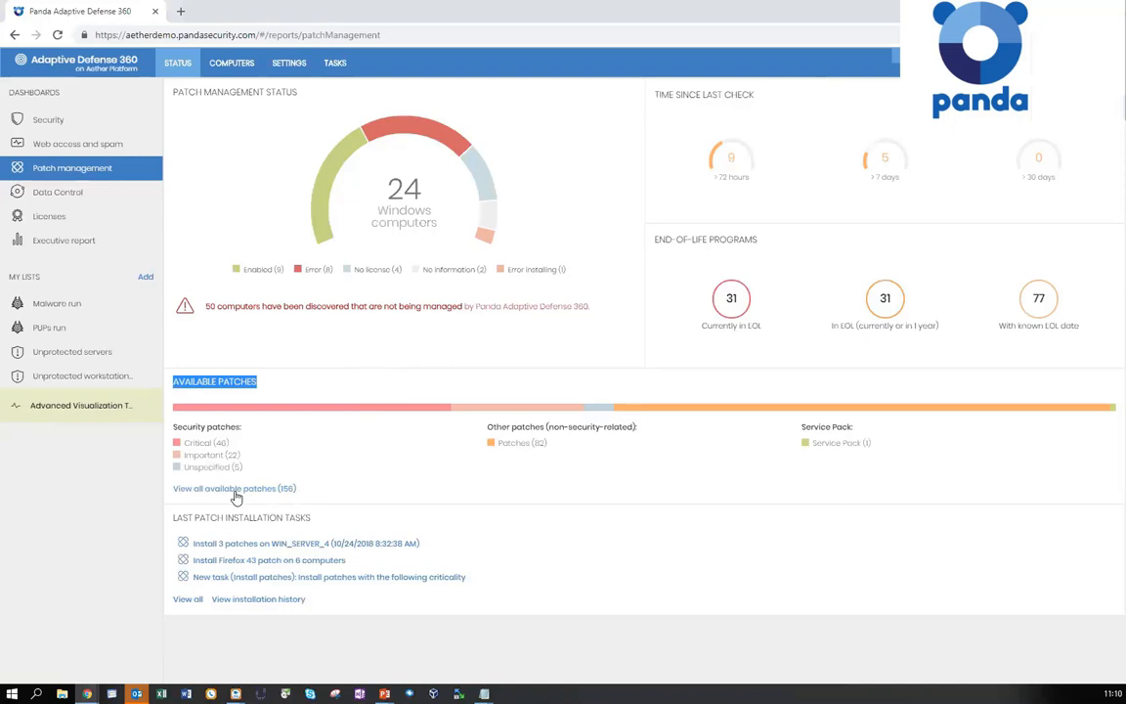
mouse_move(208, 505)
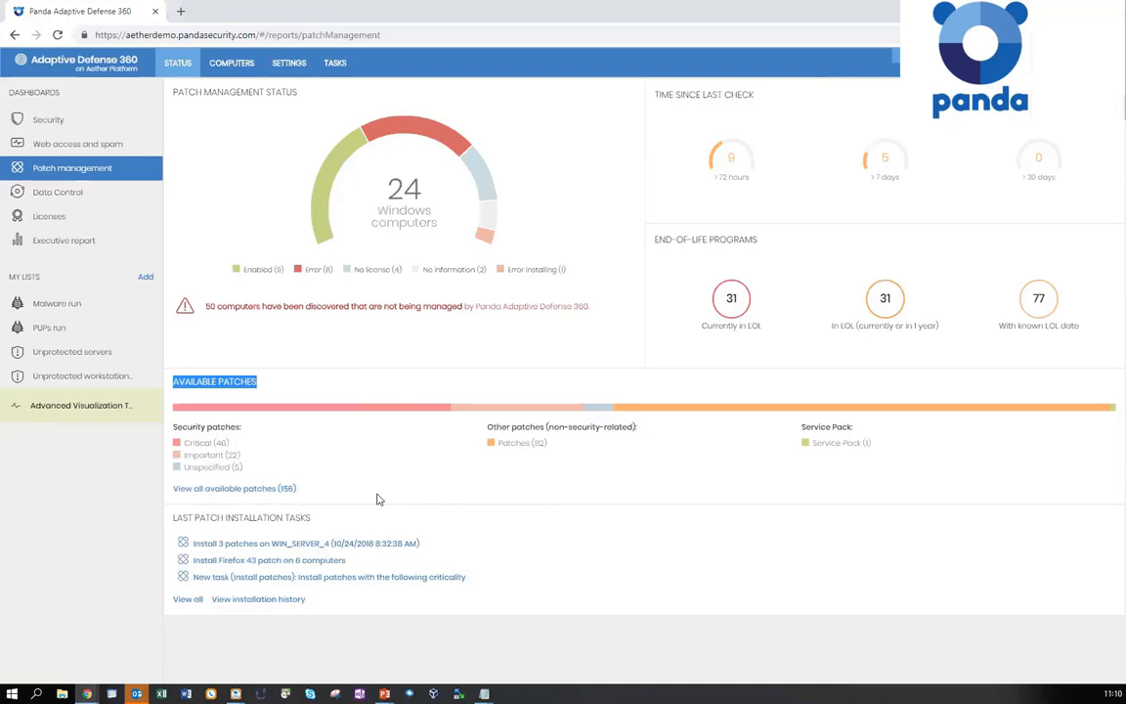
mouse_move(390, 501)
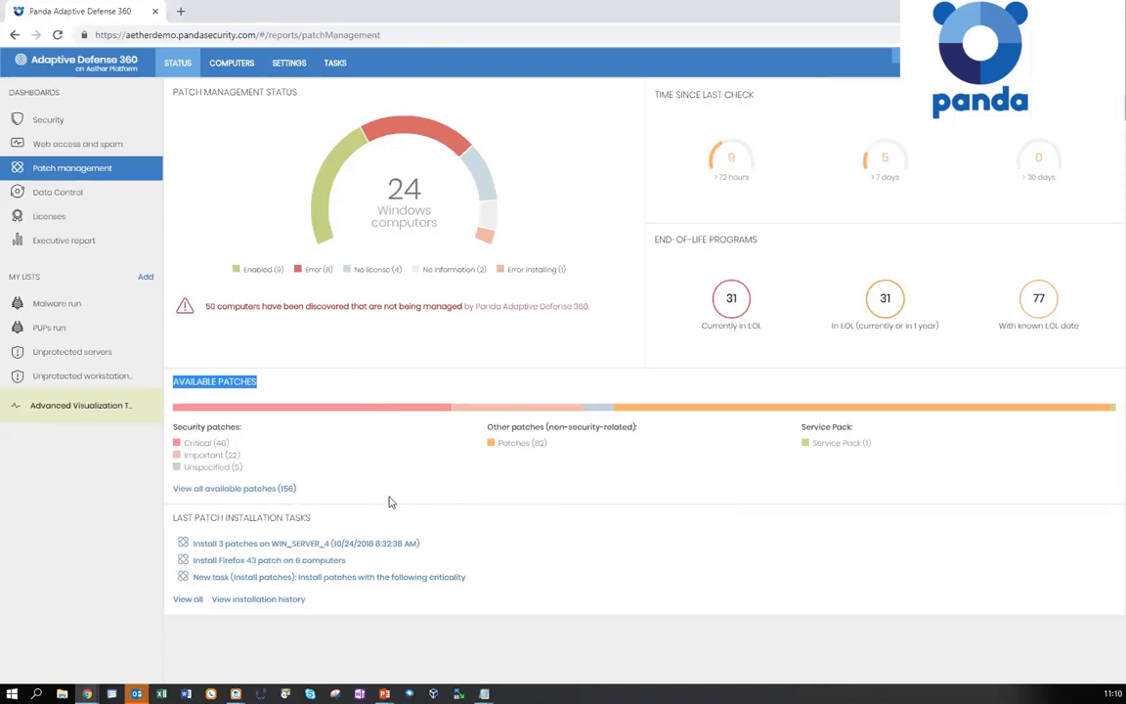
mouse_move(446, 371)
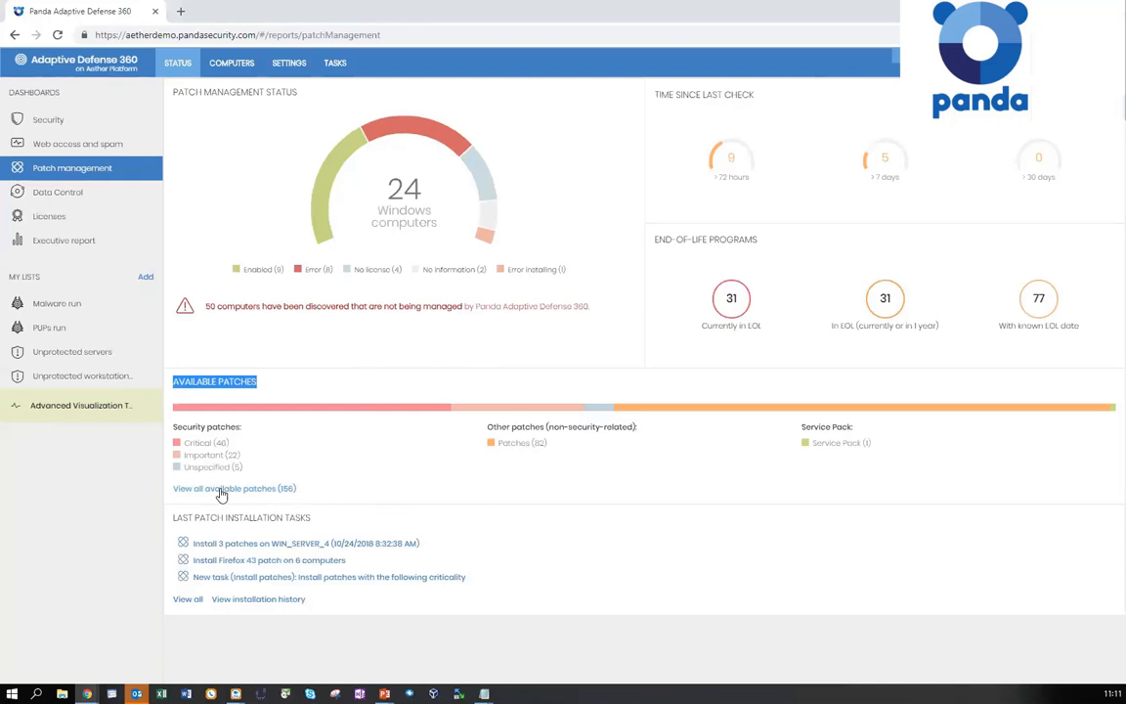
click(223, 487)
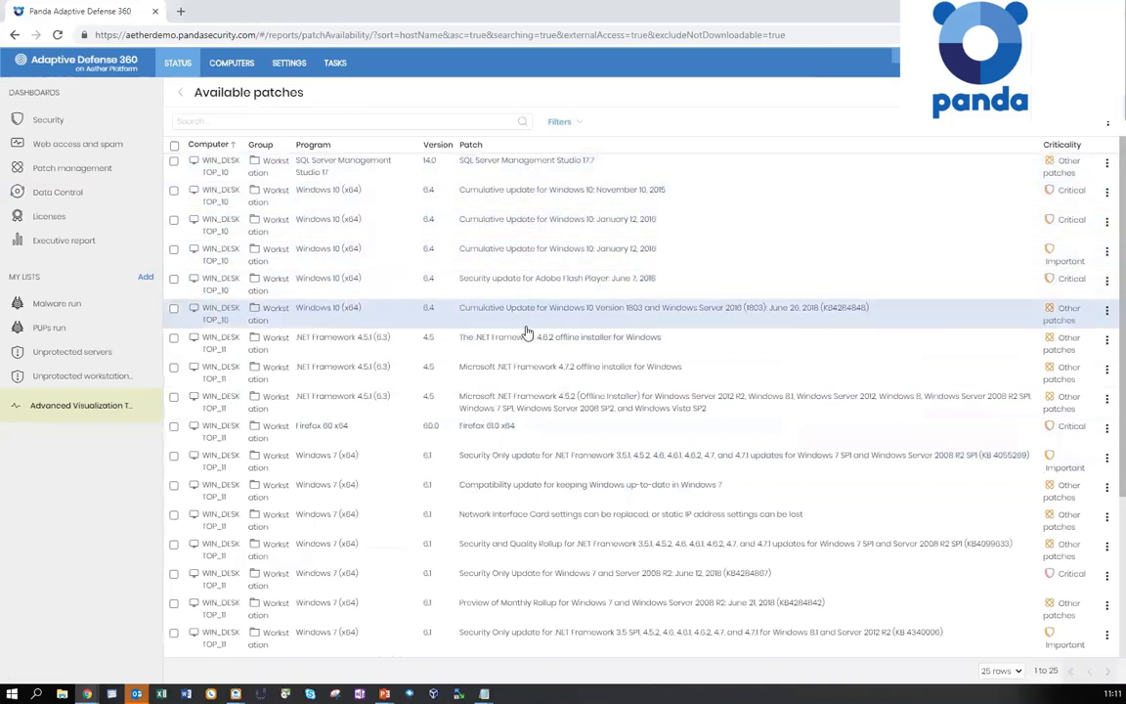
mouse_move(224, 491)
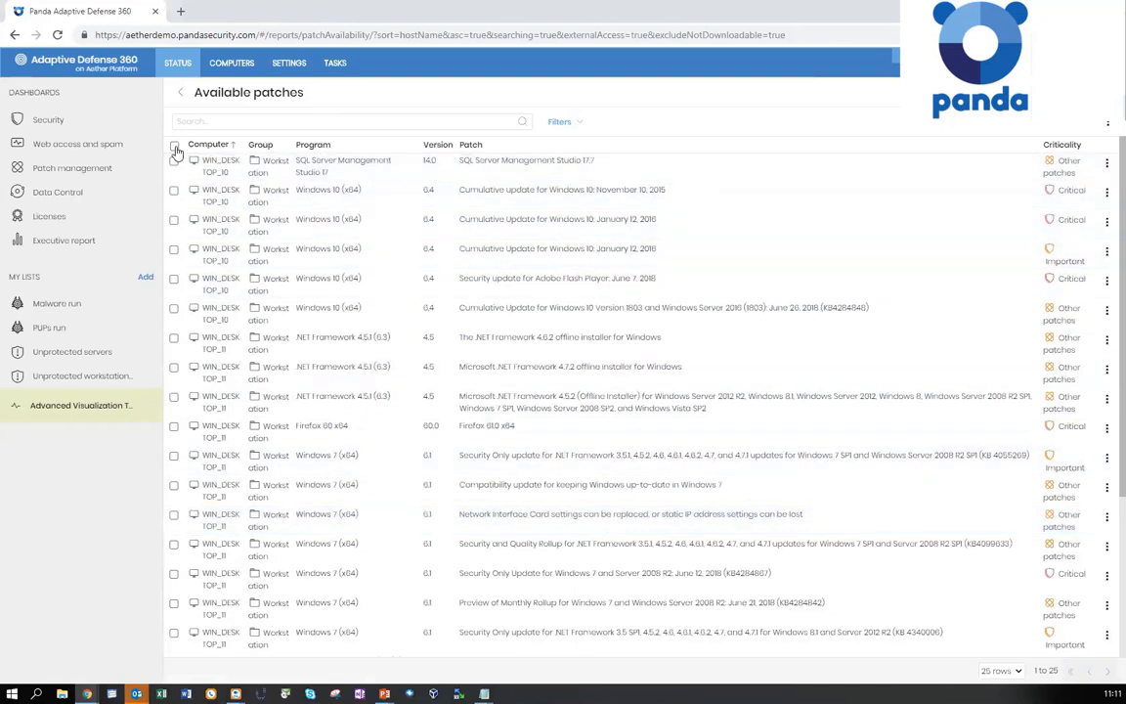
click(175, 152)
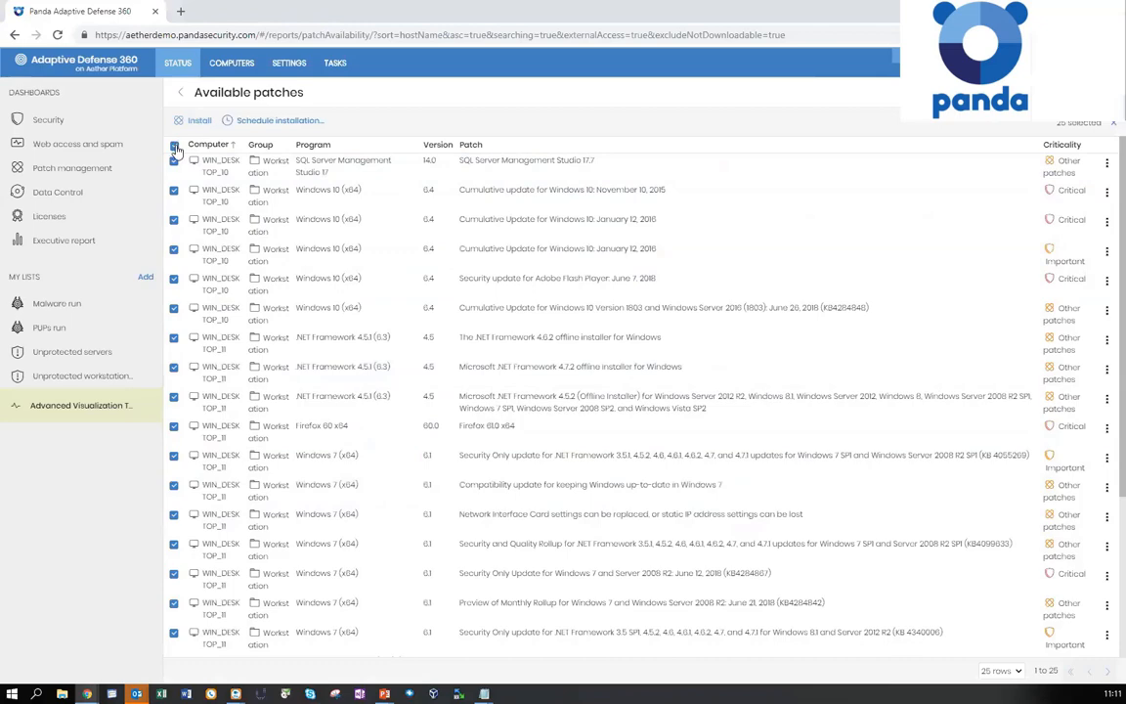
click(174, 144)
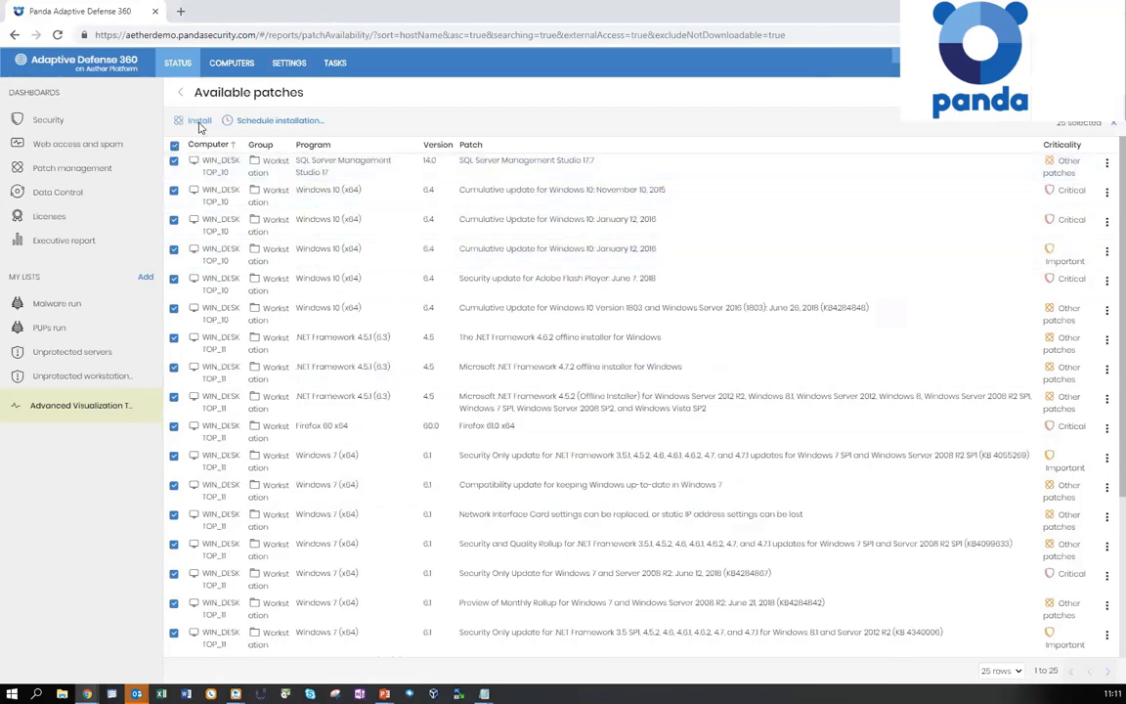
click(199, 120)
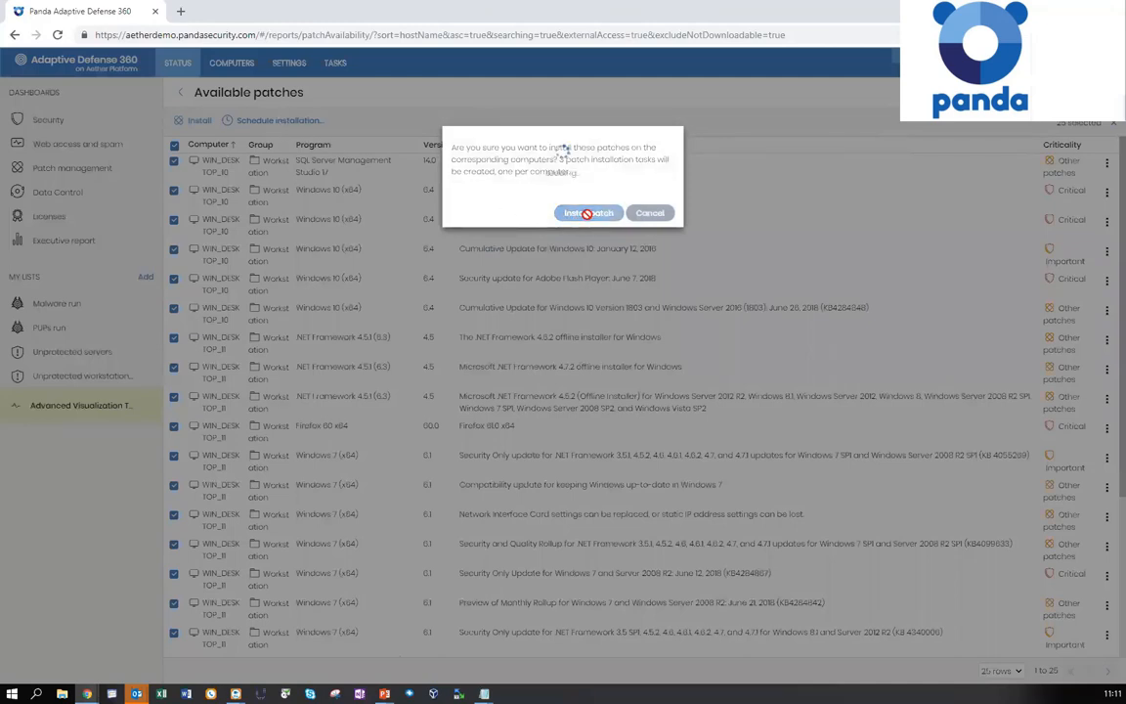
click(587, 213)
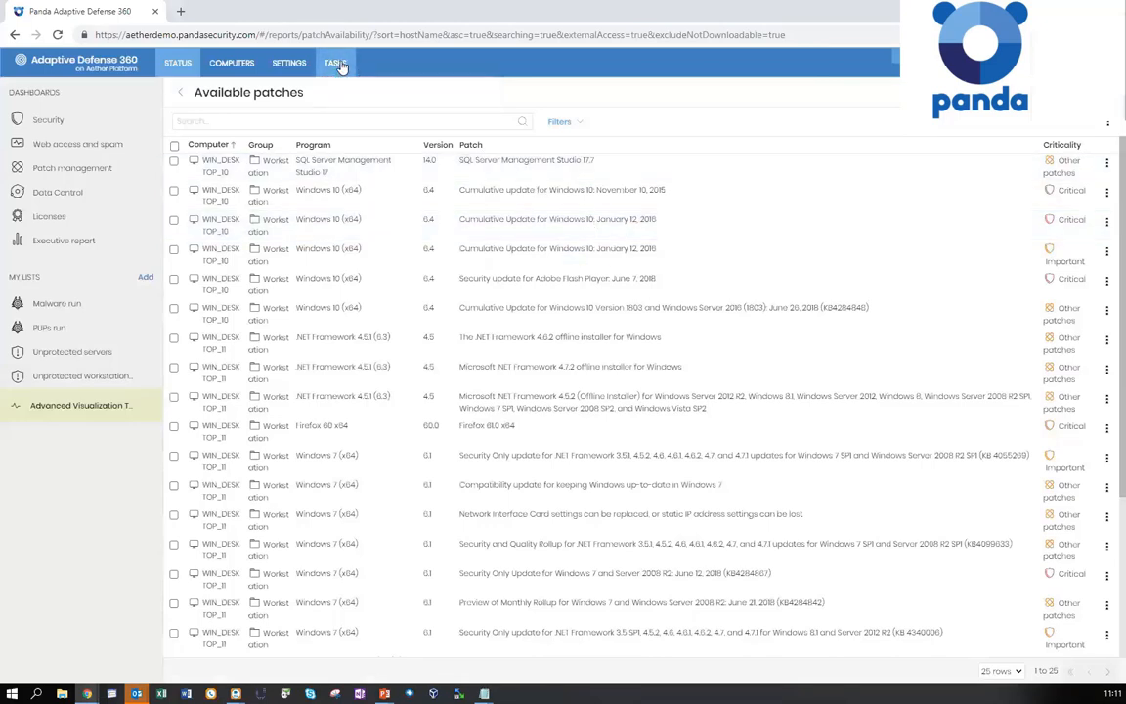
Check the WIN_DESKTOP_12 install task results, noting its Pending status
click(335, 63)
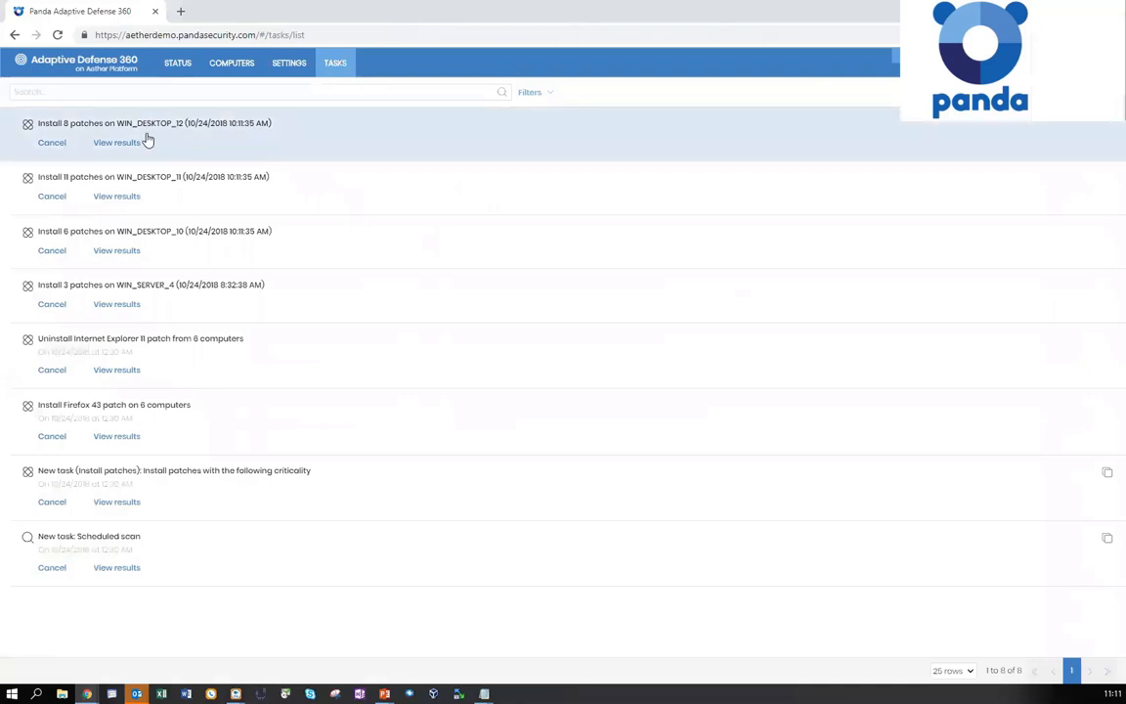
mouse_move(162, 240)
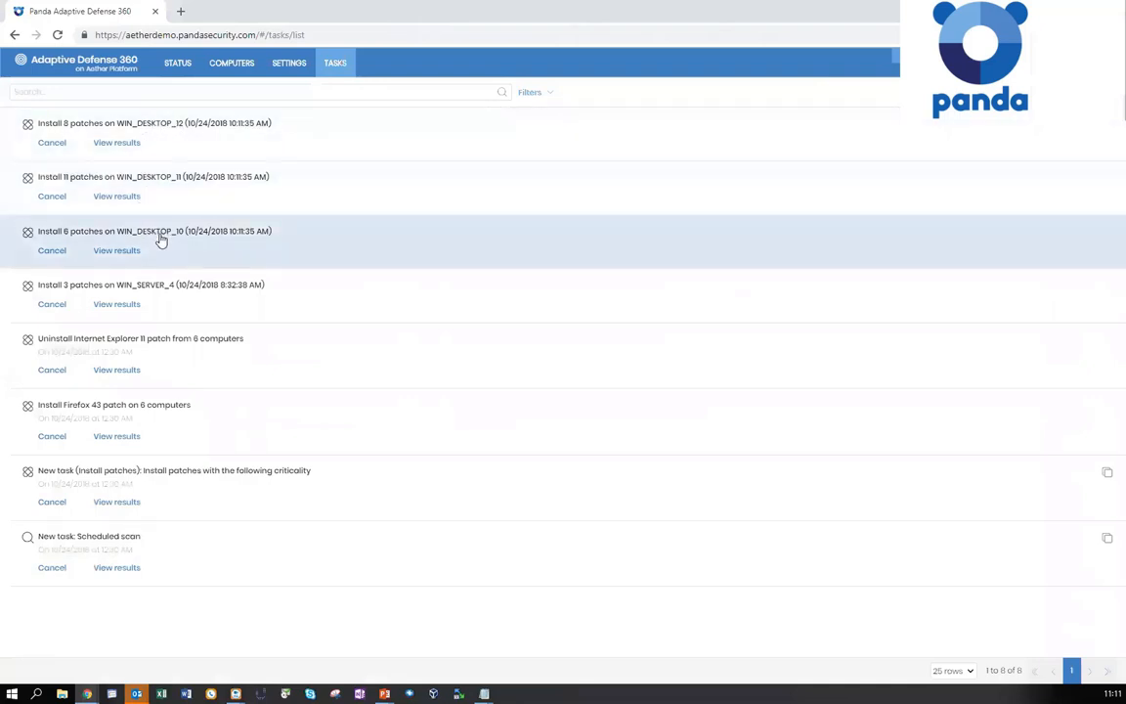
mouse_move(44, 213)
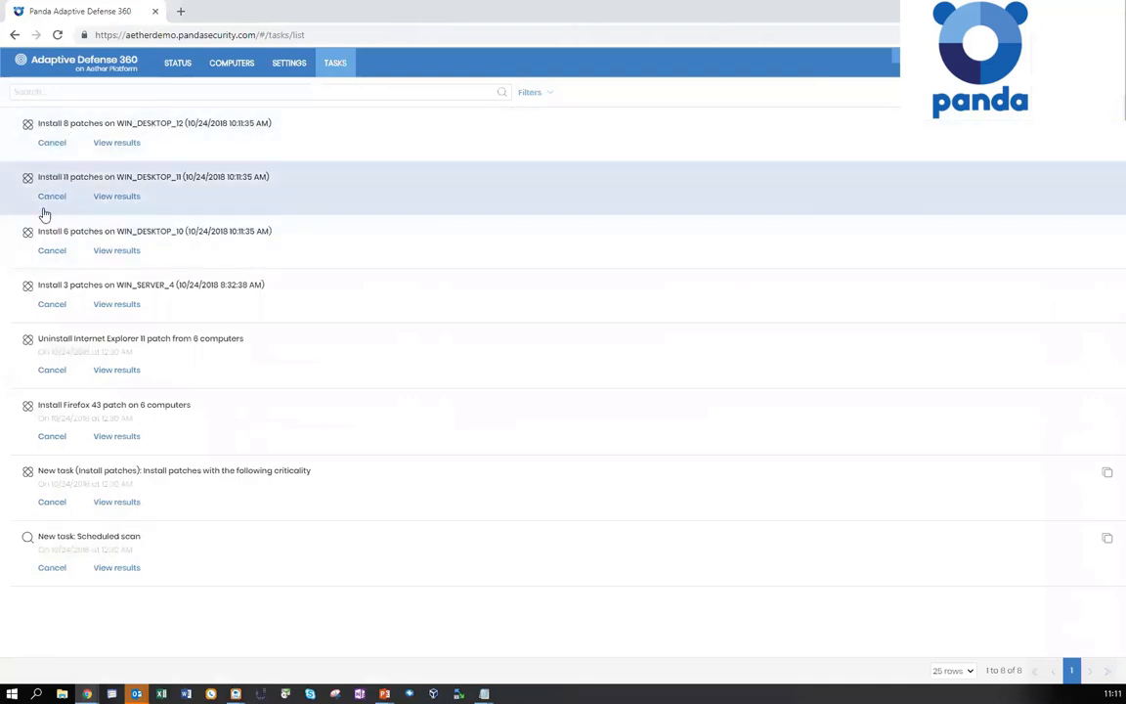
mouse_move(57, 170)
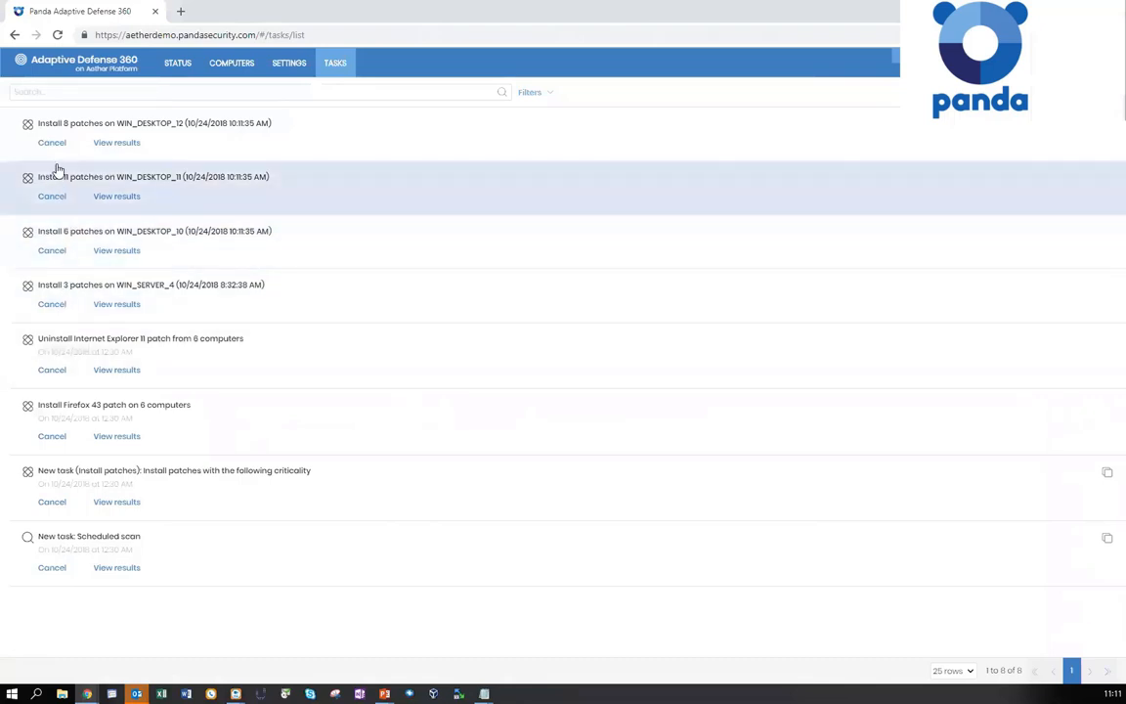
mouse_move(261, 143)
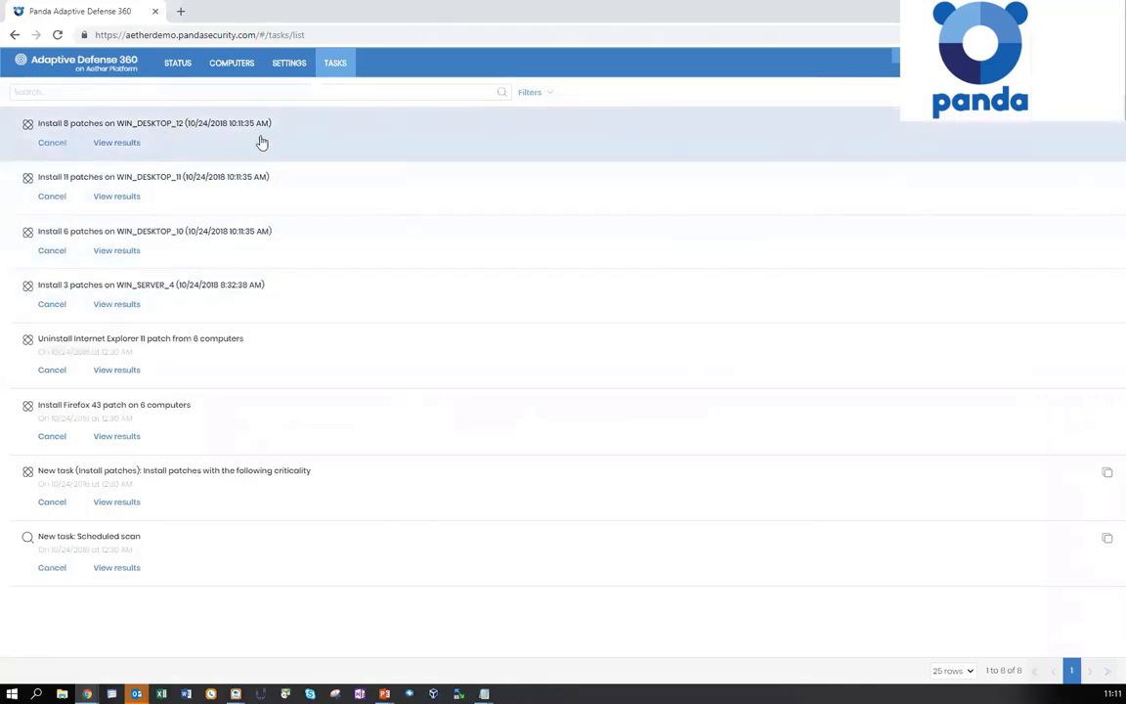
mouse_move(147, 147)
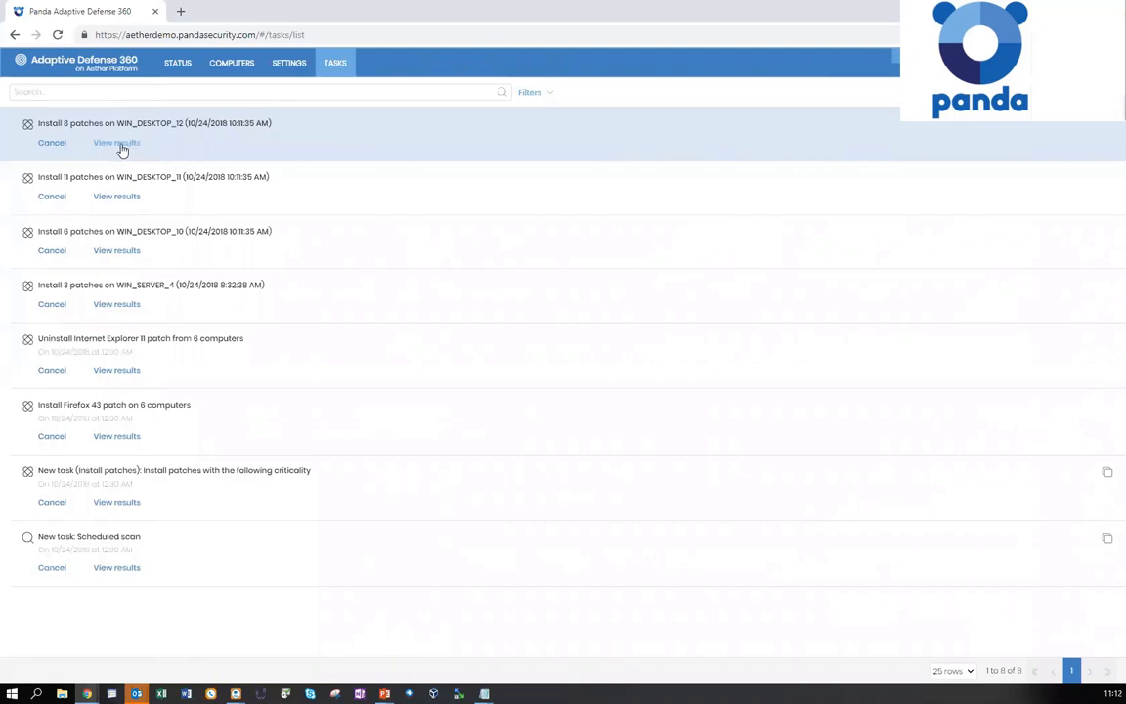
click(116, 142)
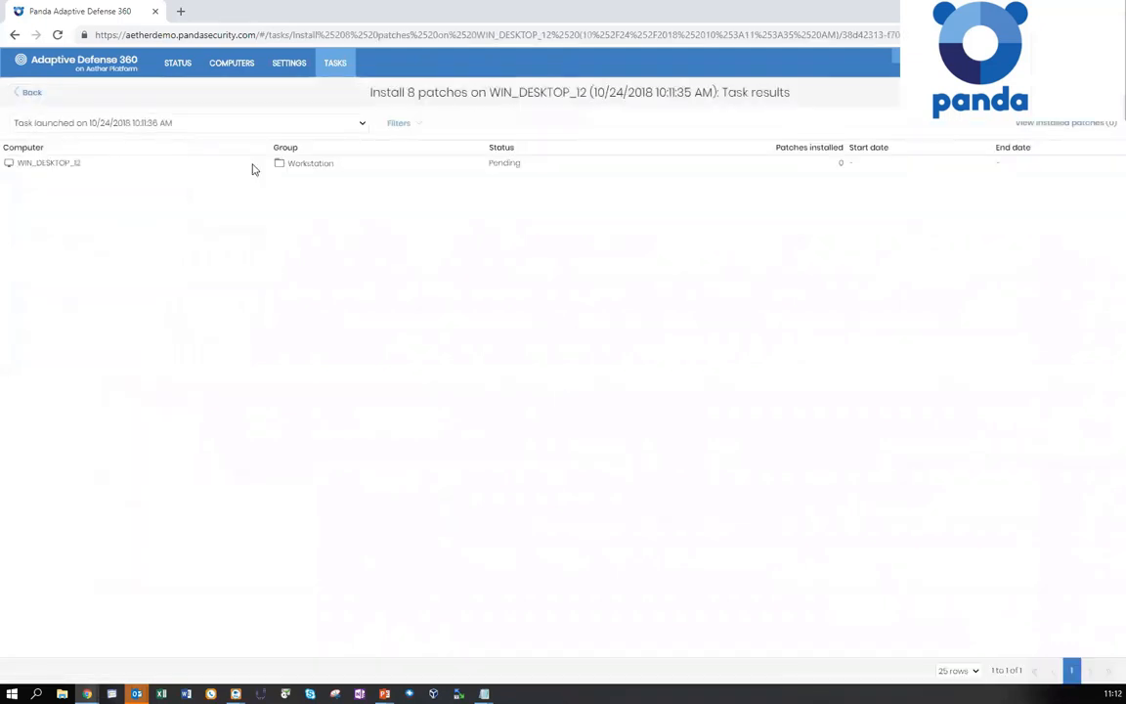
double_click(502, 162)
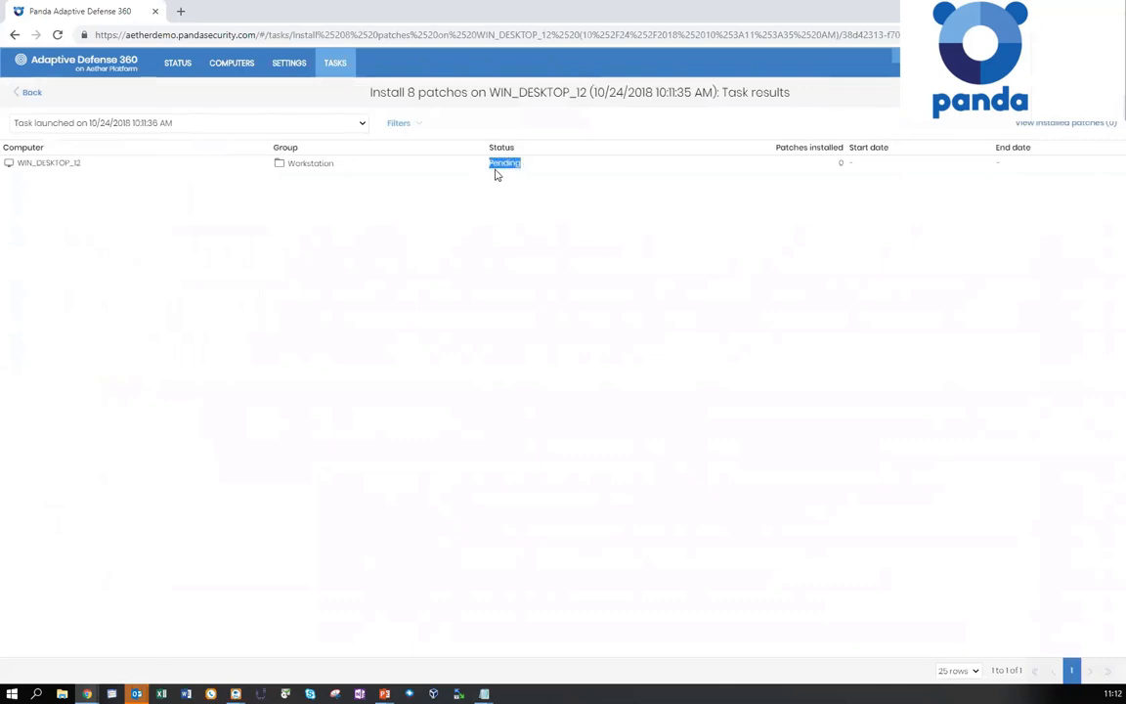
click(32, 92)
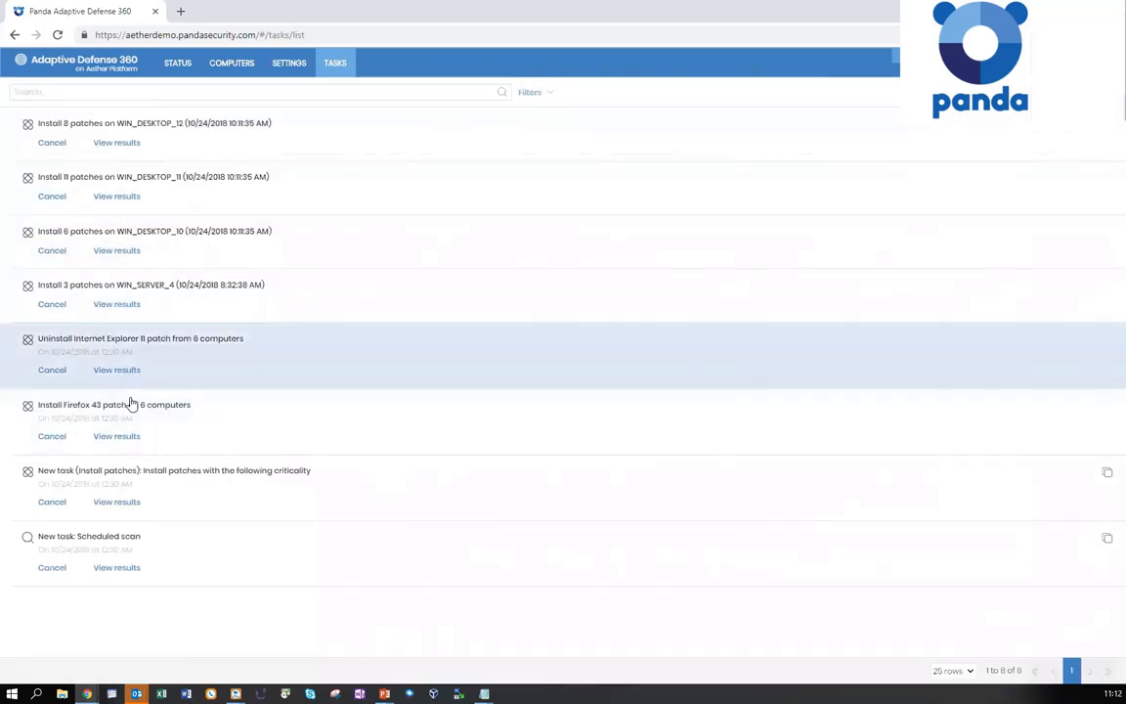
Review the Internet Explorer 11 uninstall task results, then return to the patch dashboard
click(117, 369)
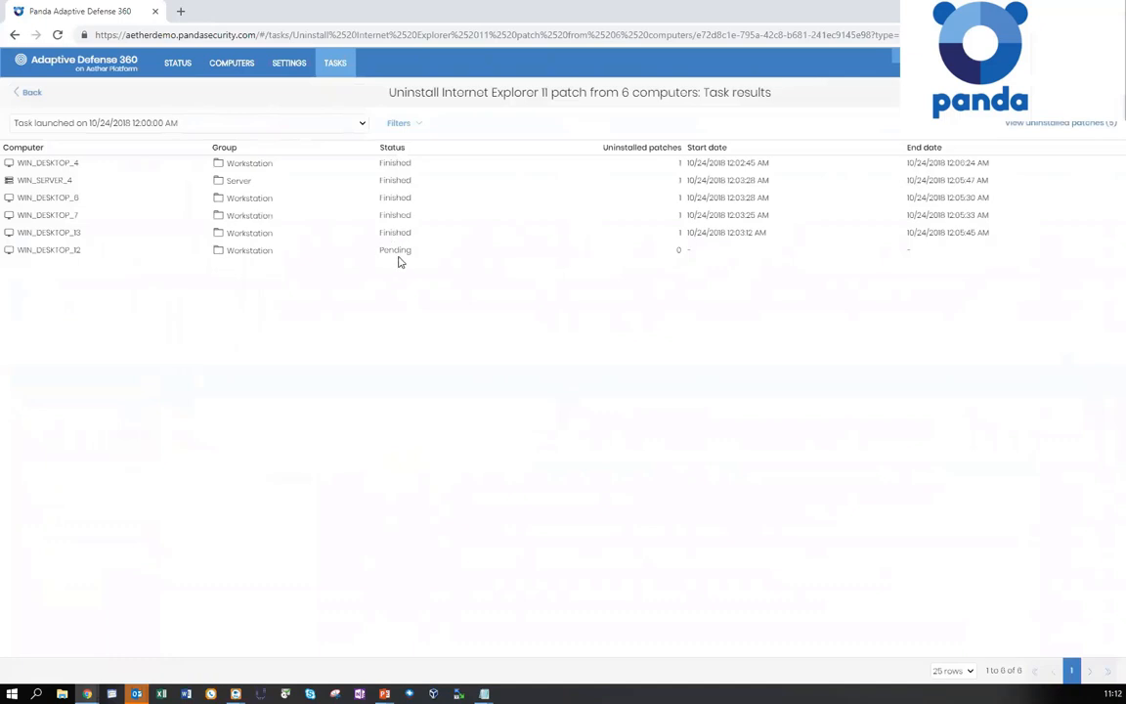
mouse_move(712, 275)
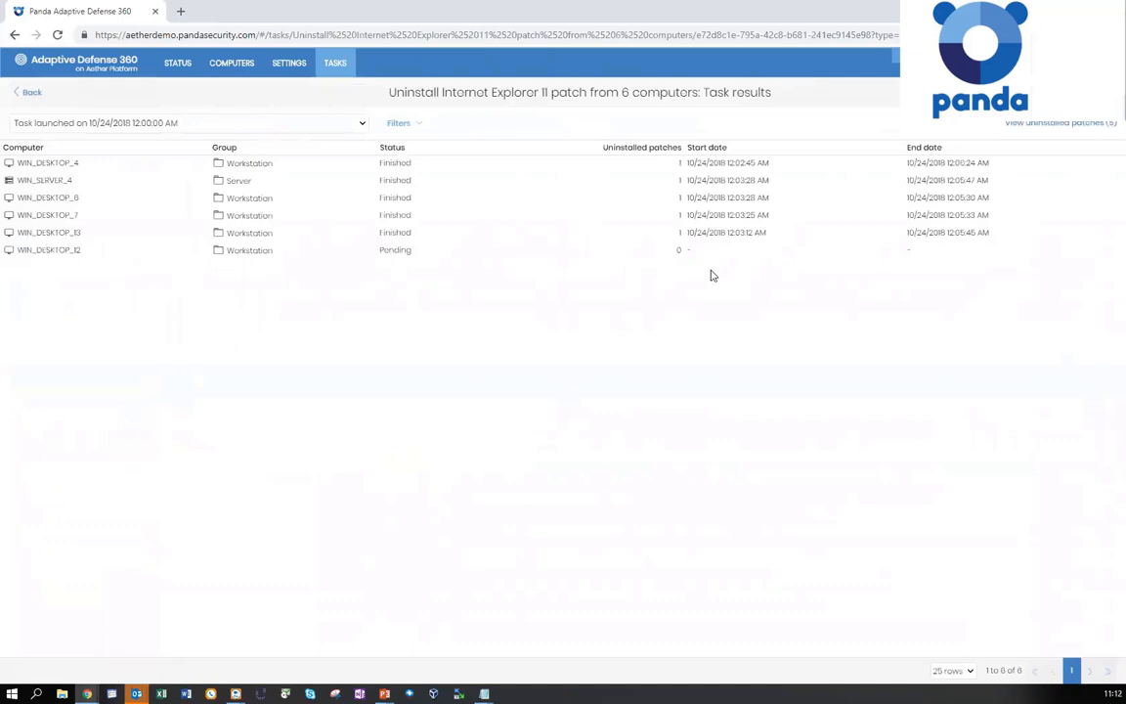
mouse_move(586, 199)
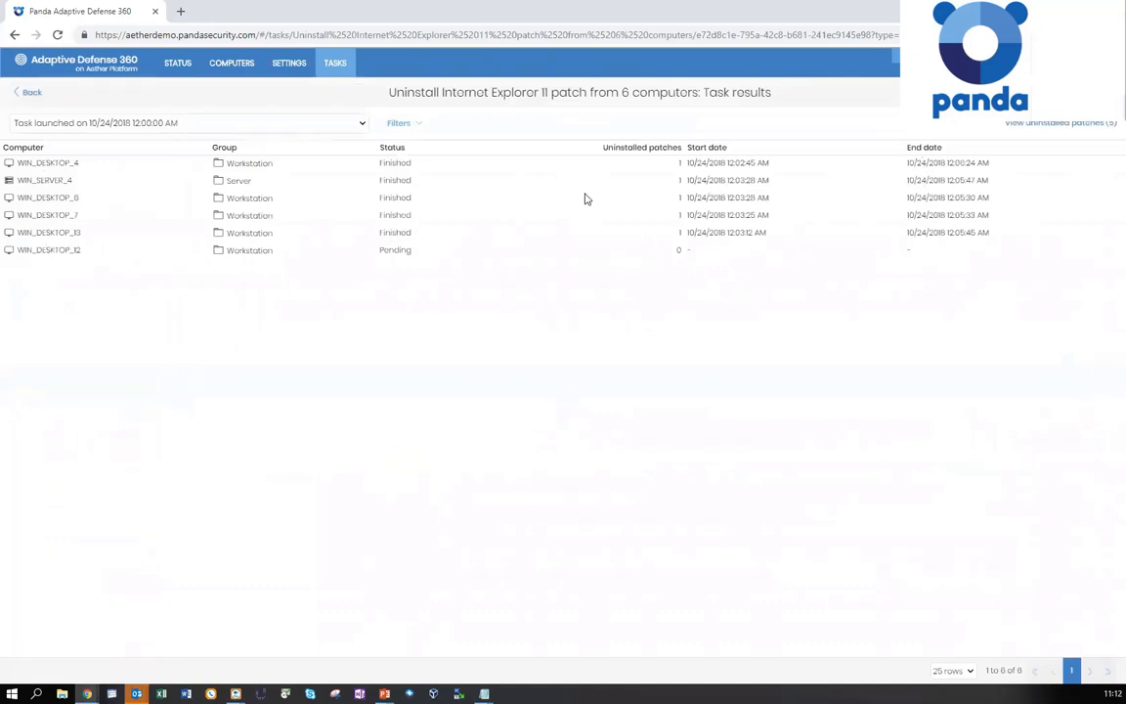
mouse_move(418, 128)
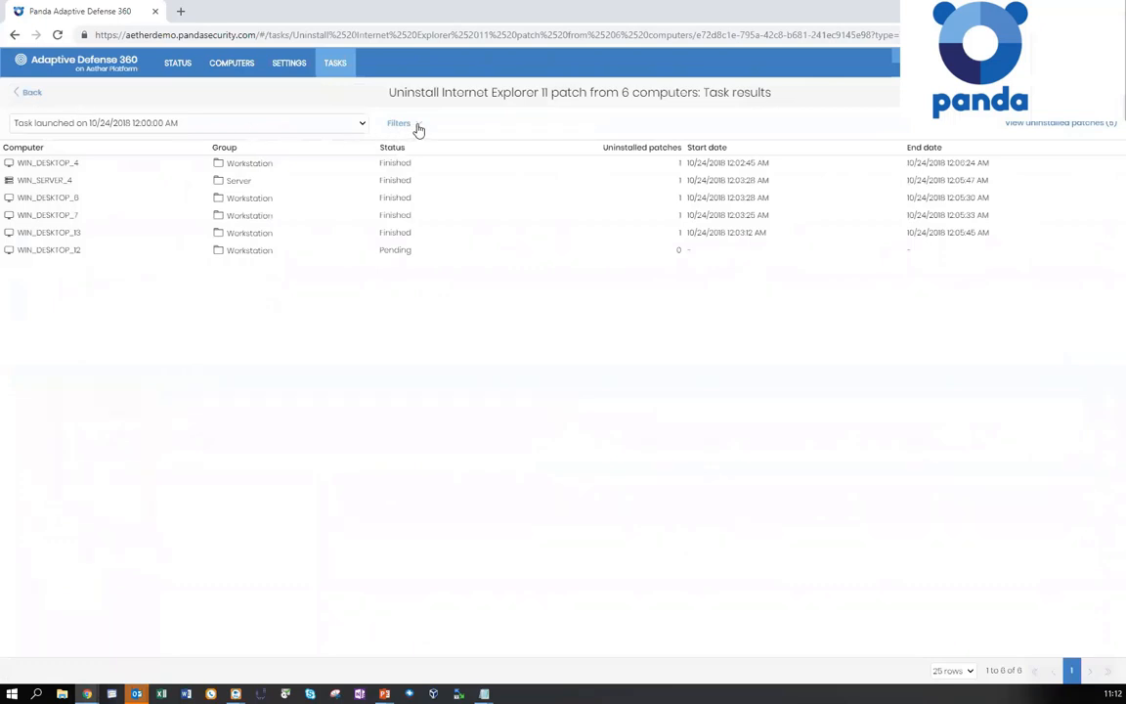
click(398, 122)
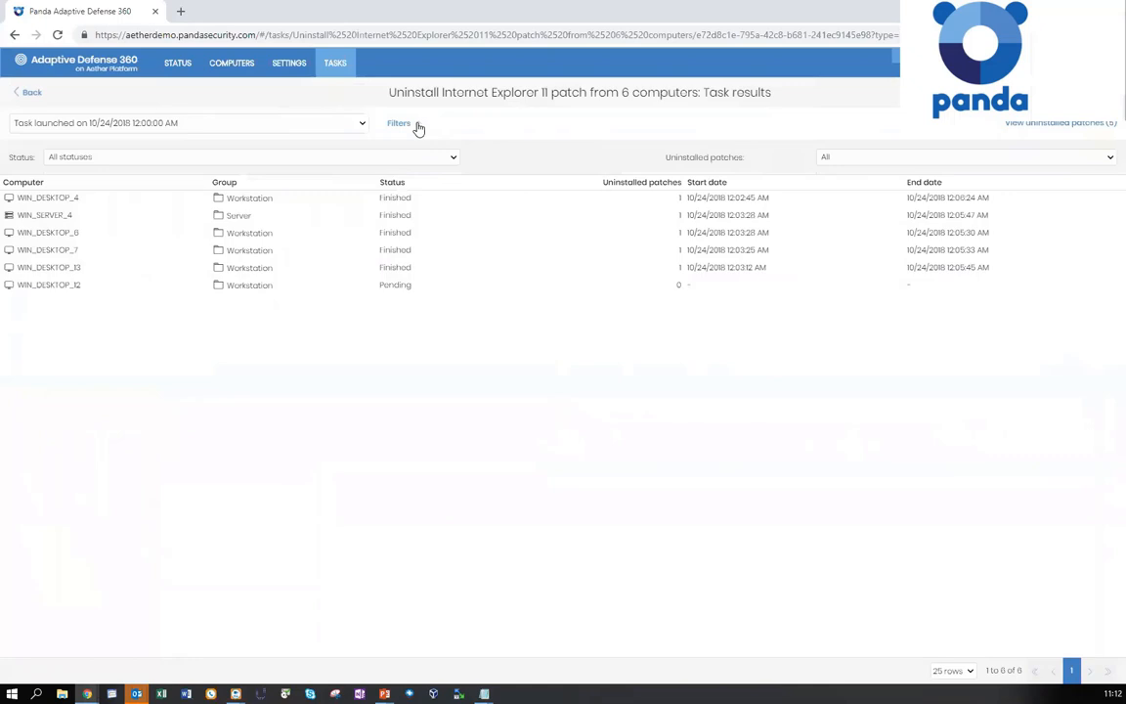
click(397, 122)
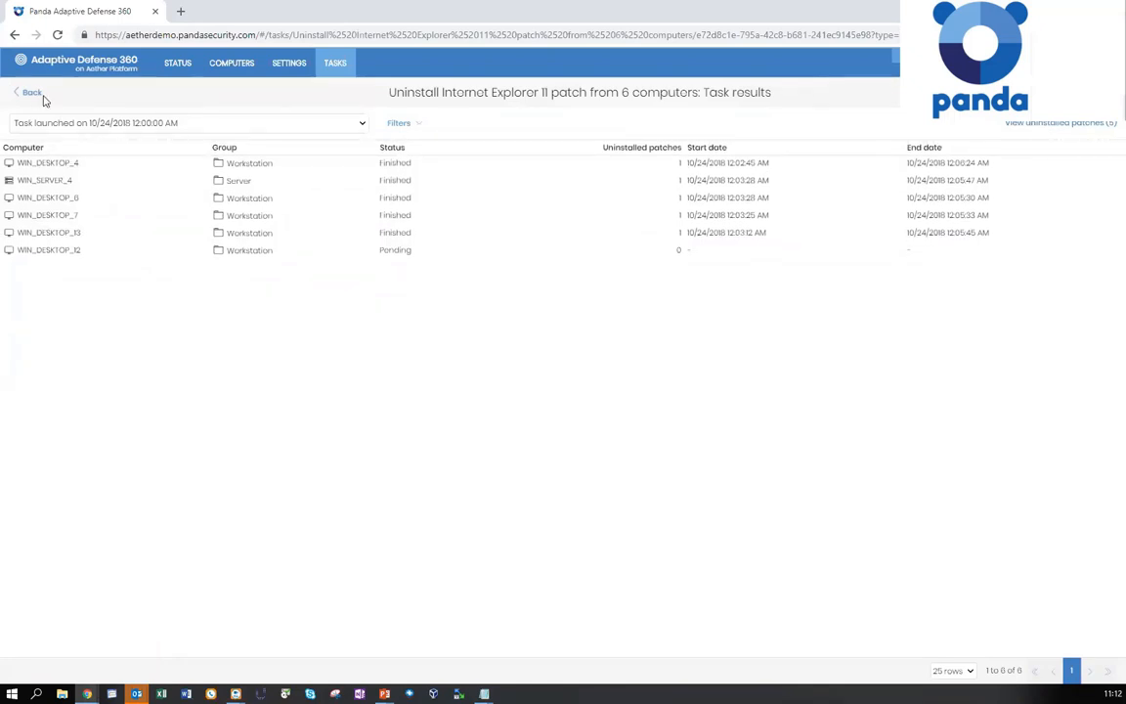
click(29, 91)
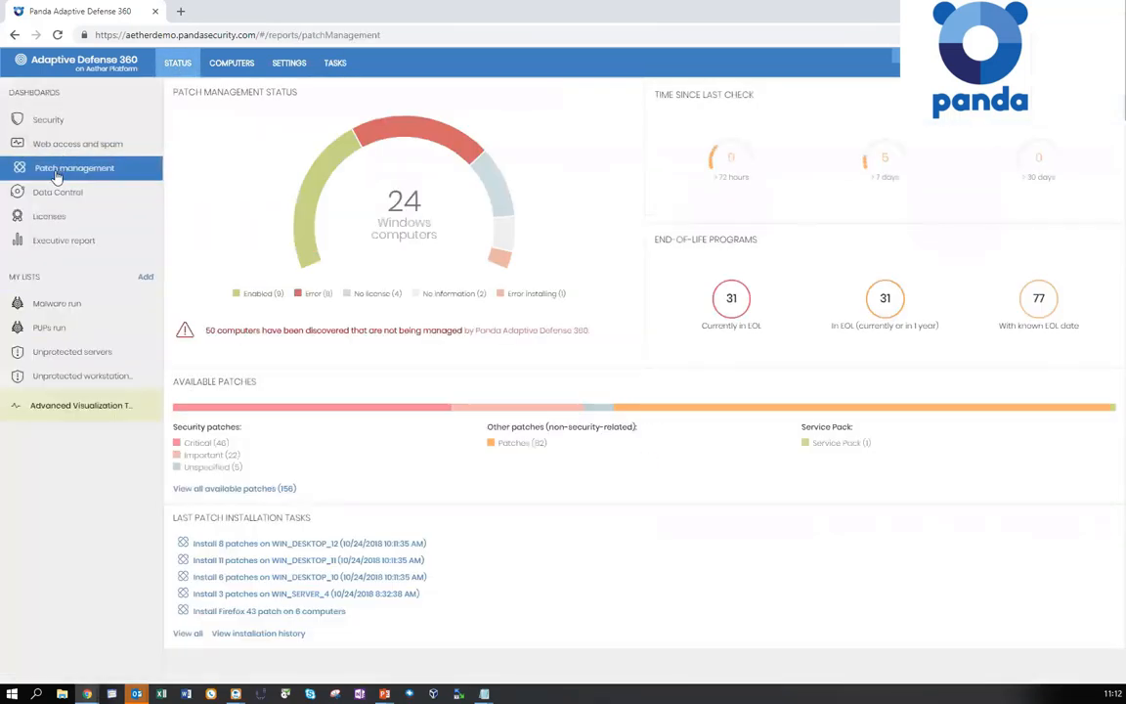
mouse_move(342, 544)
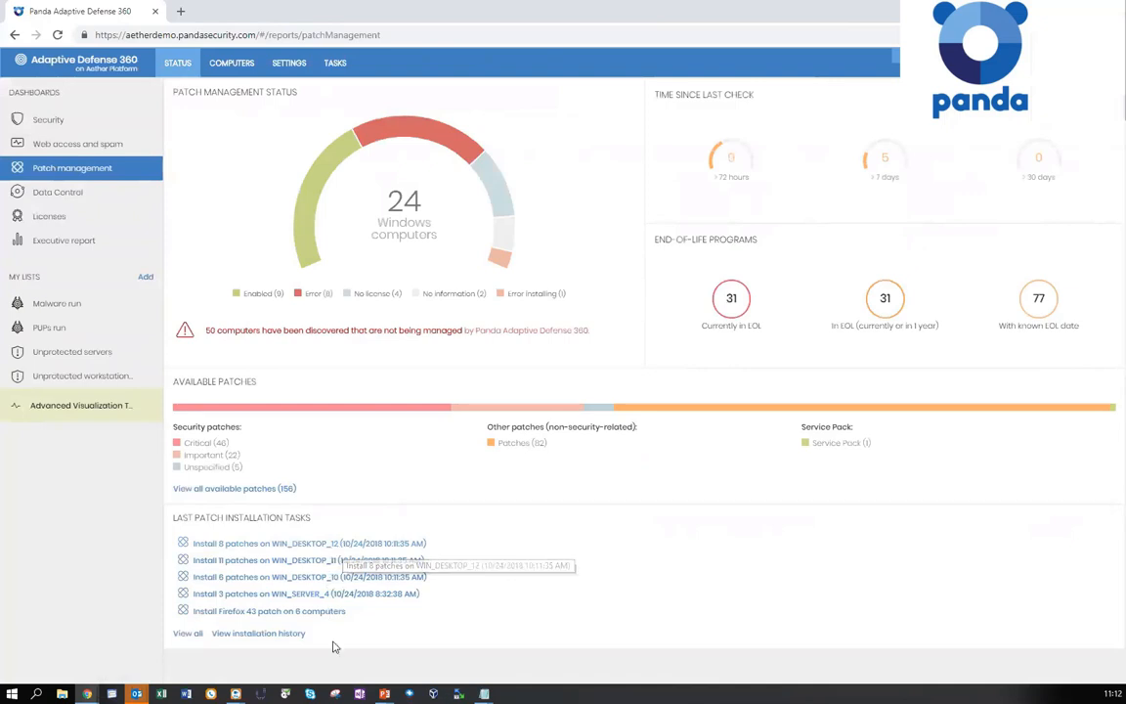
mouse_move(269, 645)
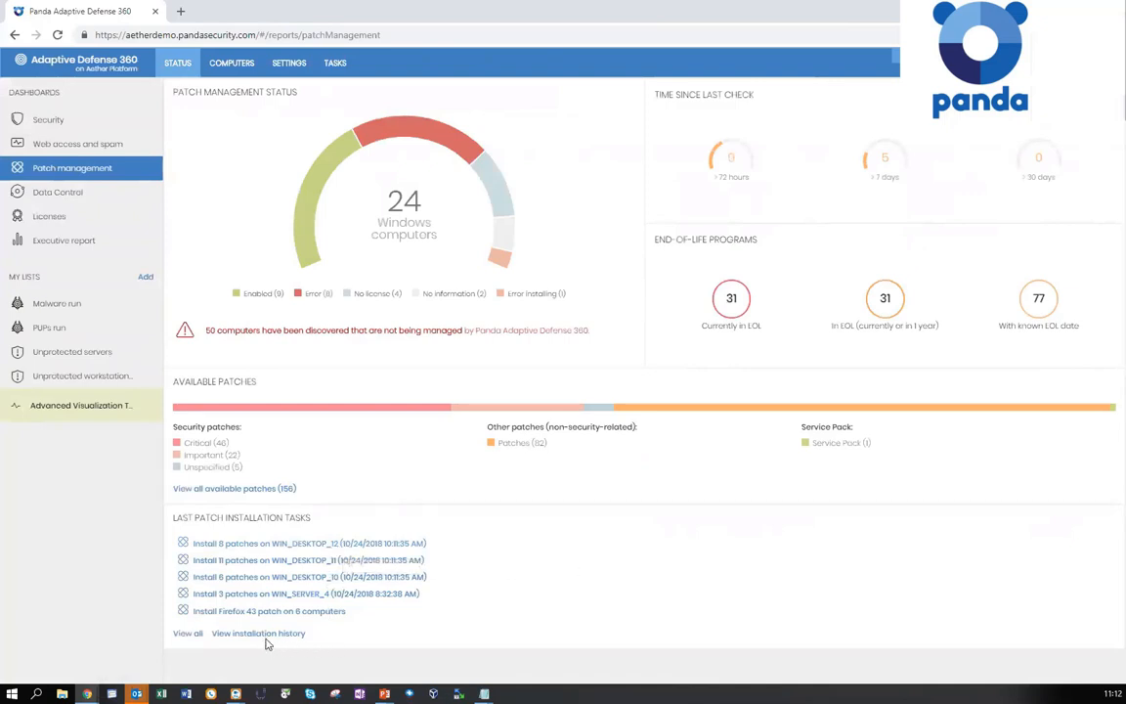
Open installation history and highlight the .NET Framework 4.7 patch's program name and KB ID
click(258, 633)
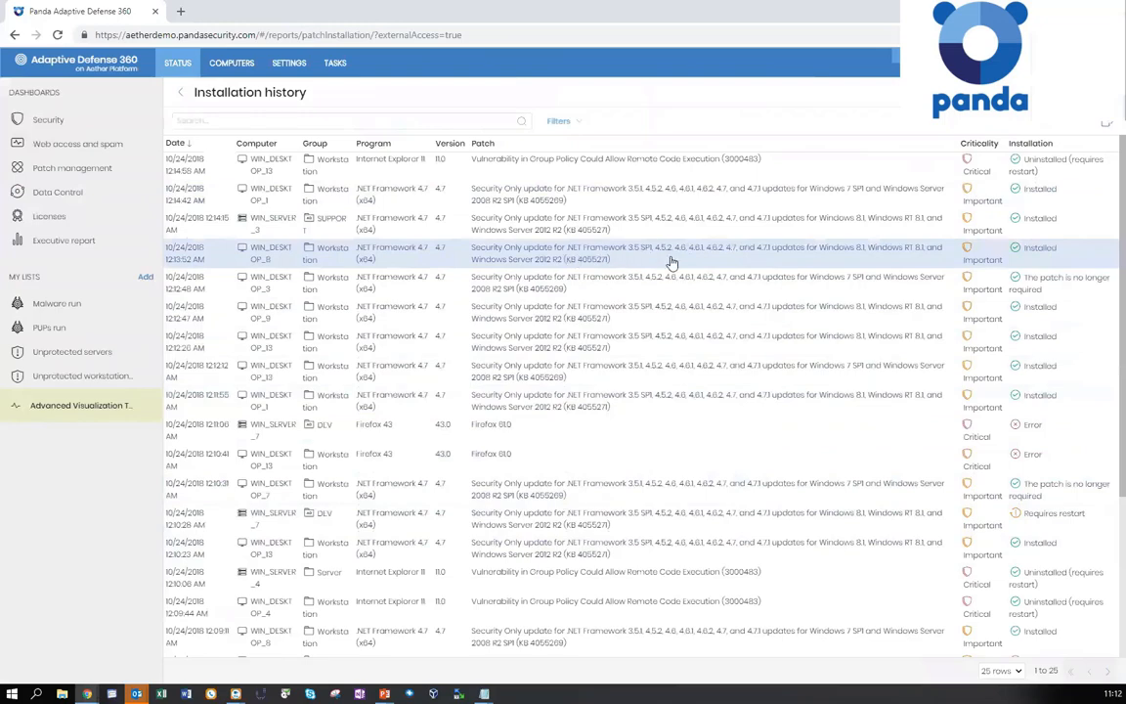
mouse_move(735, 263)
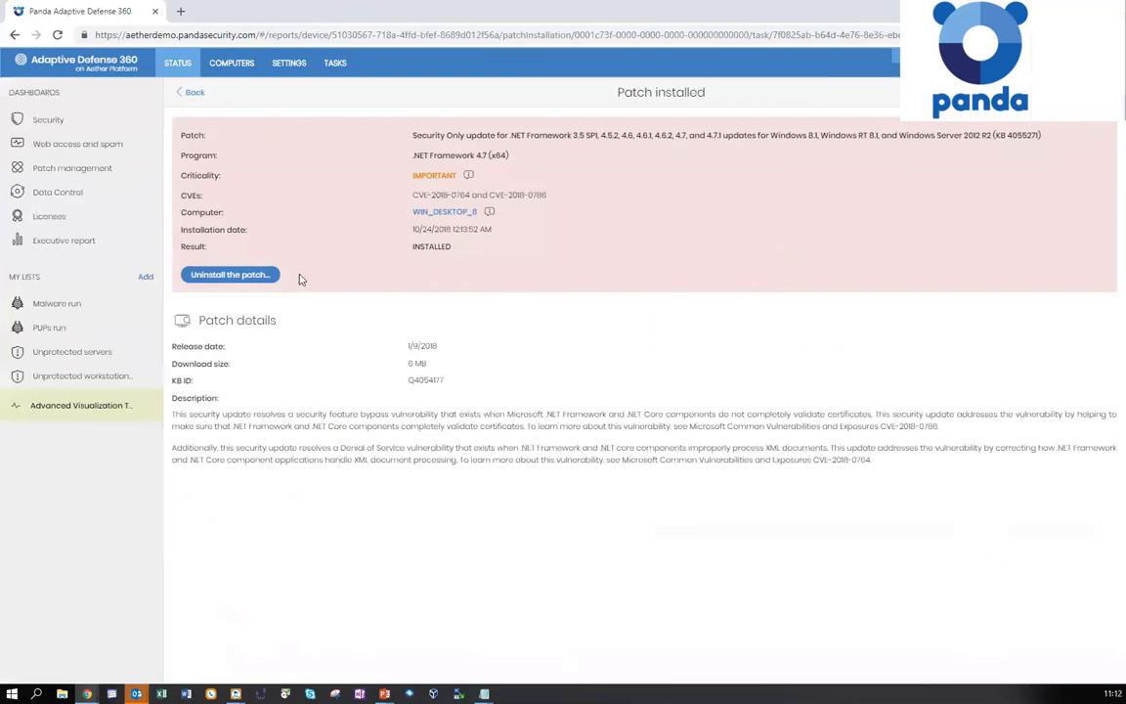
mouse_move(413, 133)
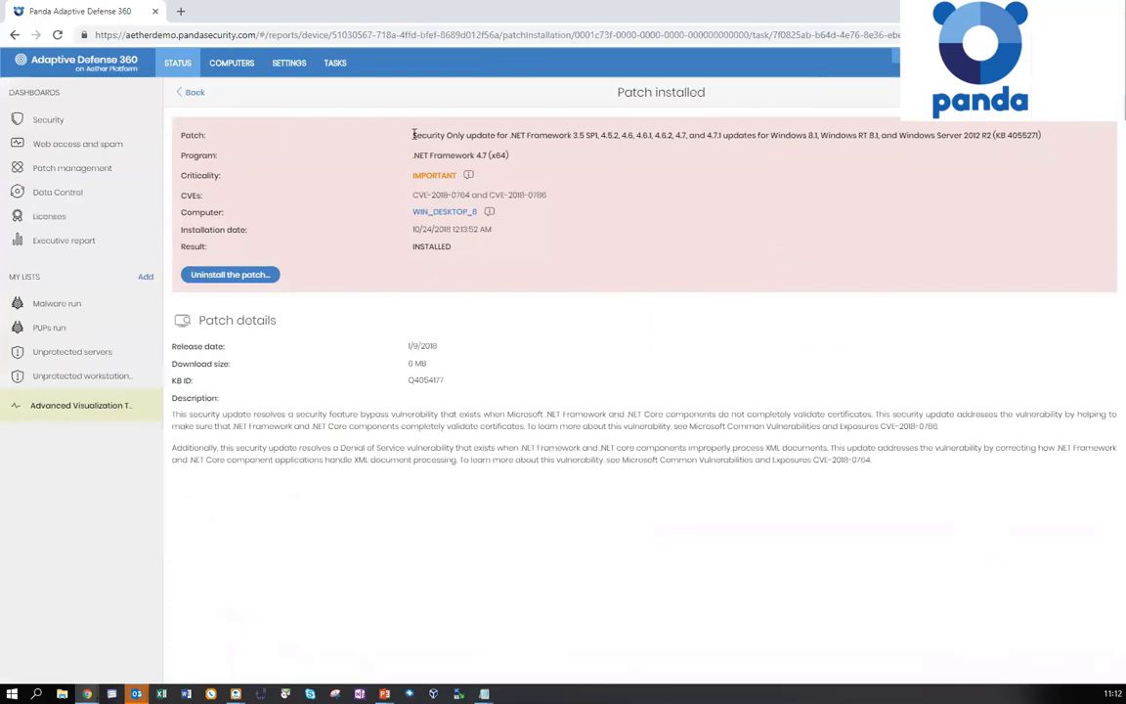
double_click(459, 154)
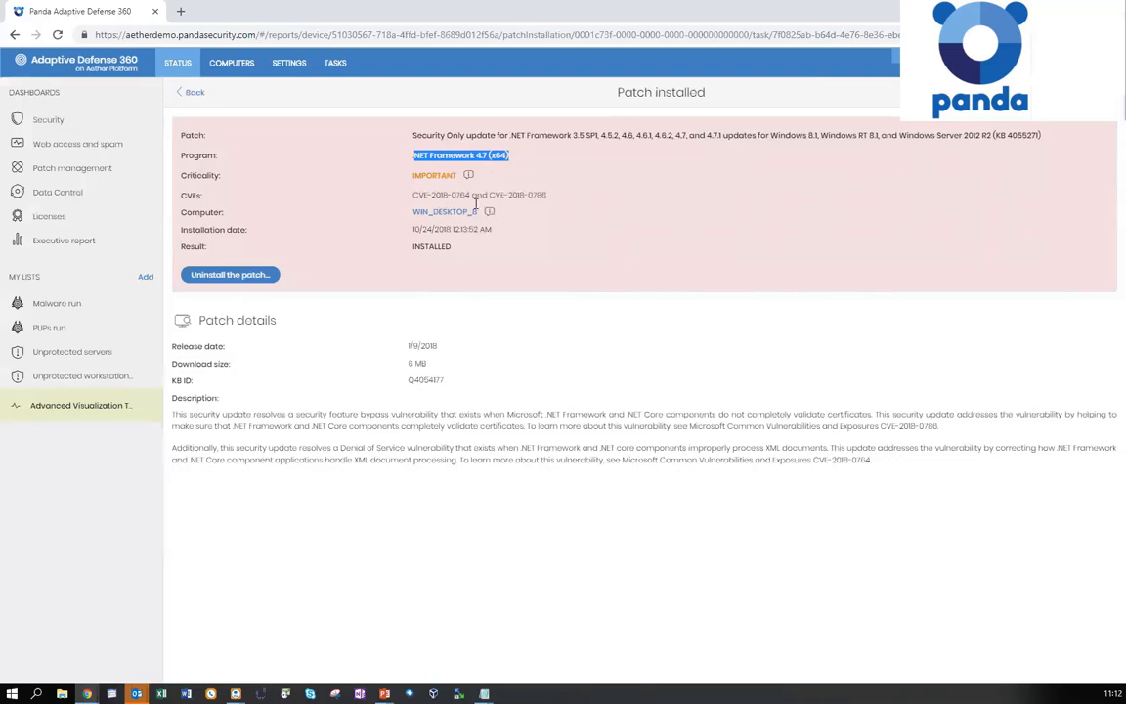
mouse_move(281, 395)
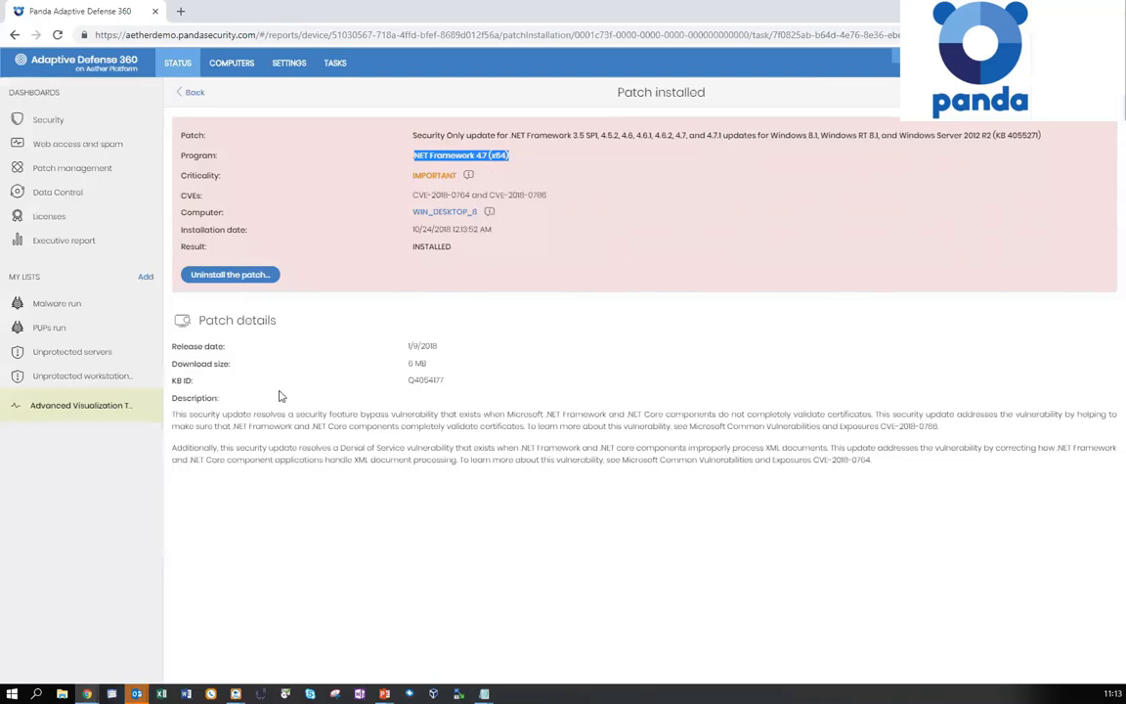
double_click(425, 380)
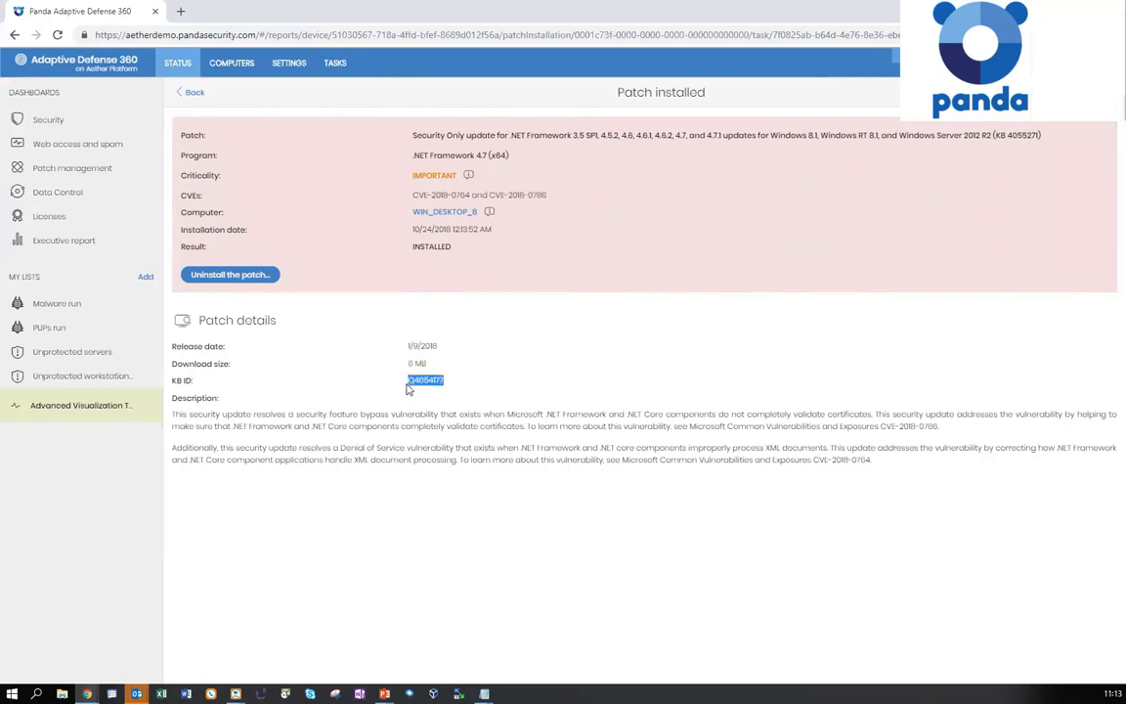
mouse_move(491, 190)
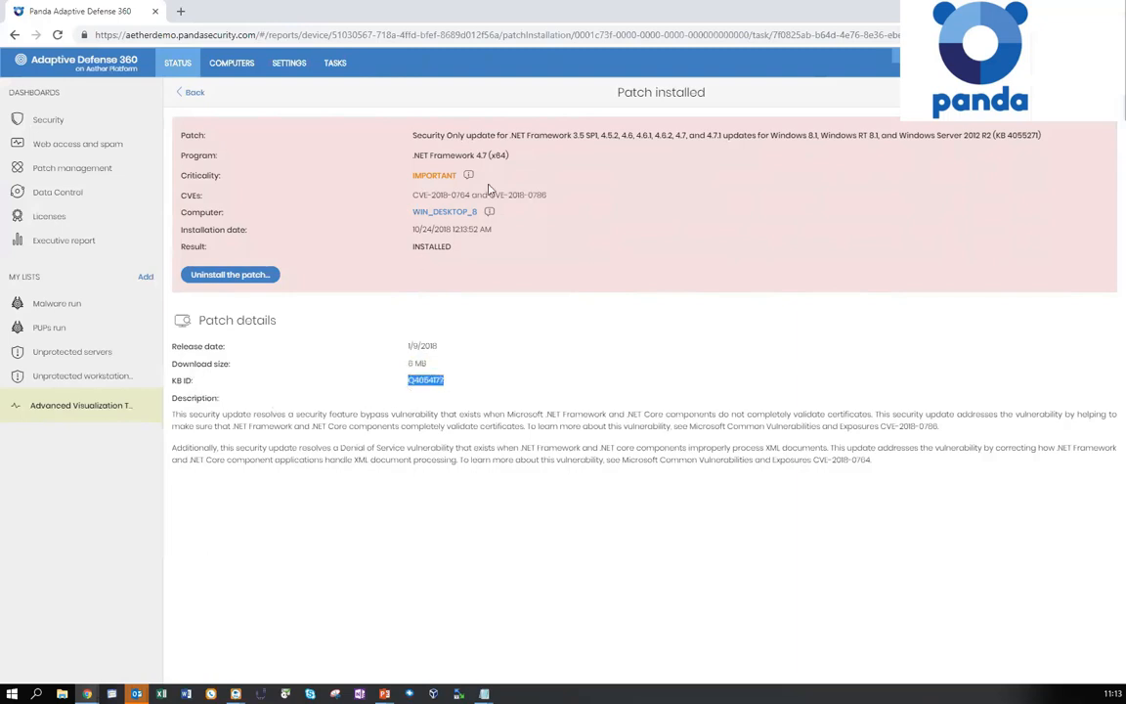
mouse_move(229, 274)
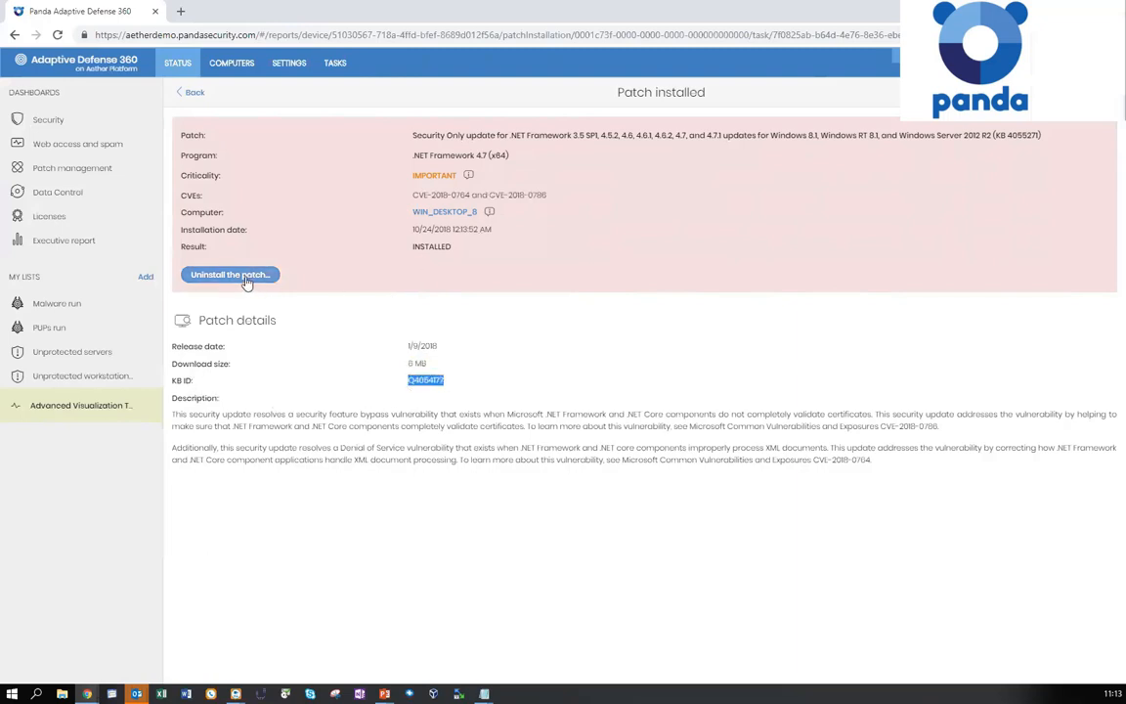
click(229, 273)
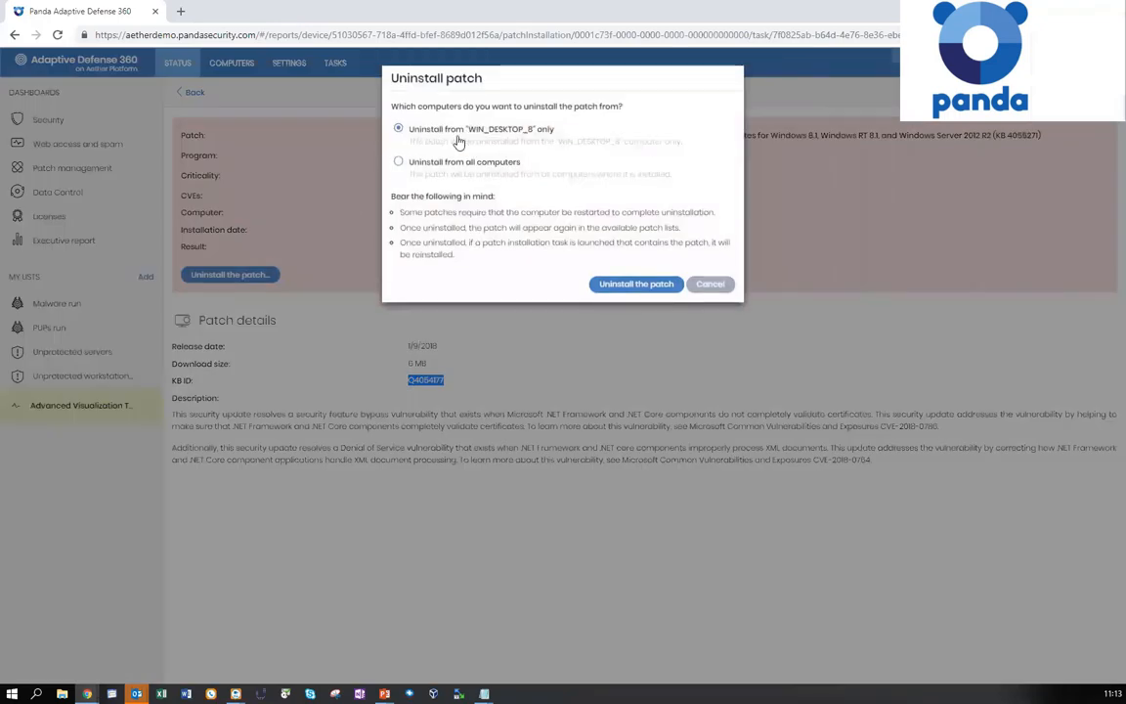
mouse_move(516, 141)
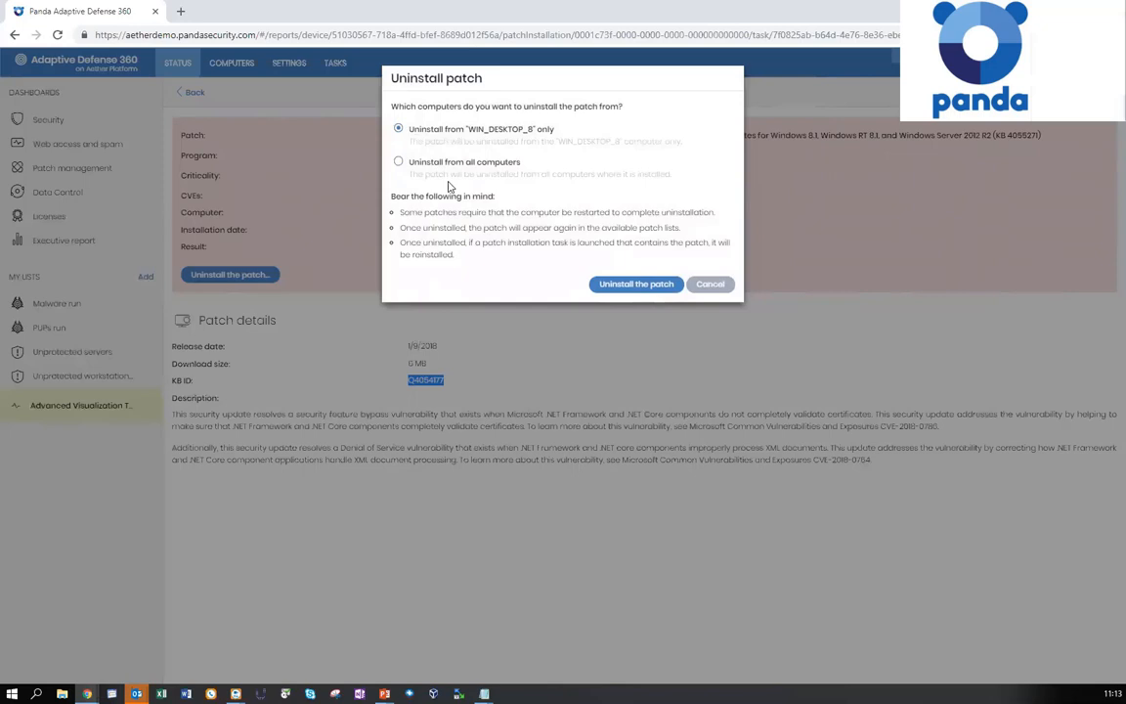
click(397, 162)
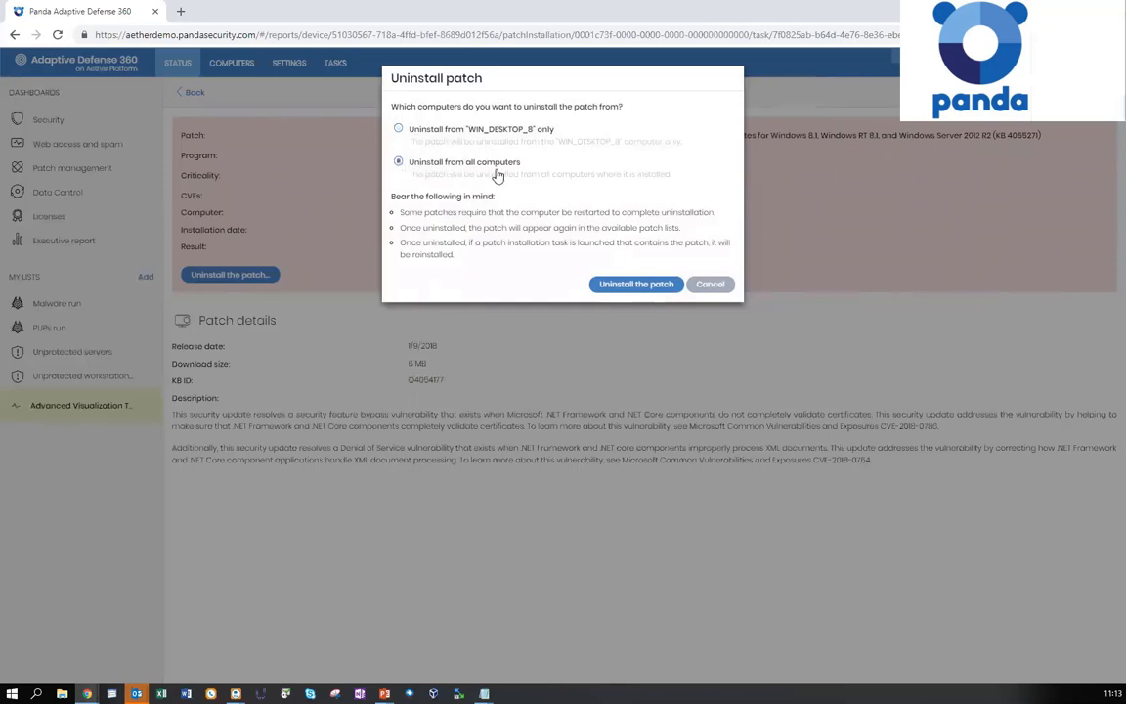
mouse_move(507, 182)
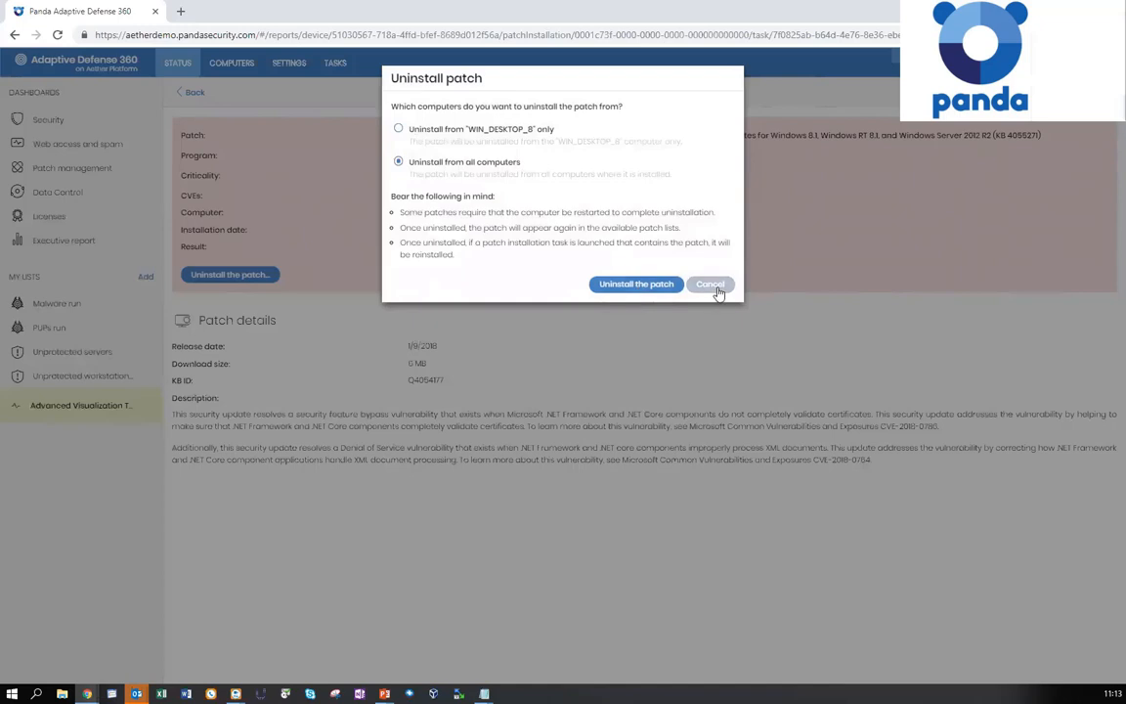
click(709, 284)
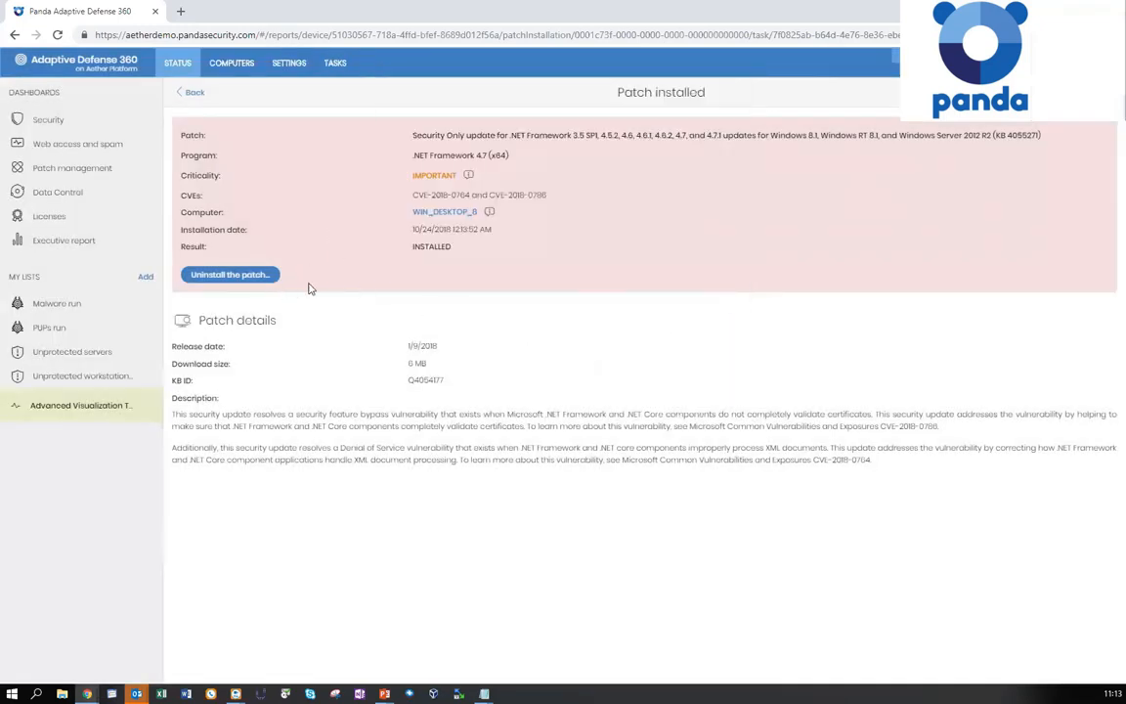
mouse_move(358, 306)
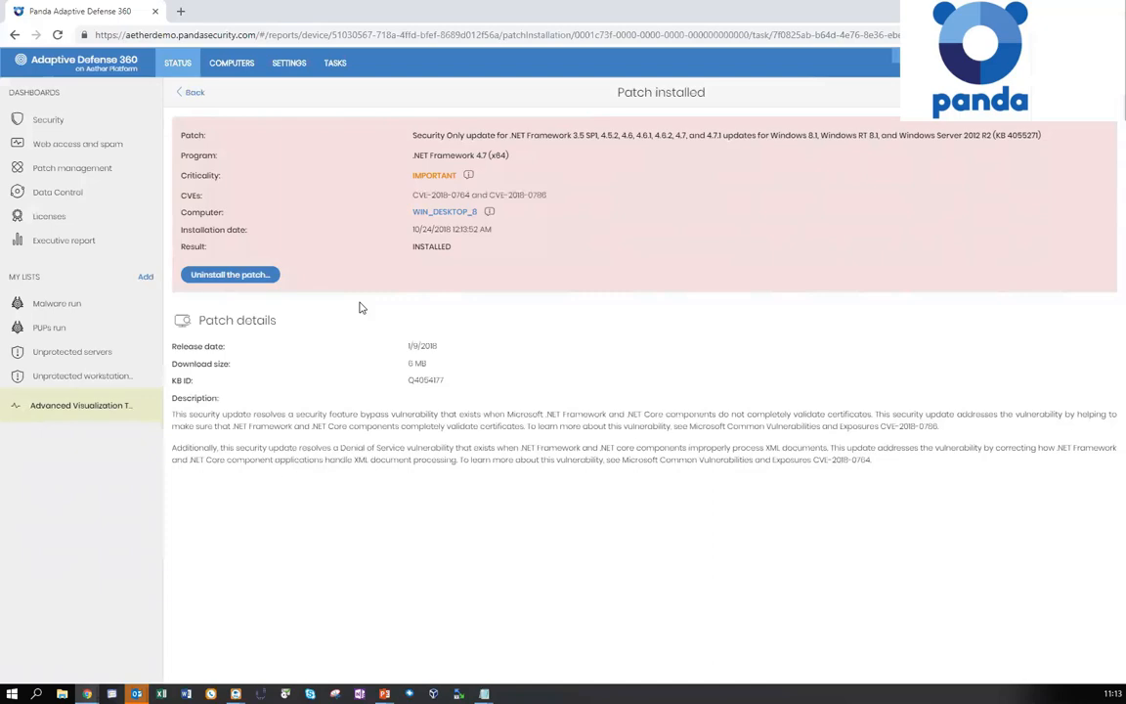
click(189, 92)
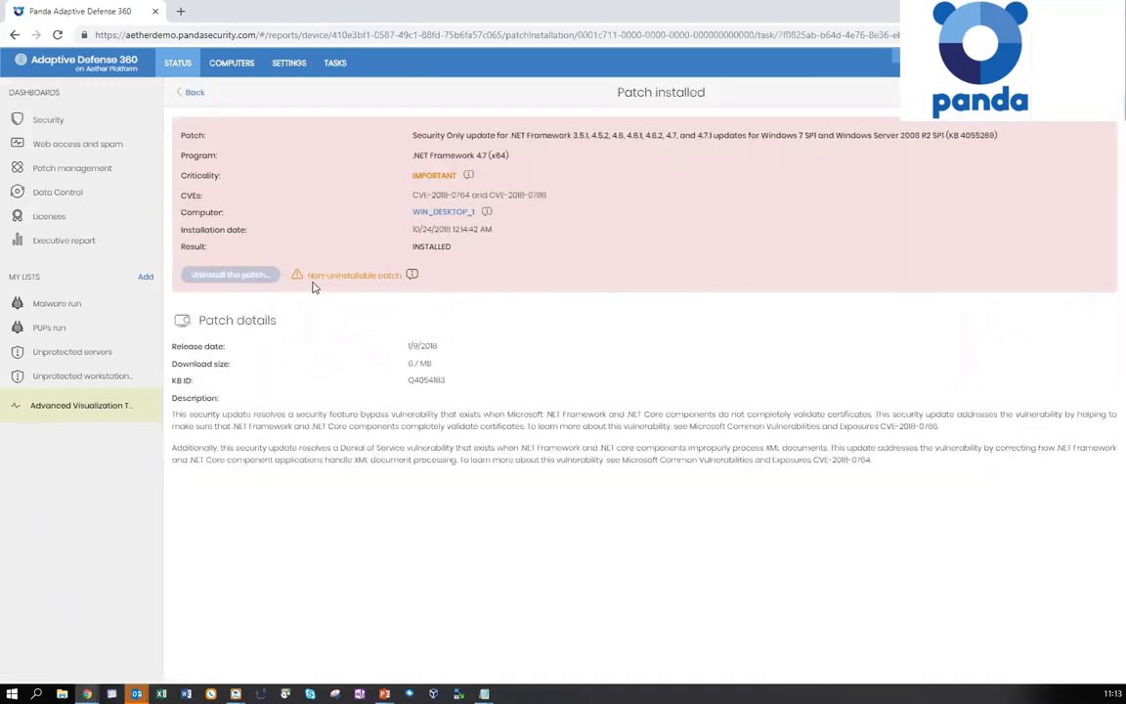
mouse_move(413, 275)
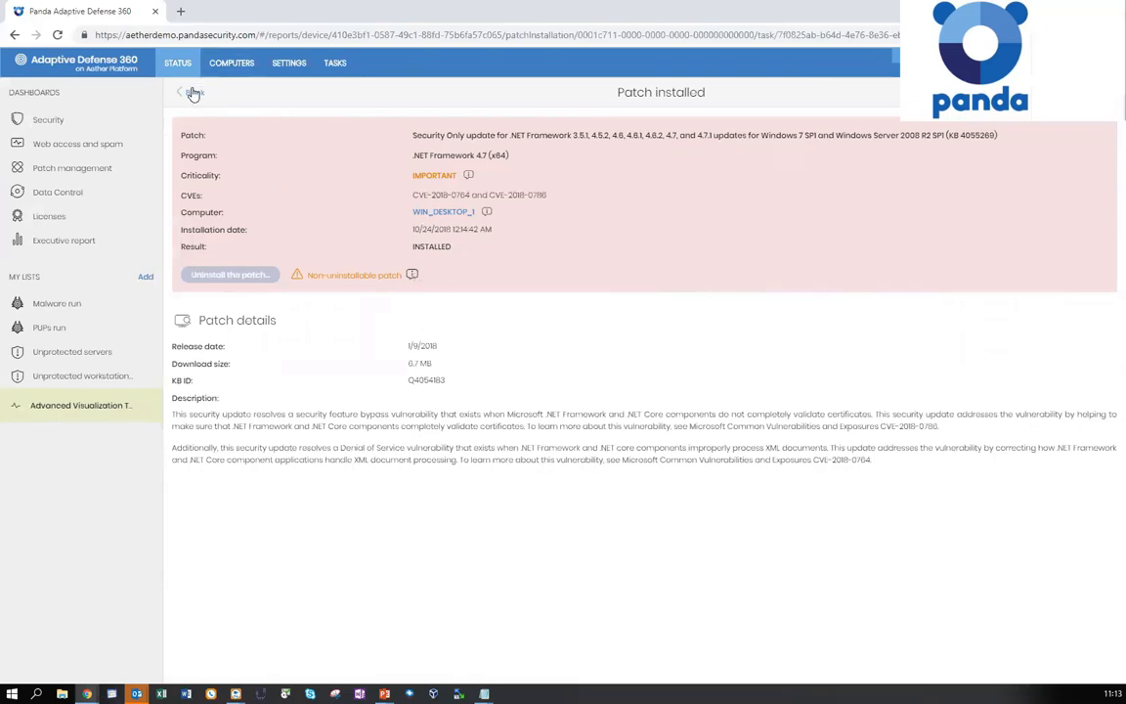
Go back to the installation history list
click(180, 92)
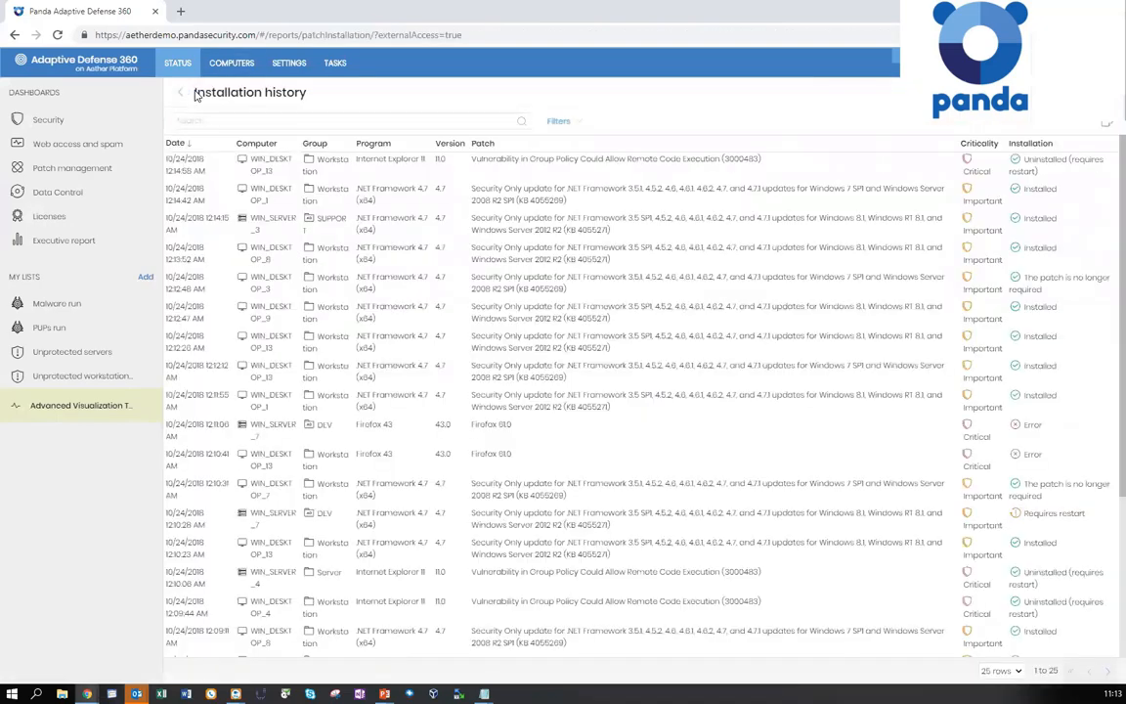
mouse_move(224, 171)
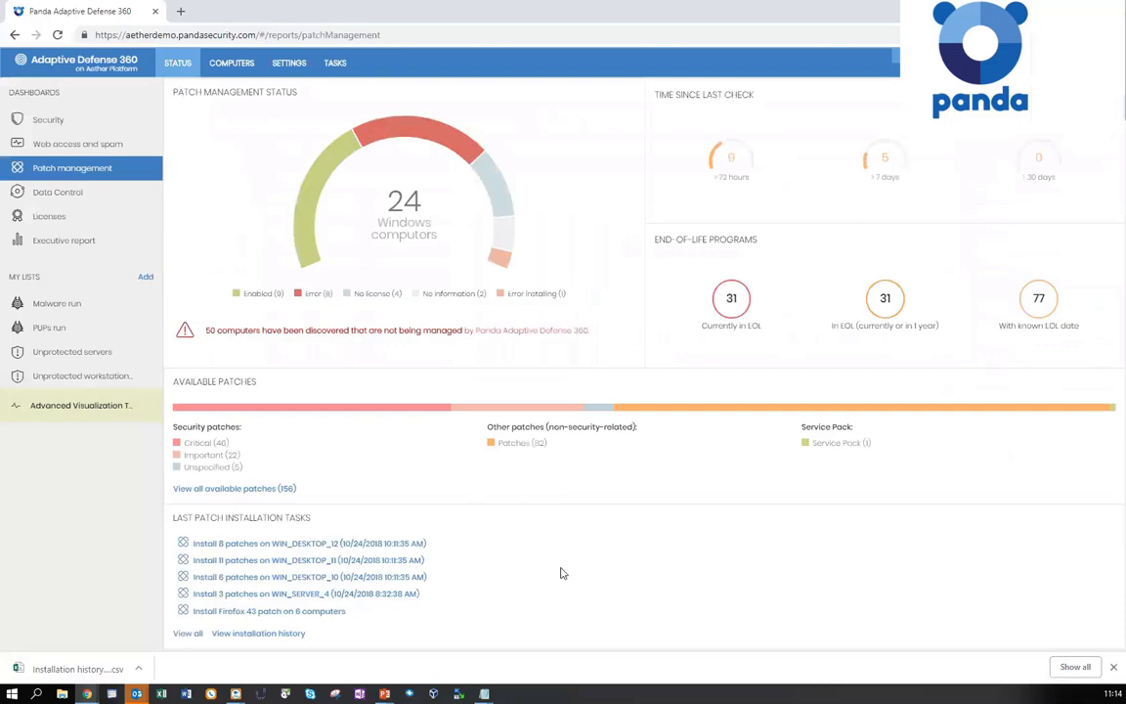
mouse_move(325, 563)
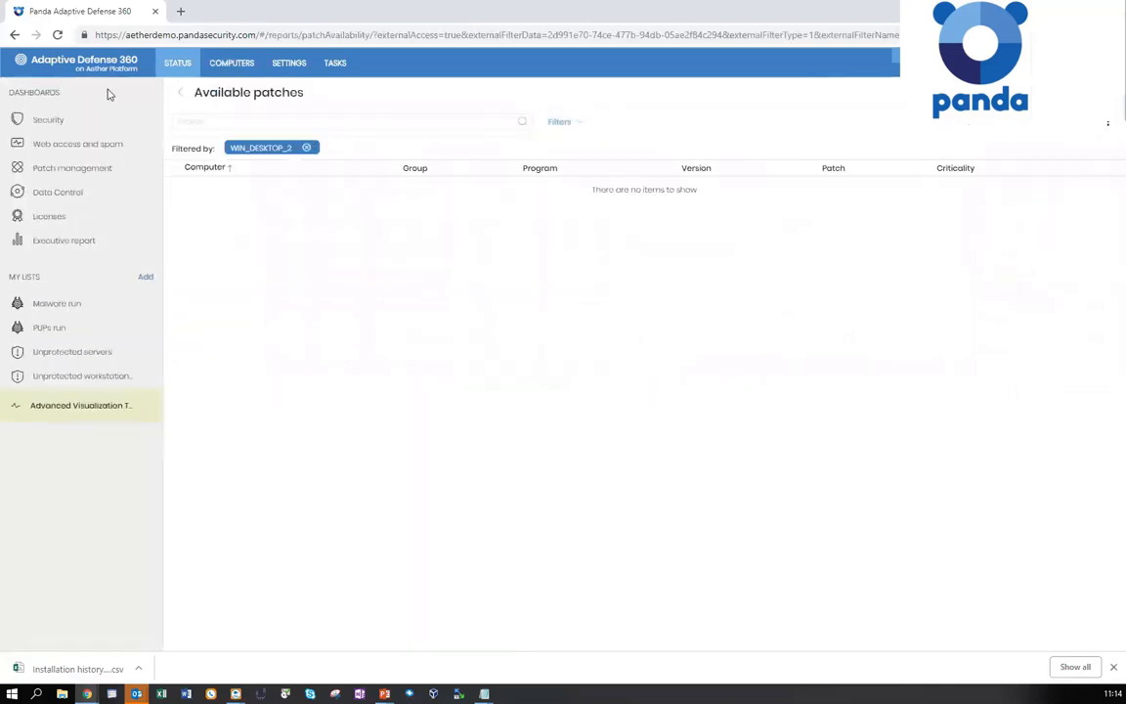
mouse_move(231, 62)
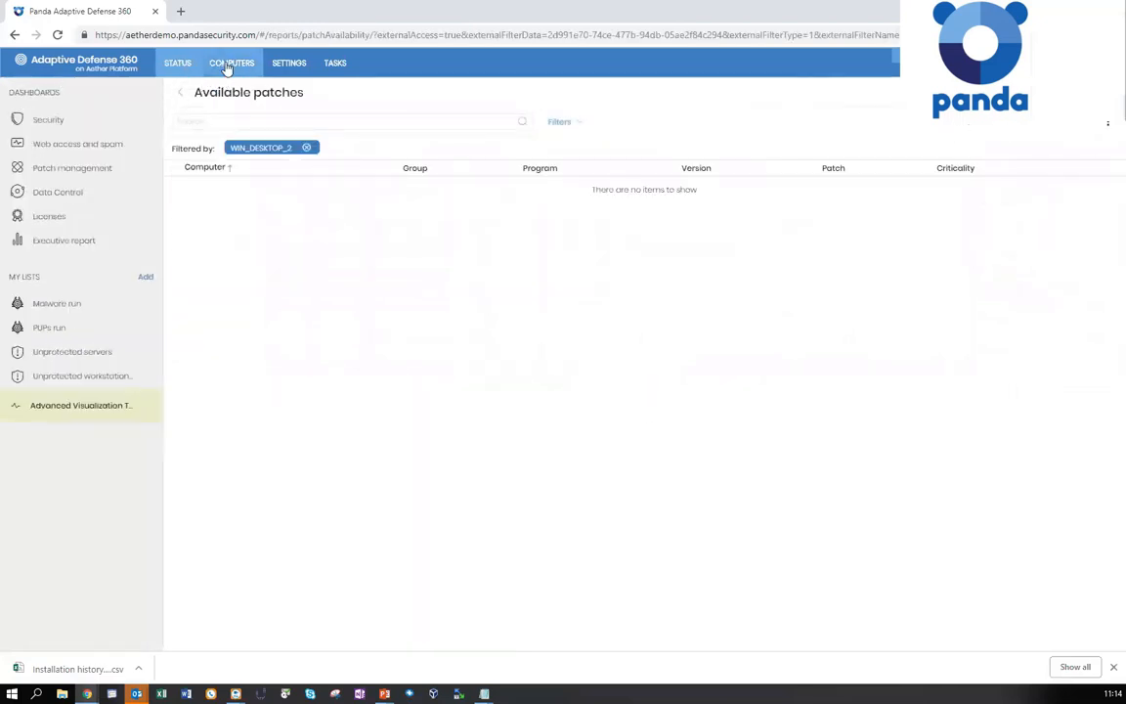
Filter available patches to WIN_DESKTOP_10's nine patches and select them all
click(176, 63)
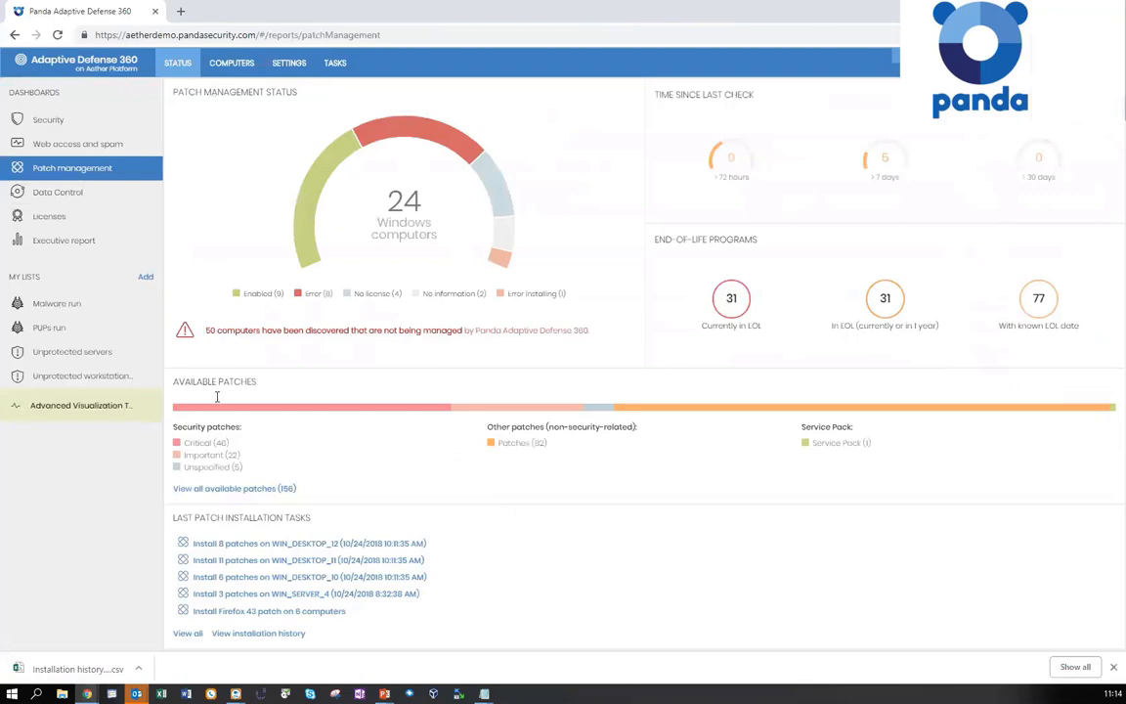
click(233, 488)
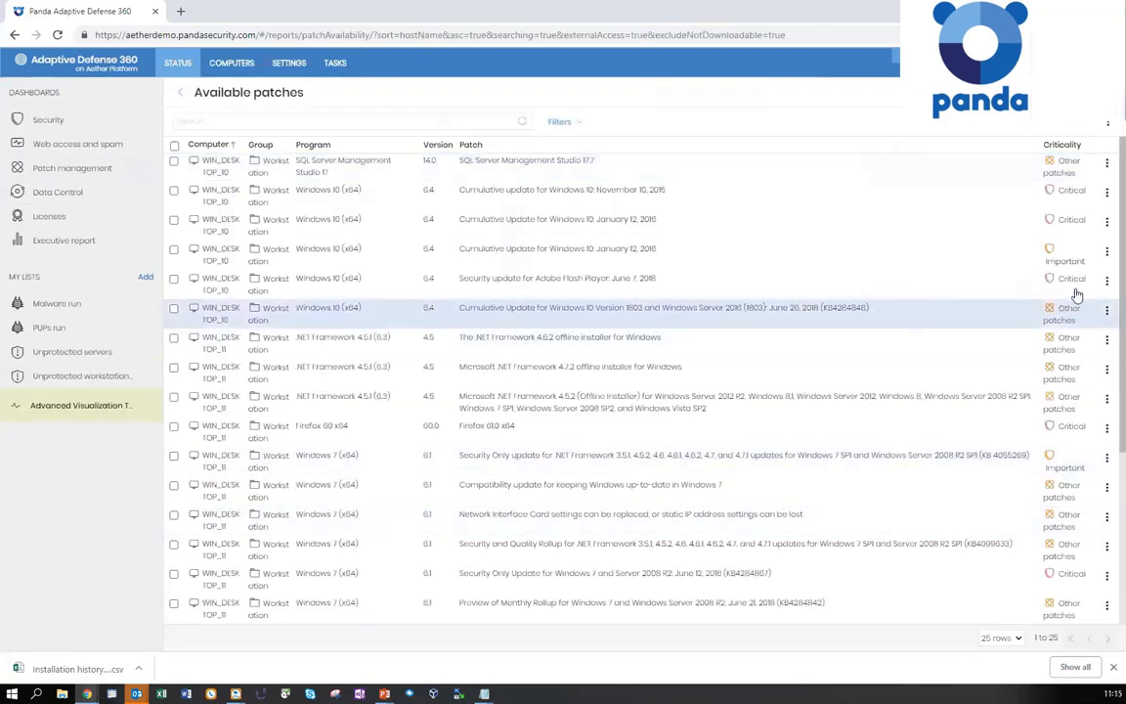
click(1106, 250)
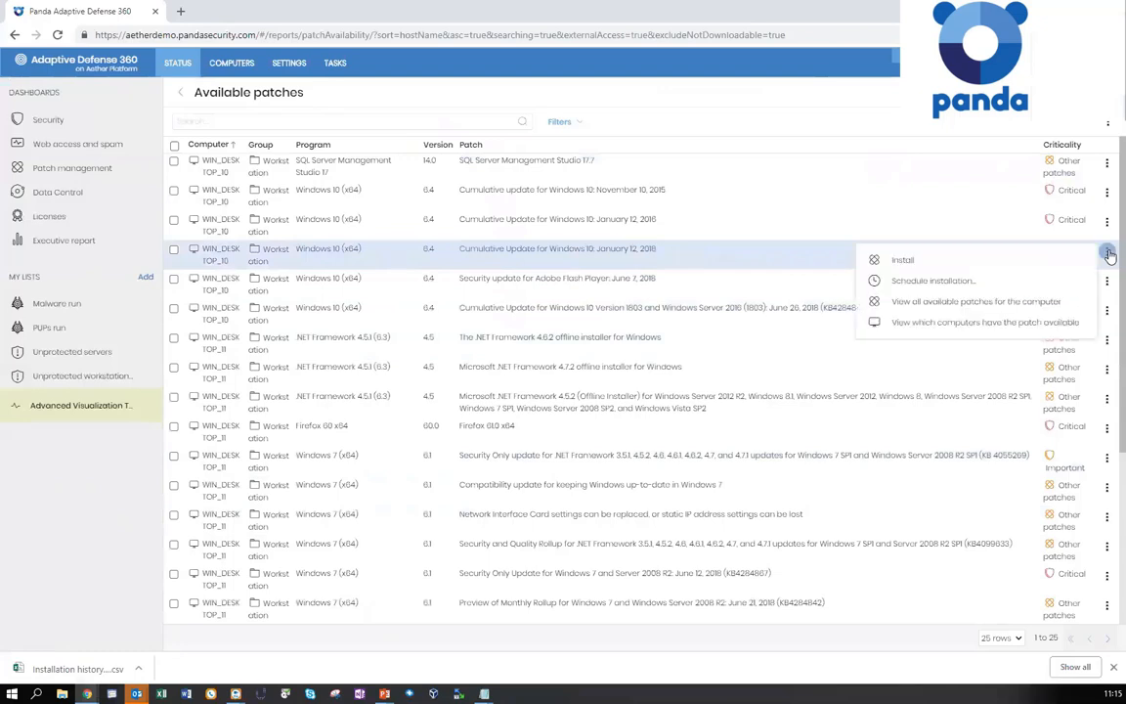
mouse_move(970, 301)
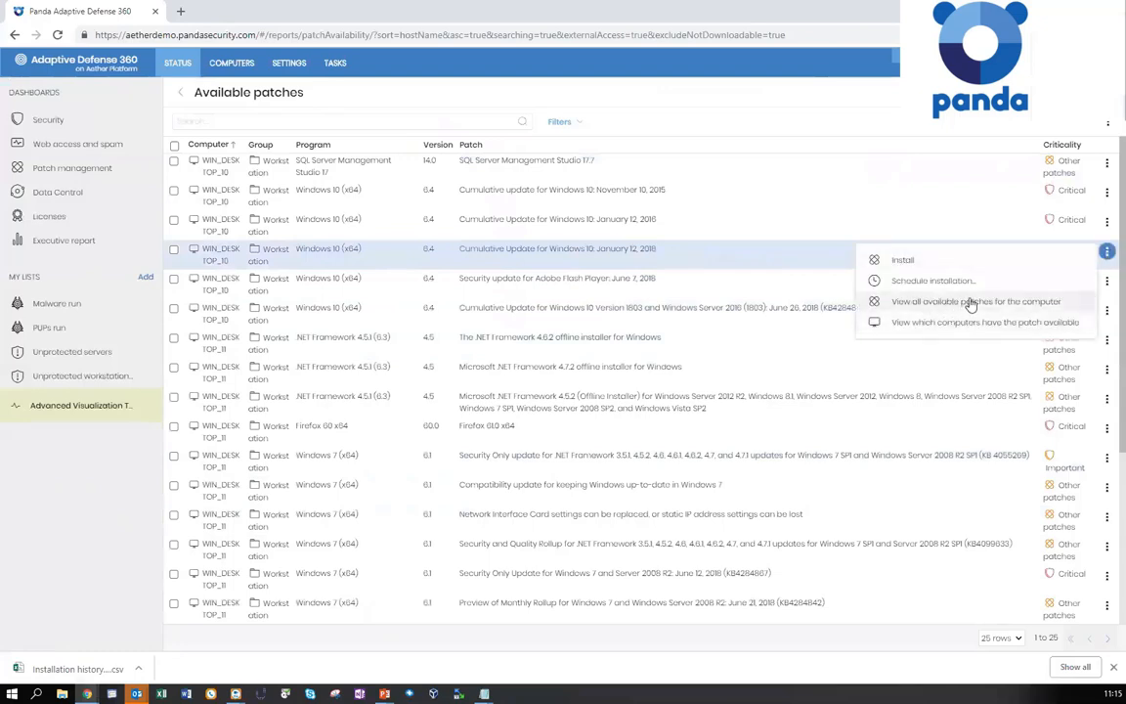
mouse_move(901, 322)
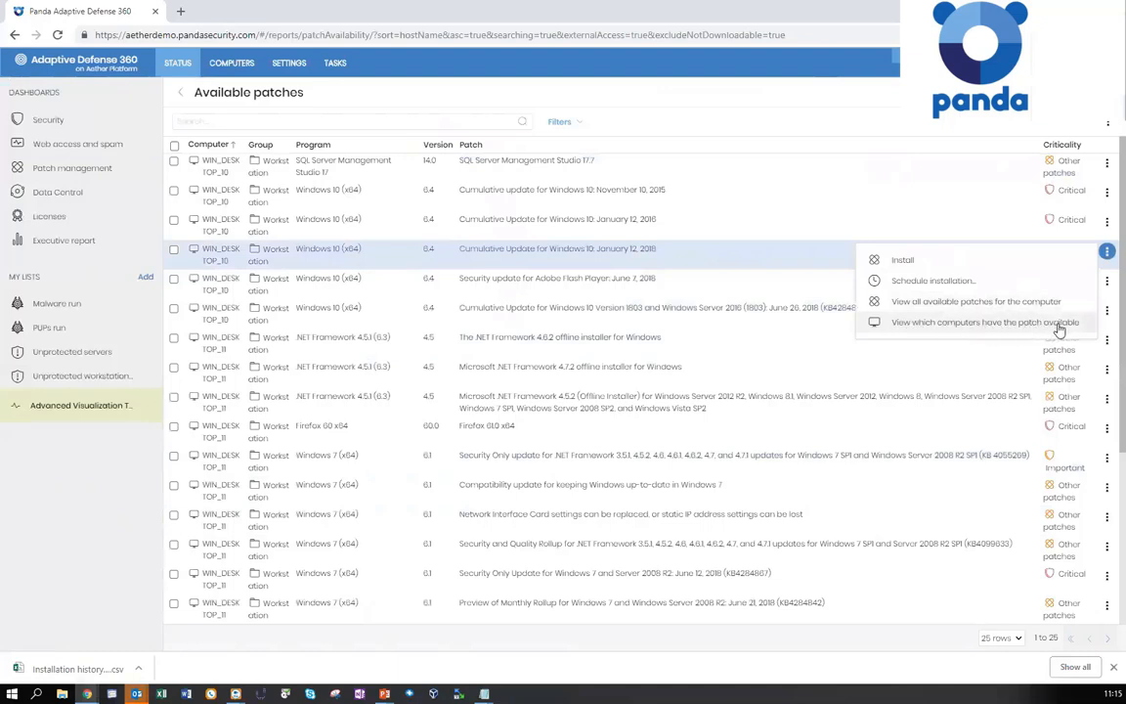
mouse_move(897, 301)
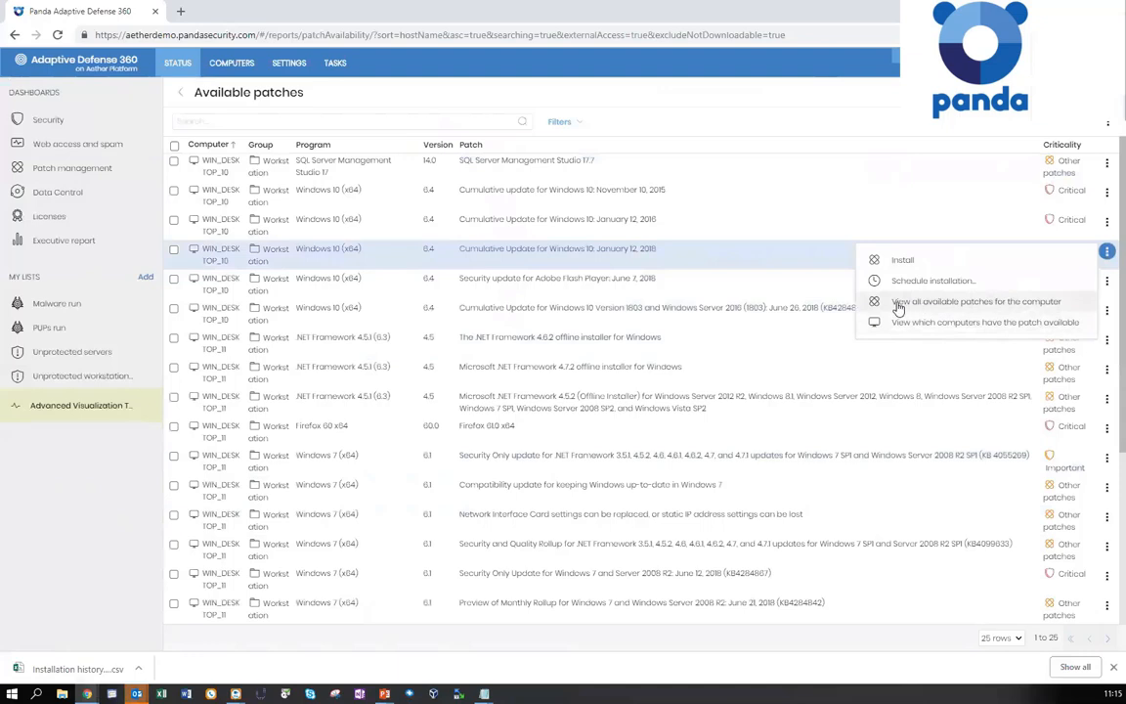
mouse_move(973, 306)
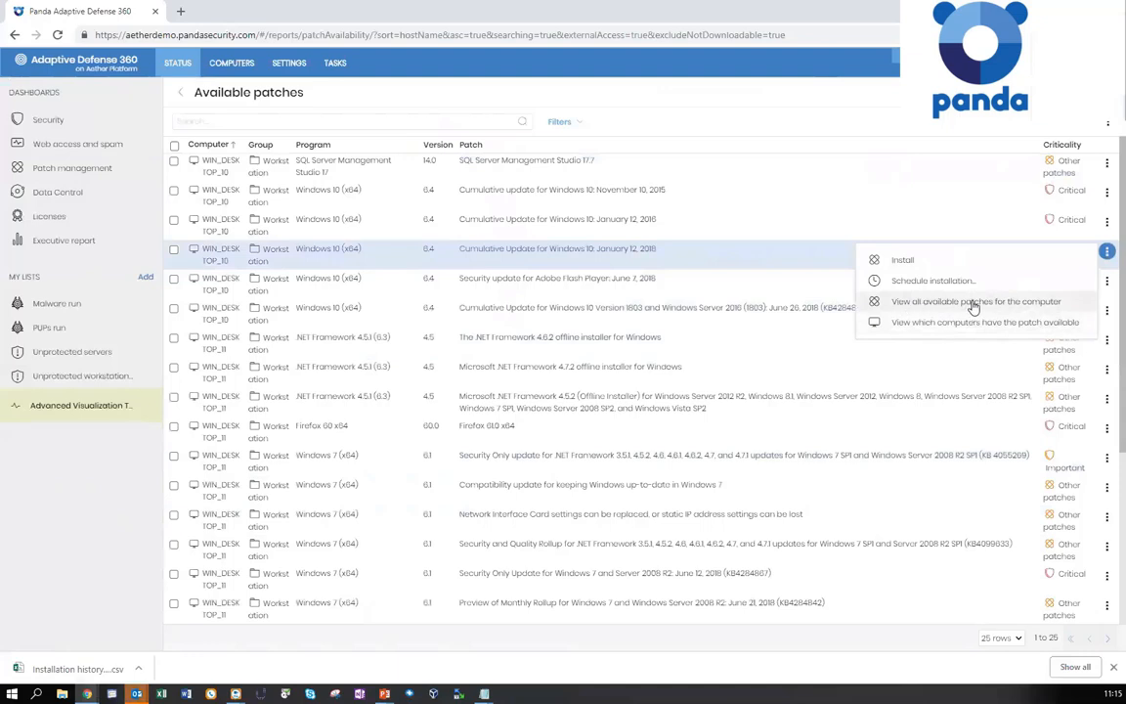
click(975, 301)
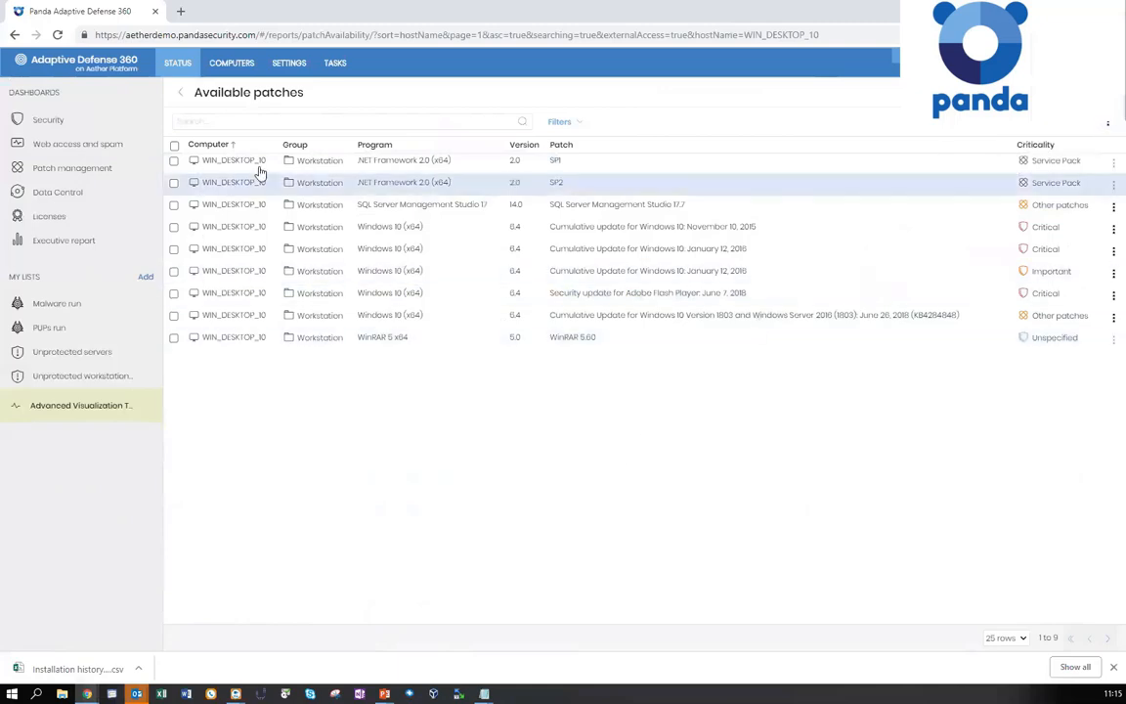
click(174, 144)
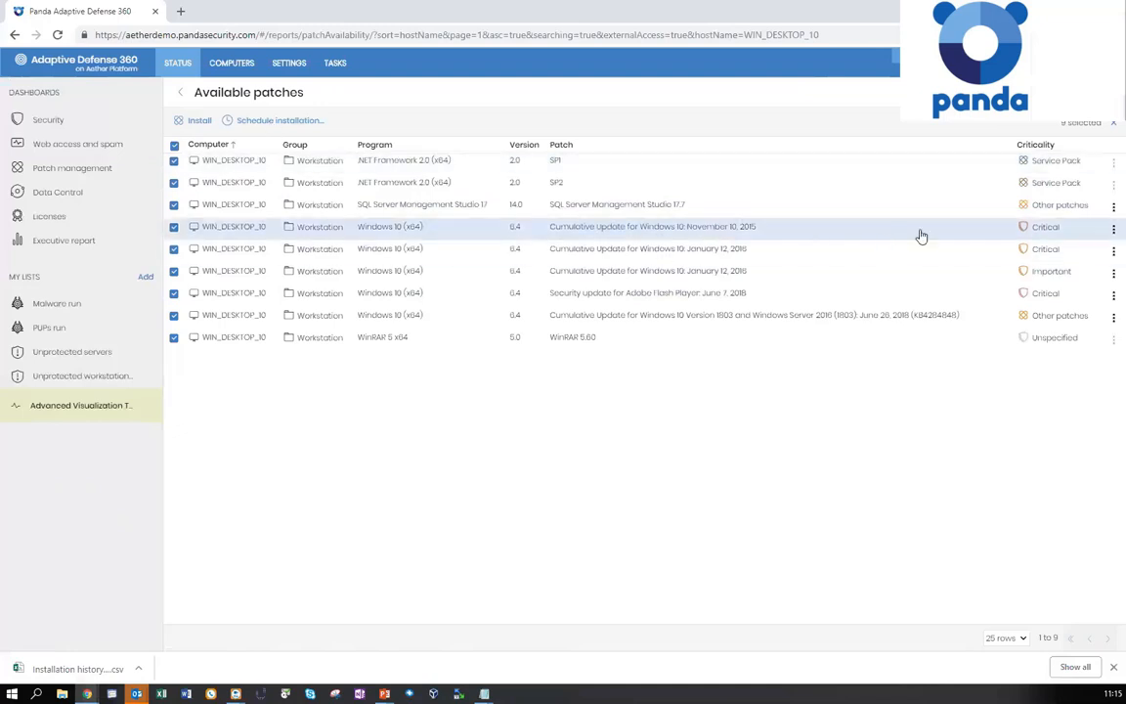
Open the action menu for WIN_DESKTOP_10's SQL Server Management Studio 17.7 patch
click(1113, 204)
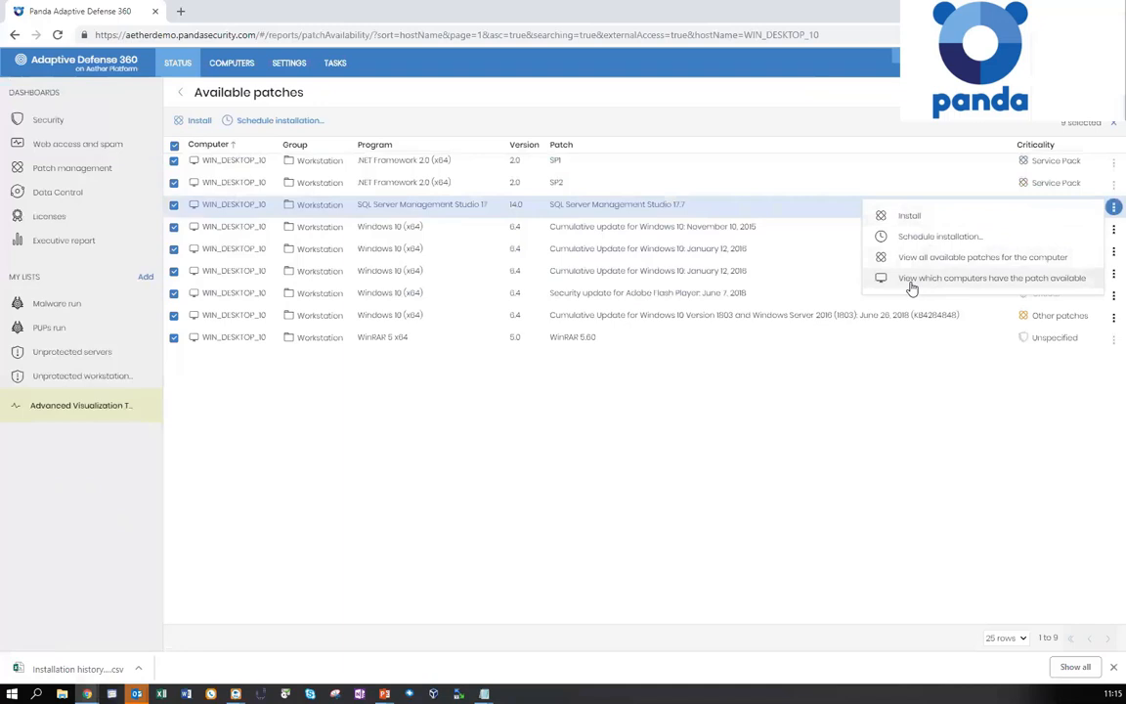
mouse_move(943, 285)
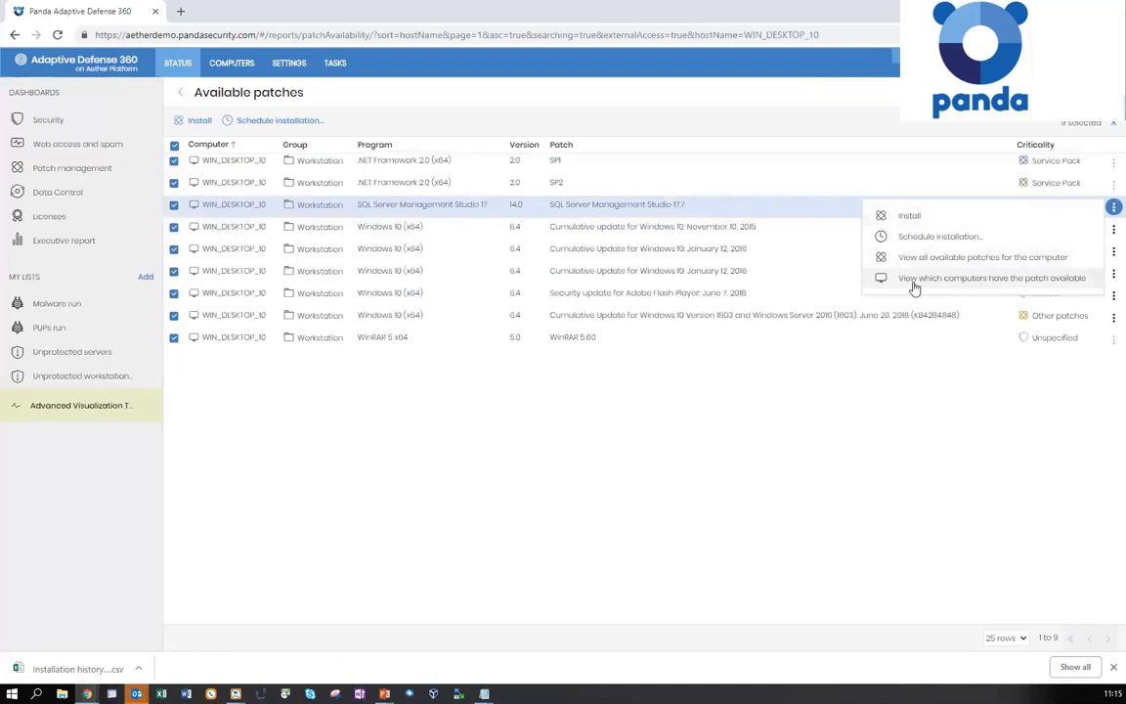
mouse_move(754, 238)
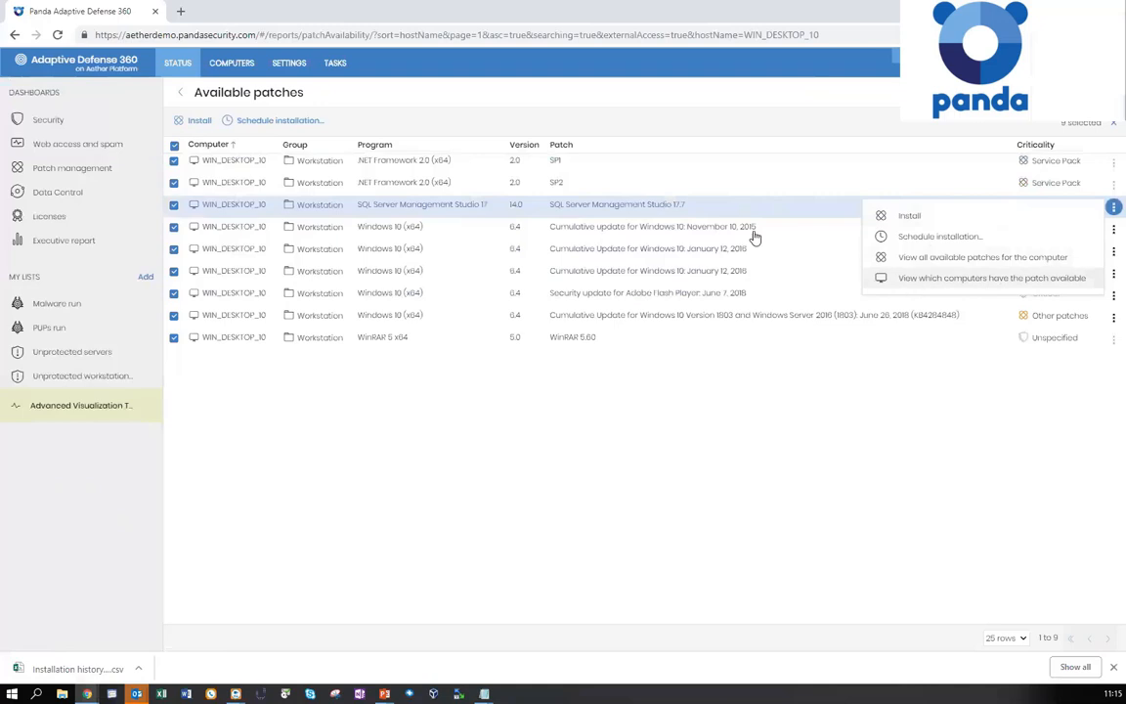
mouse_move(917, 284)
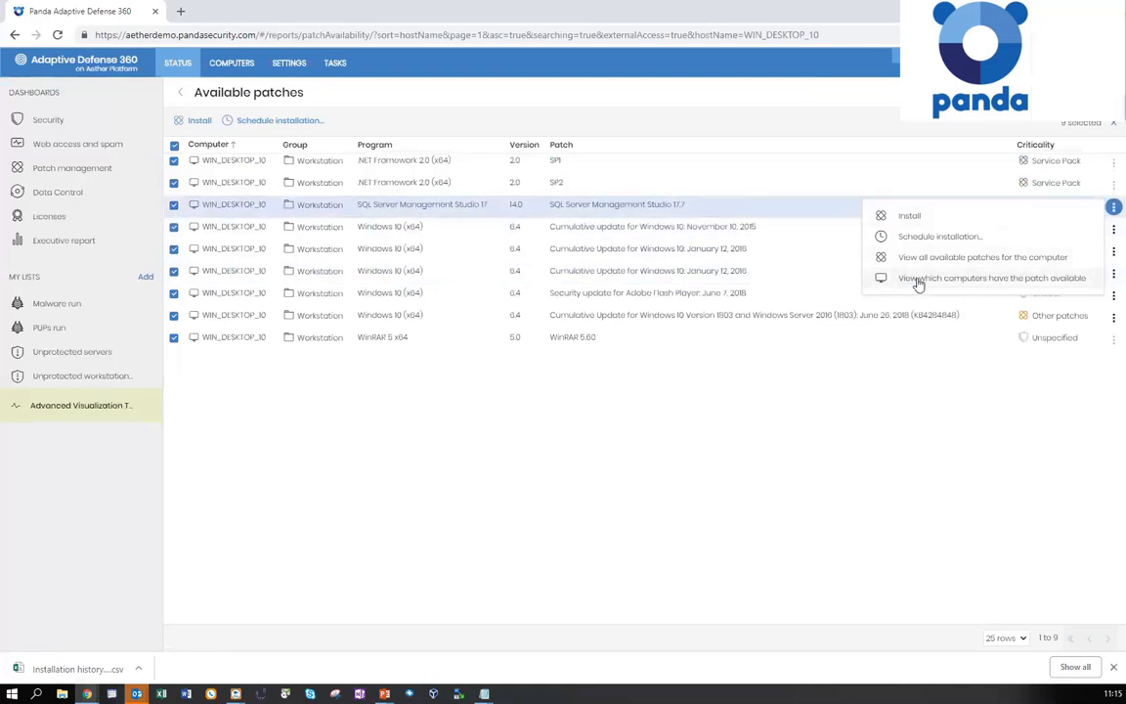
List the three computers with SQL Server Management Studio 17.7 available, then return to Patch management
click(992, 277)
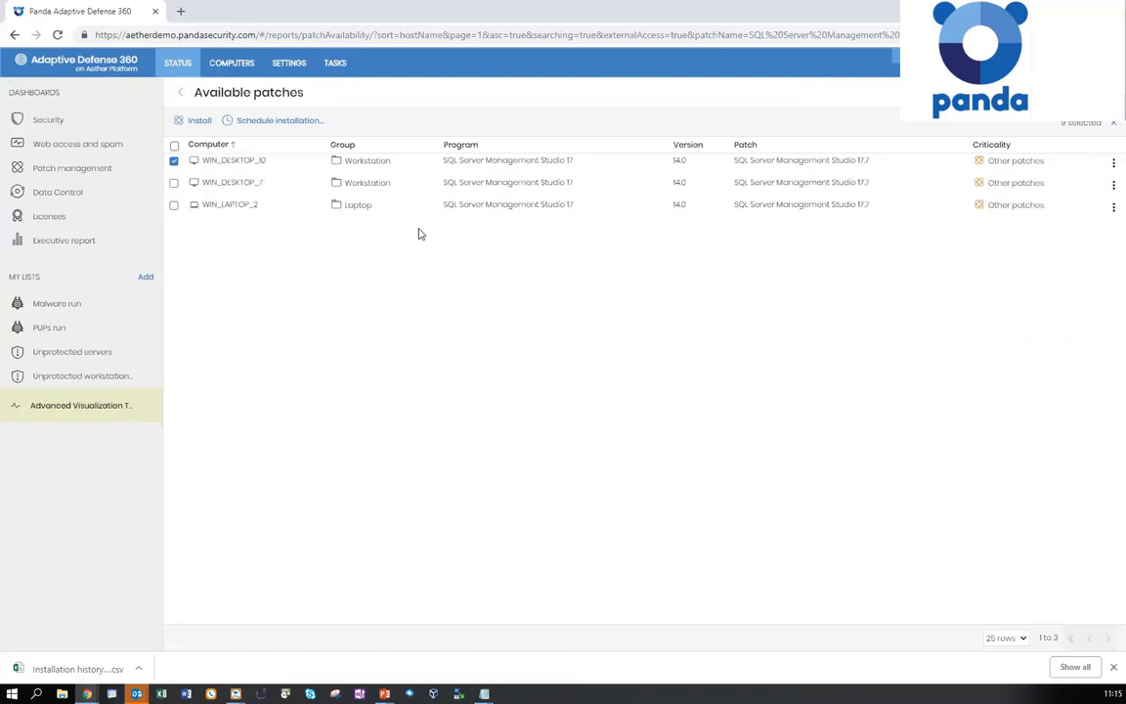
click(72, 167)
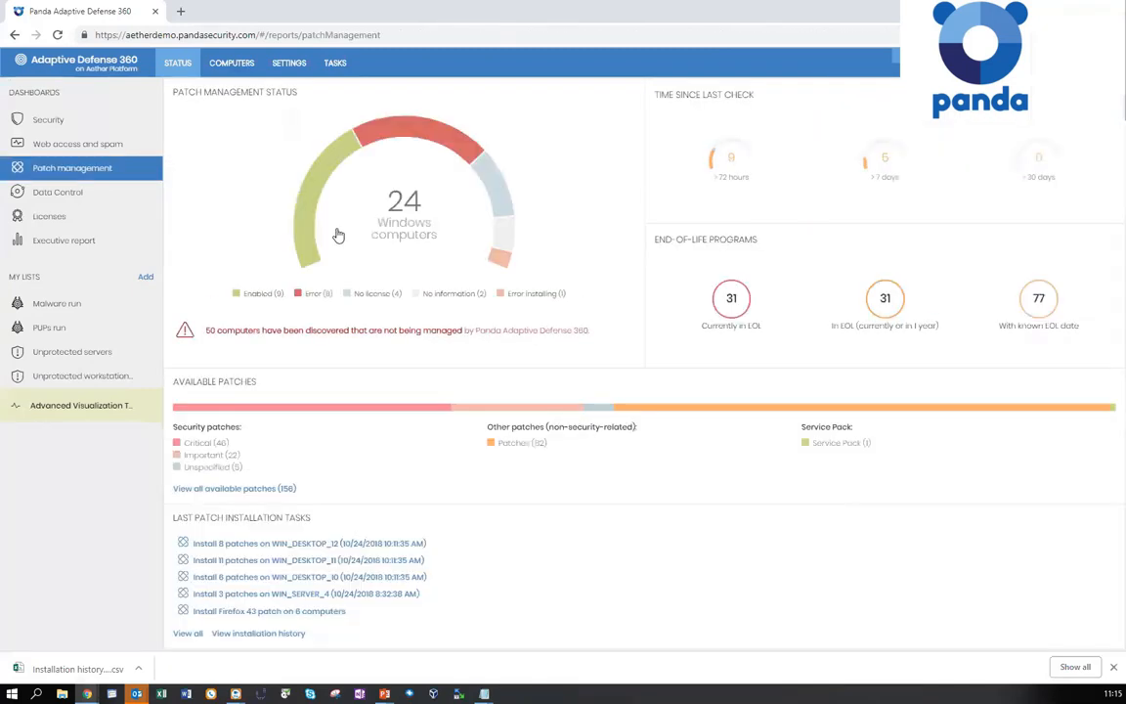
Start a new 'Install patches' task from the Tasks list
click(335, 62)
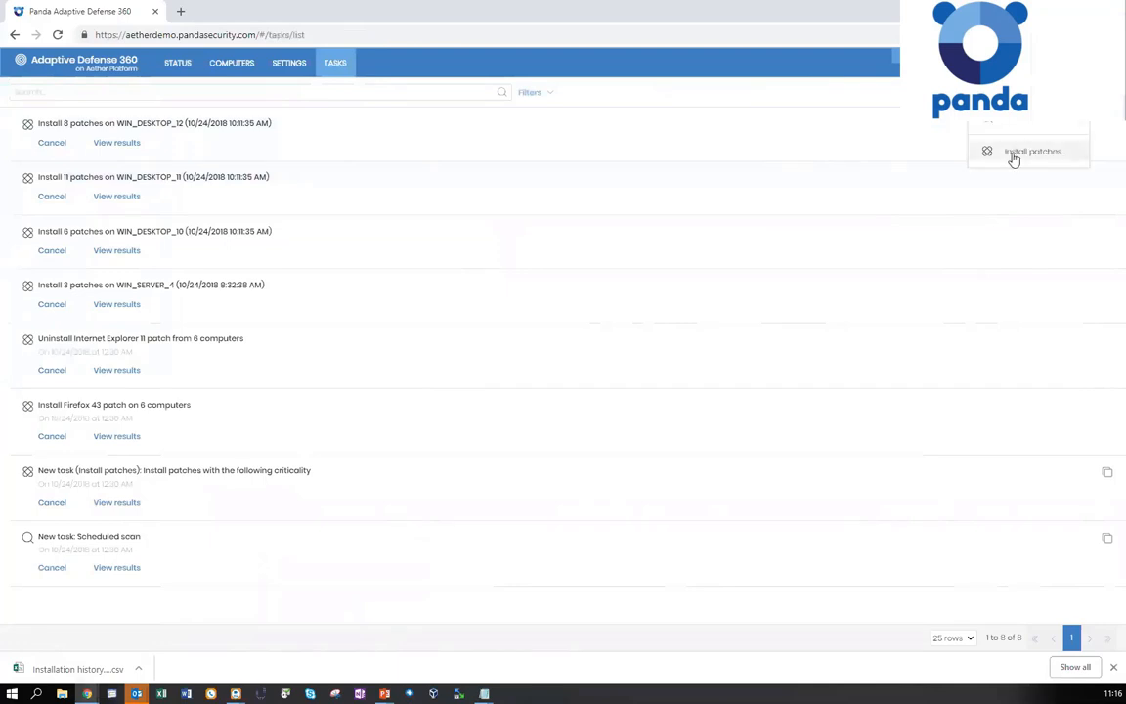
mouse_move(1020, 157)
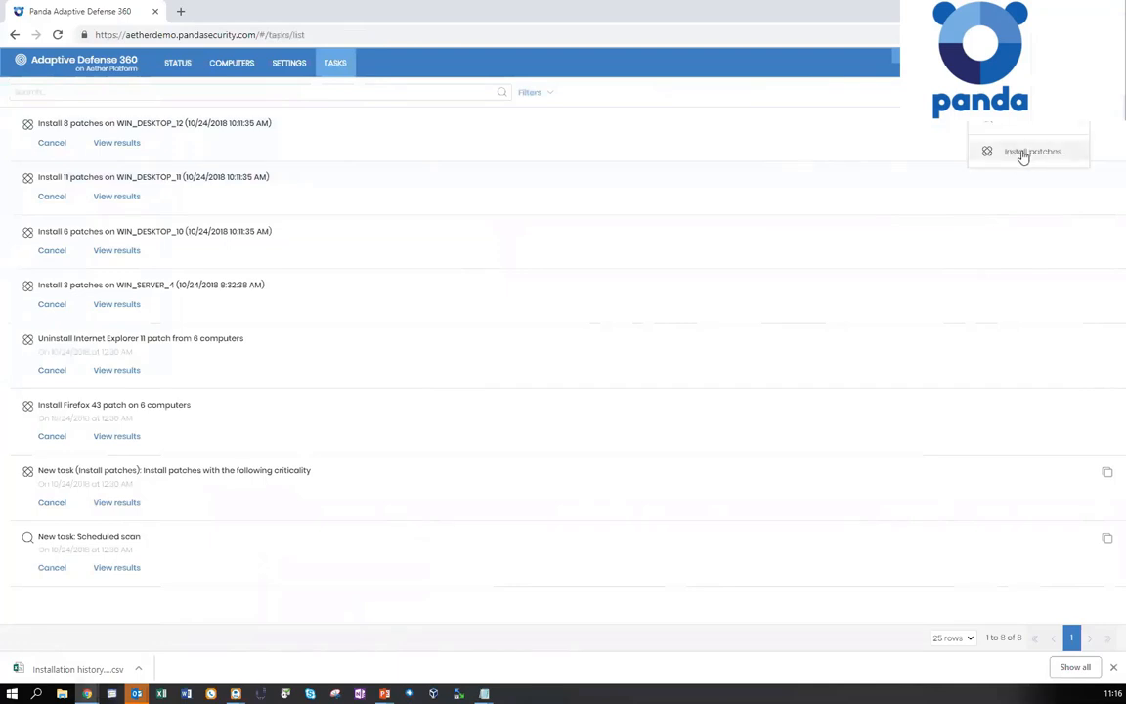
click(1033, 150)
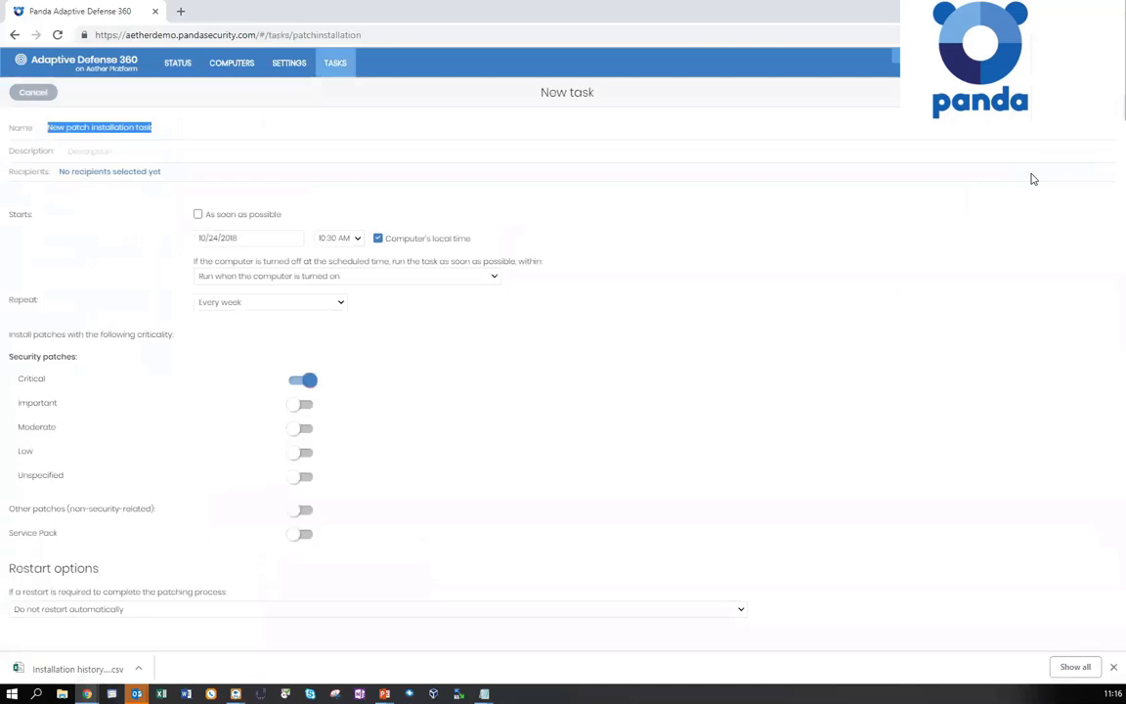
Save the task and add All\Windows\Server plus WIN_DESKTOP_12, WIN_DESKTOP_2 and WIN_DESKTOP_4 as recipients
click(109, 171)
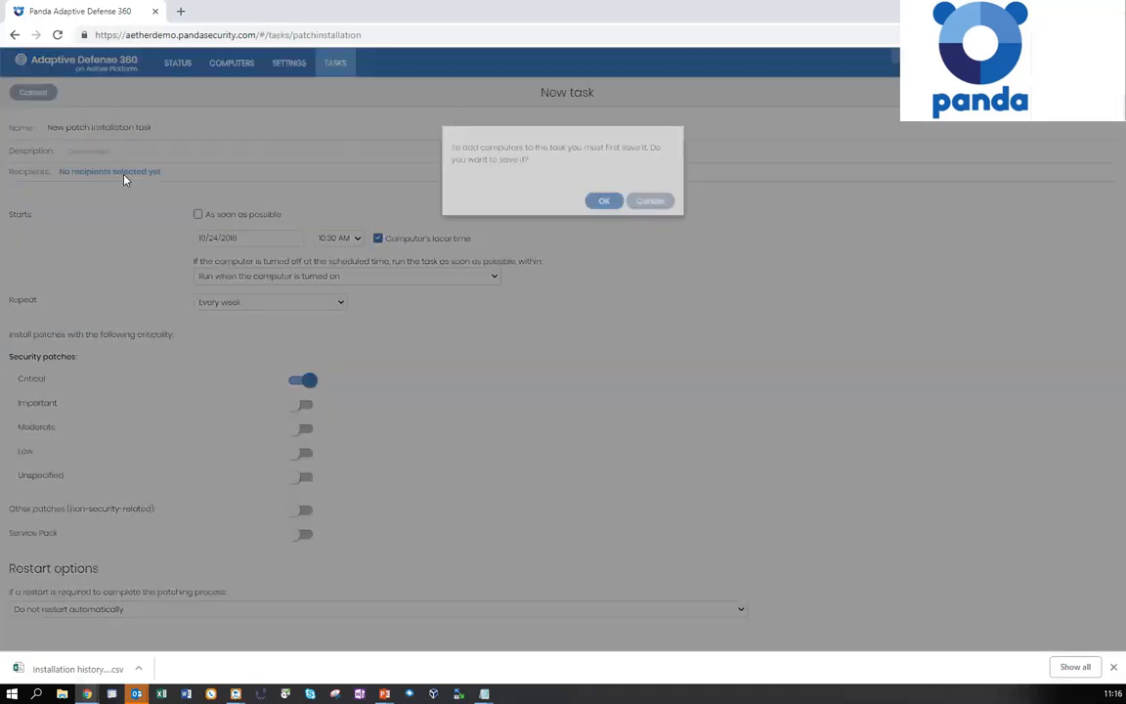
click(603, 200)
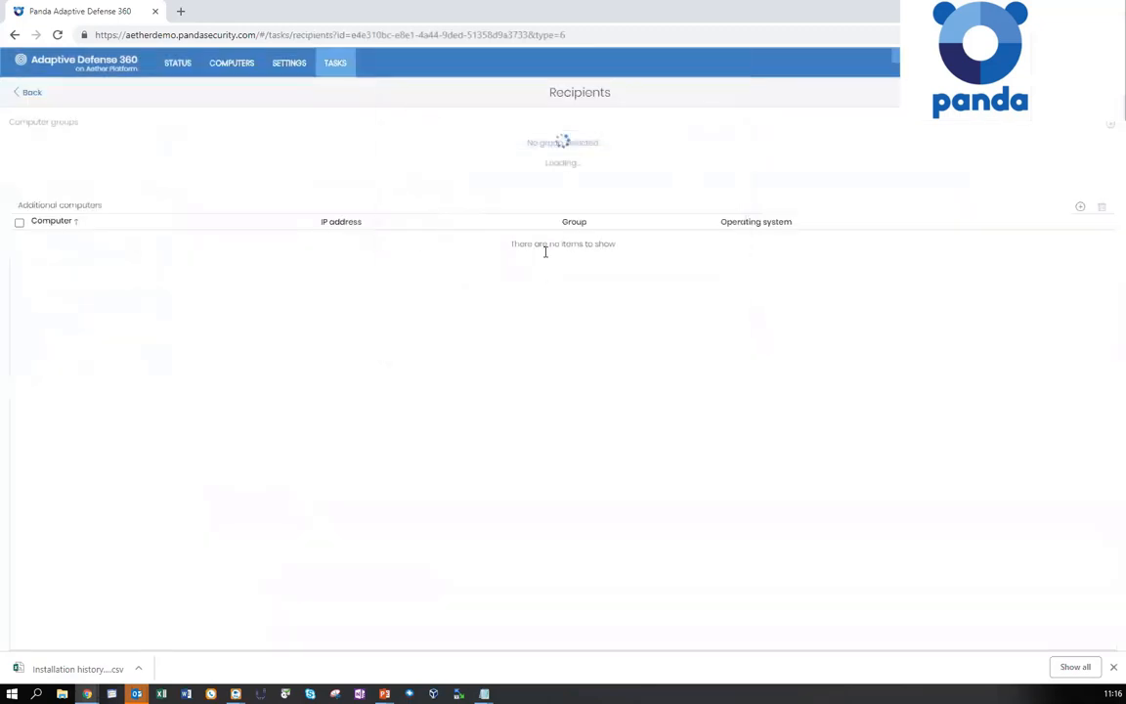
click(1079, 206)
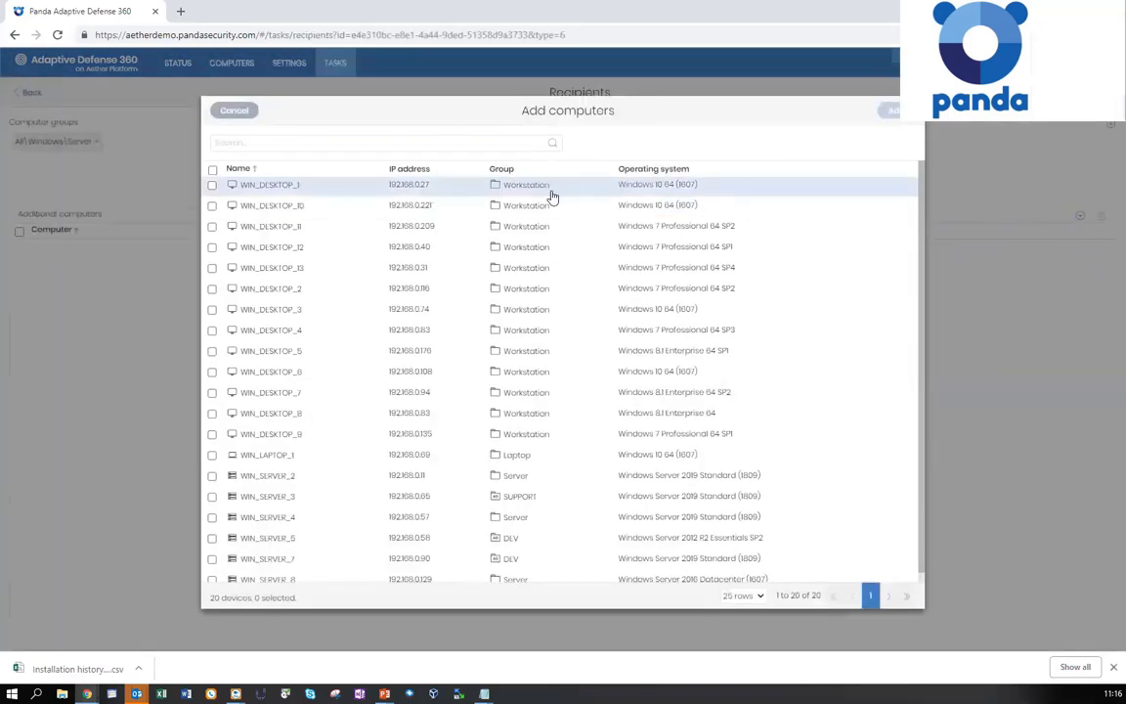
mouse_move(211, 335)
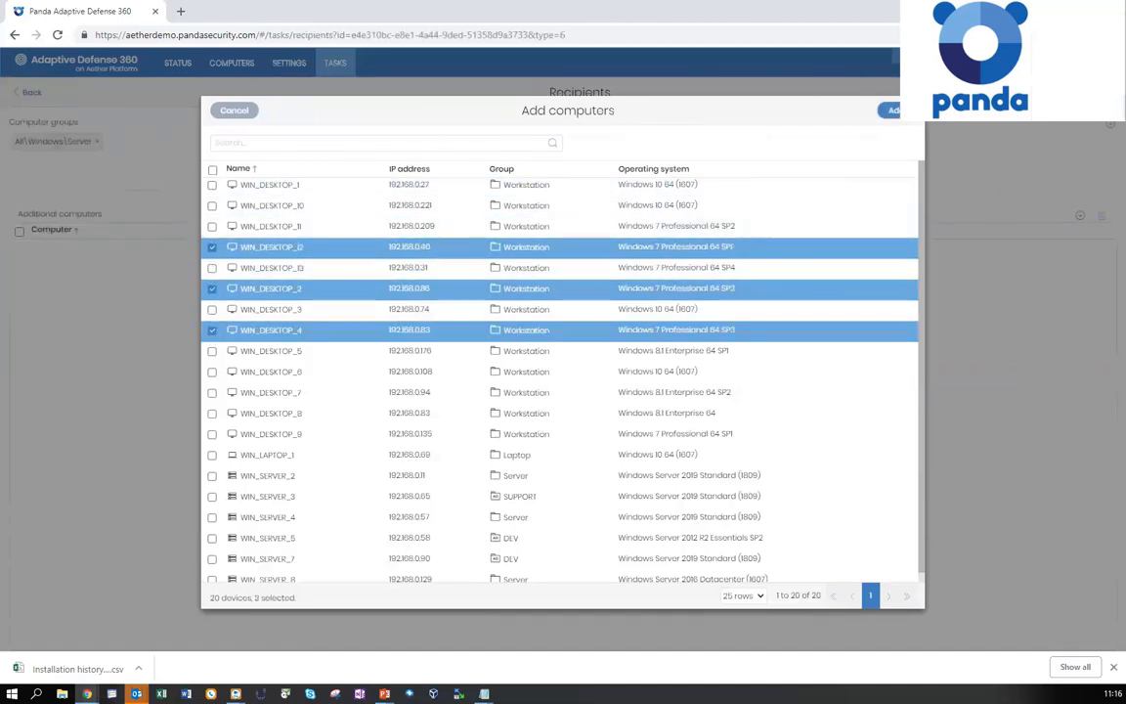
click(892, 110)
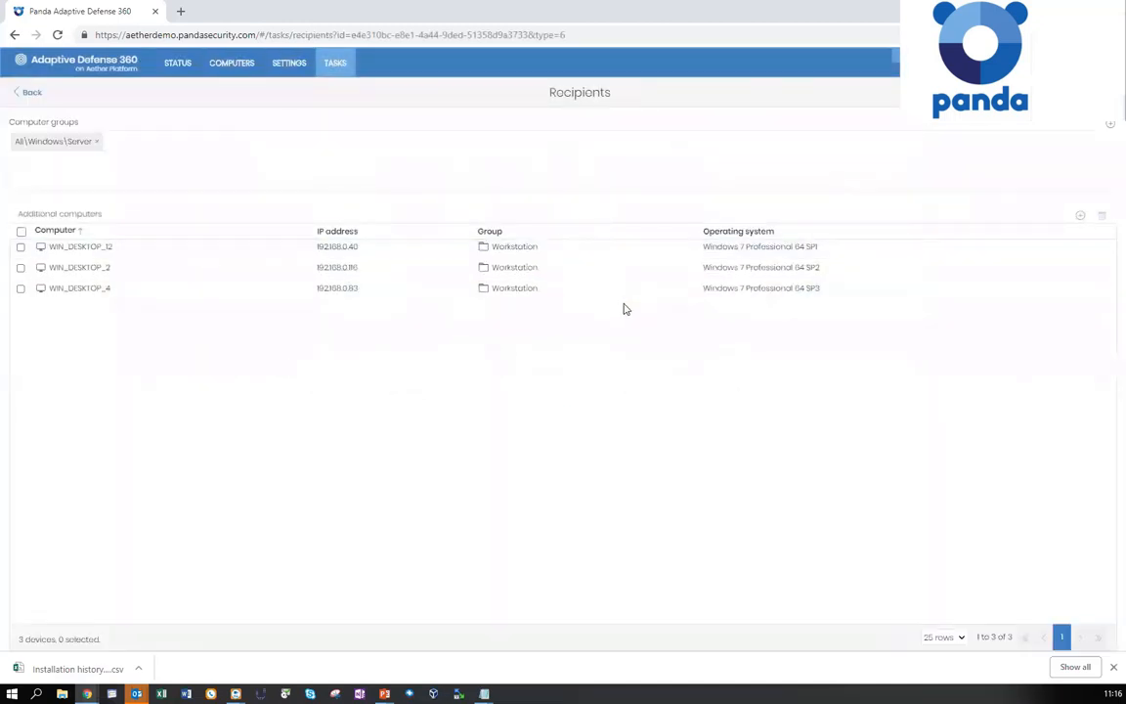
click(32, 91)
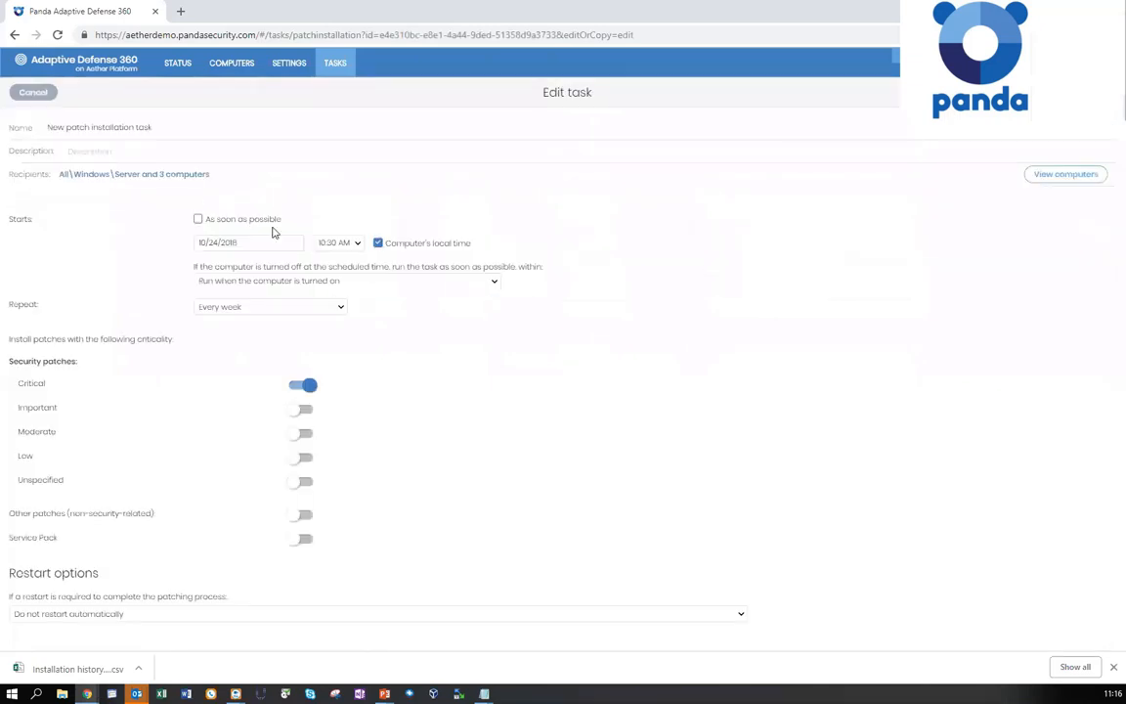
Schedule the task for 10/31/2018 at 4:30 AM and add Important and Moderate patches
click(247, 242)
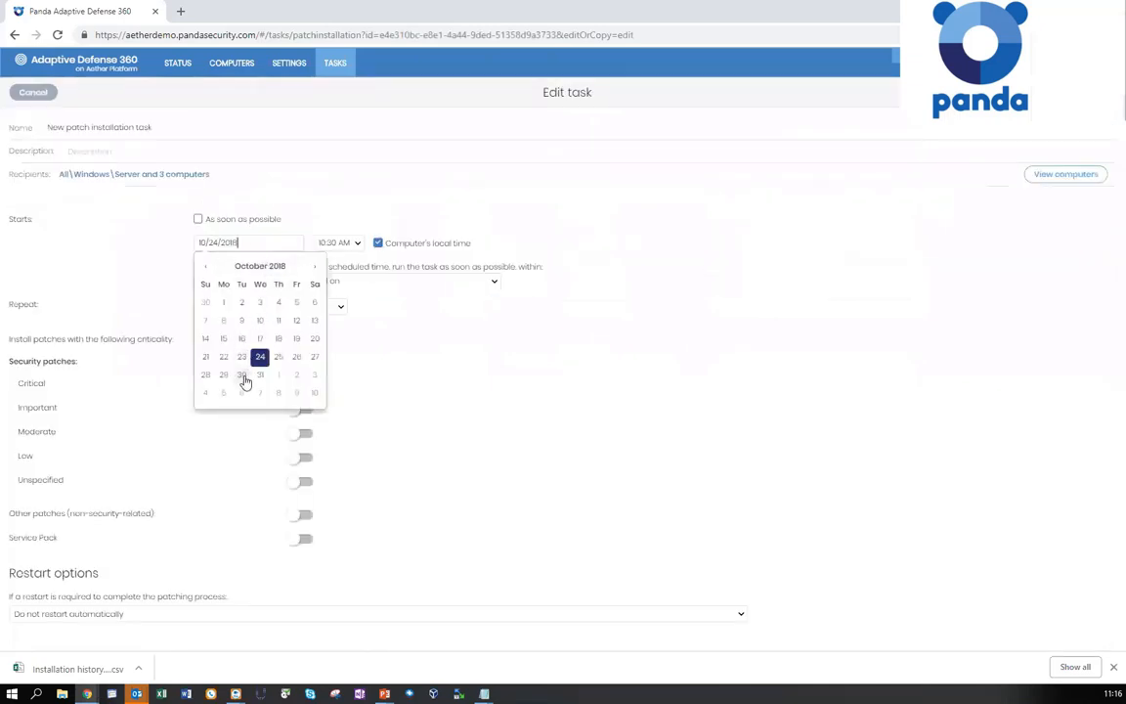
click(339, 242)
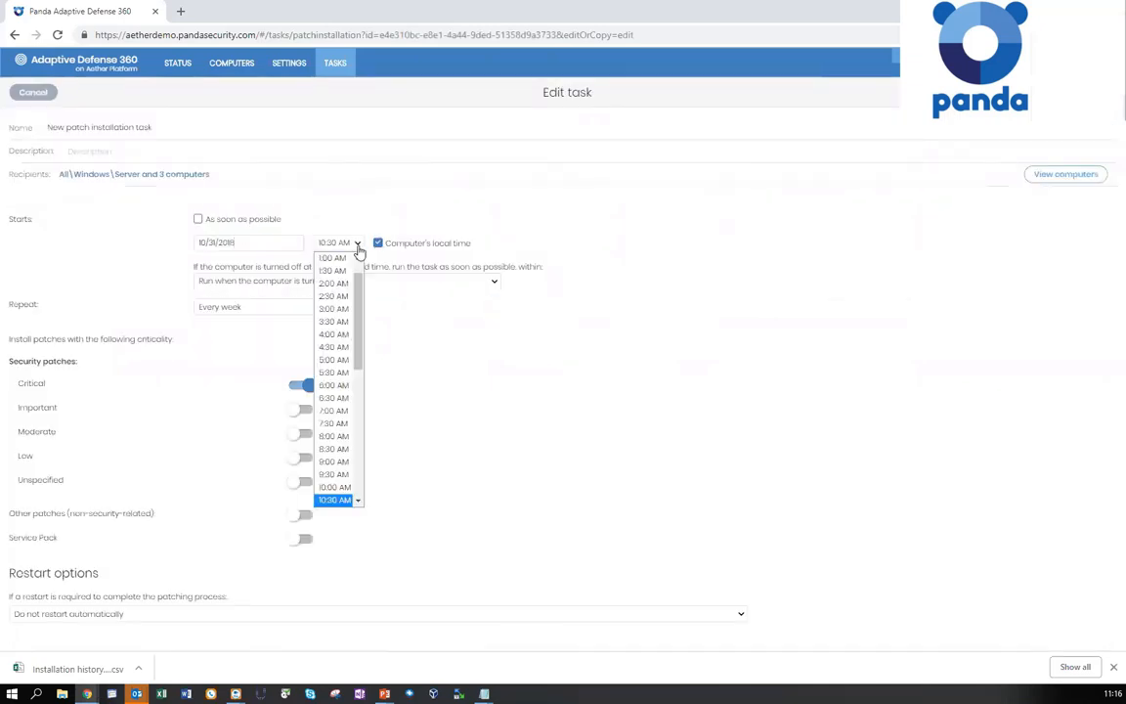
click(333, 346)
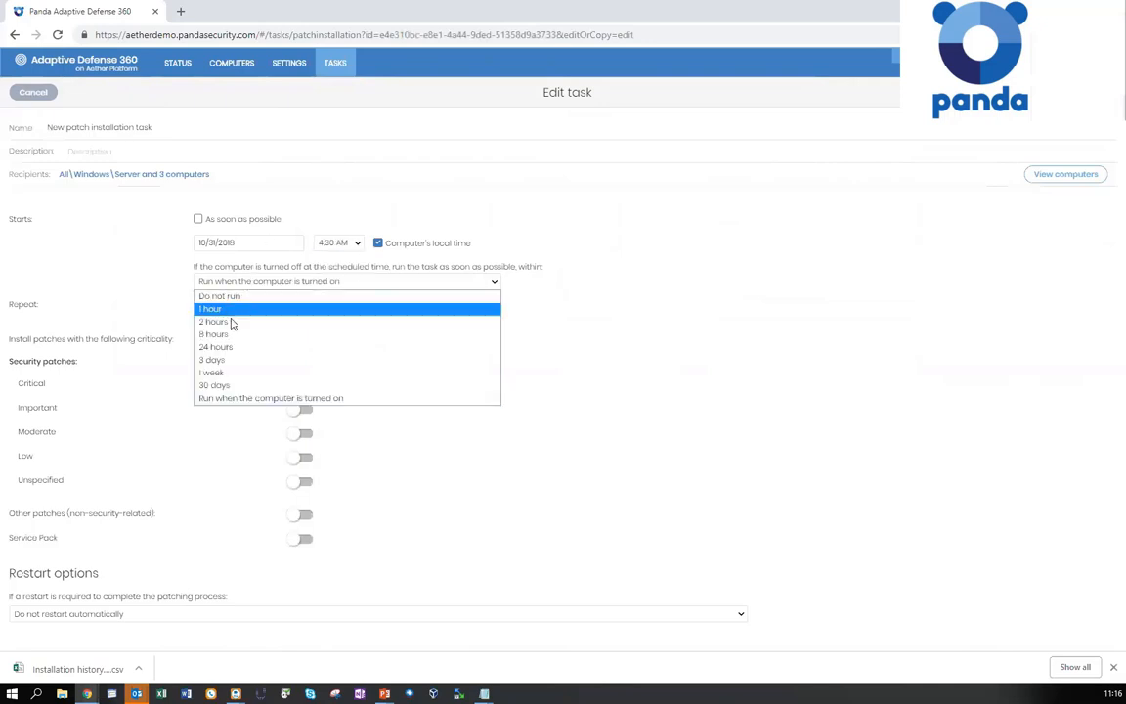
click(210, 309)
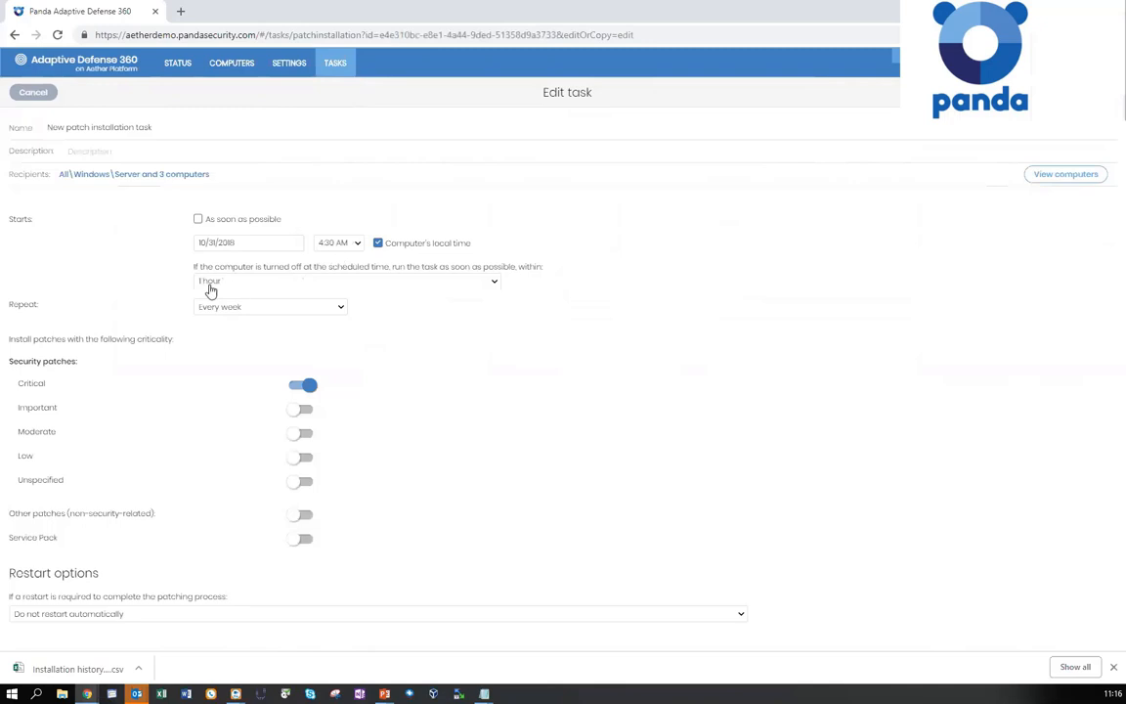
mouse_move(321, 258)
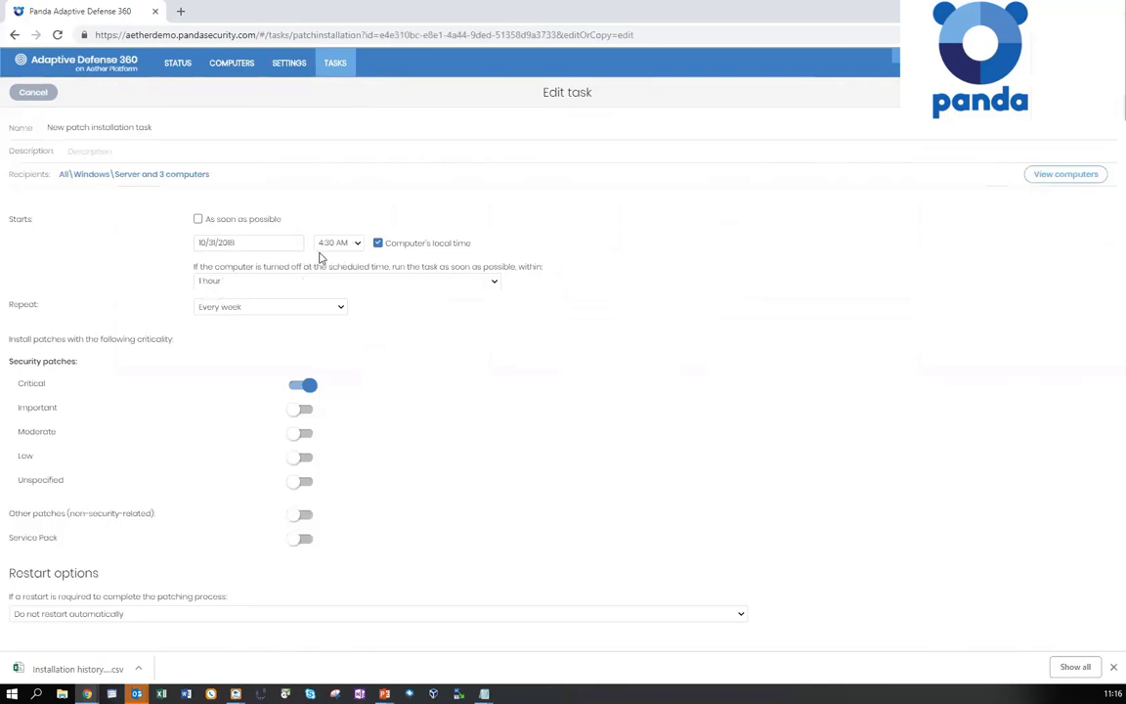
mouse_move(270, 284)
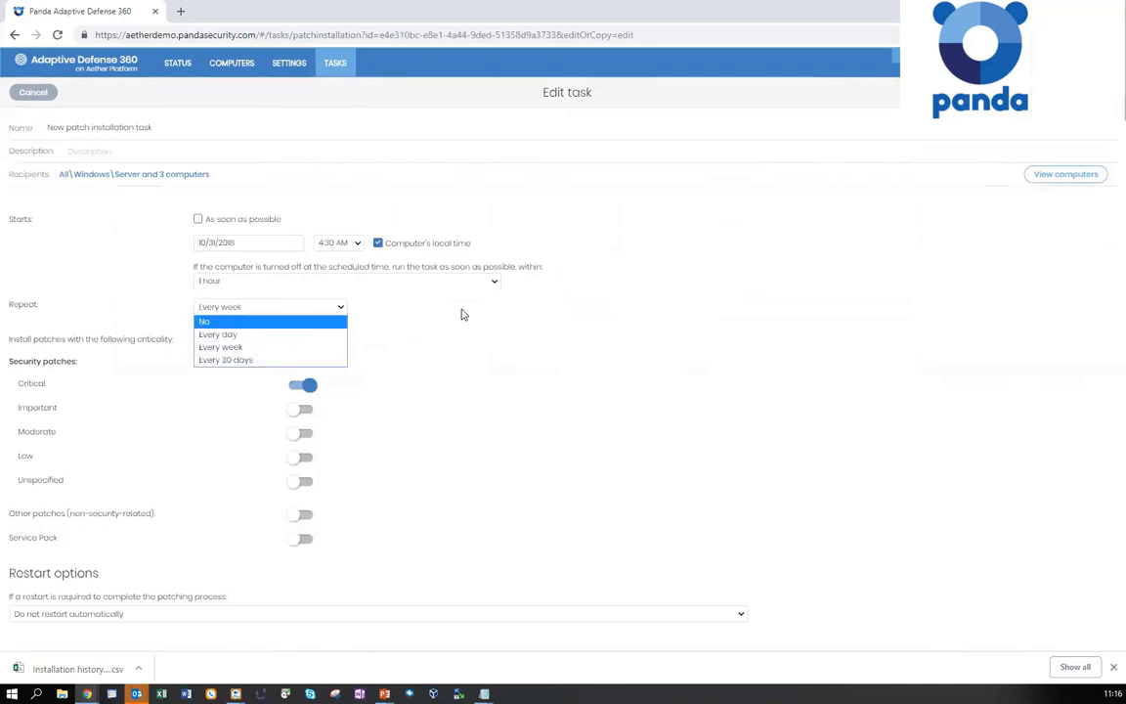
click(303, 409)
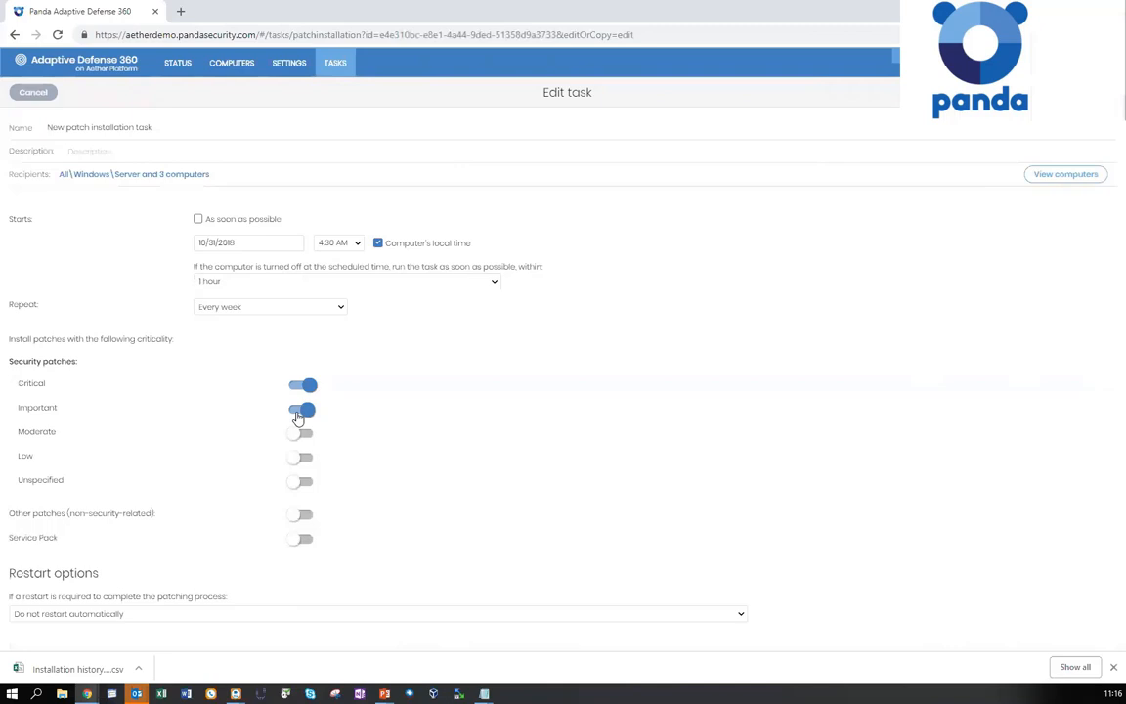
click(302, 431)
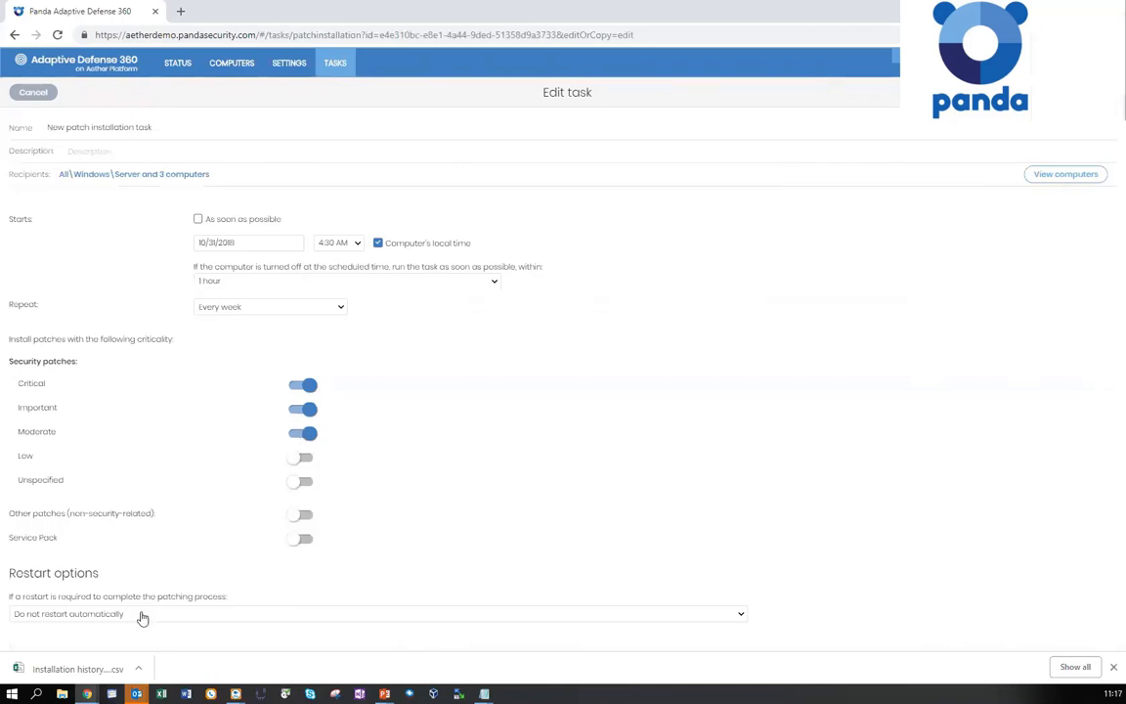
mouse_move(1075, 133)
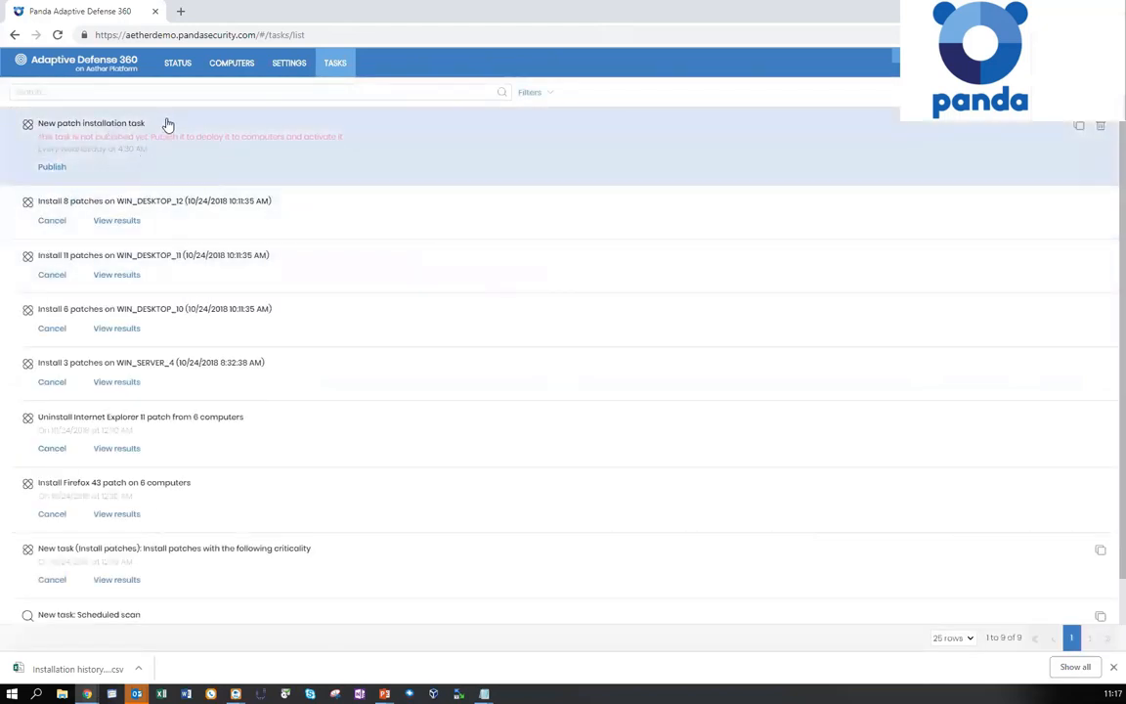
mouse_move(271, 147)
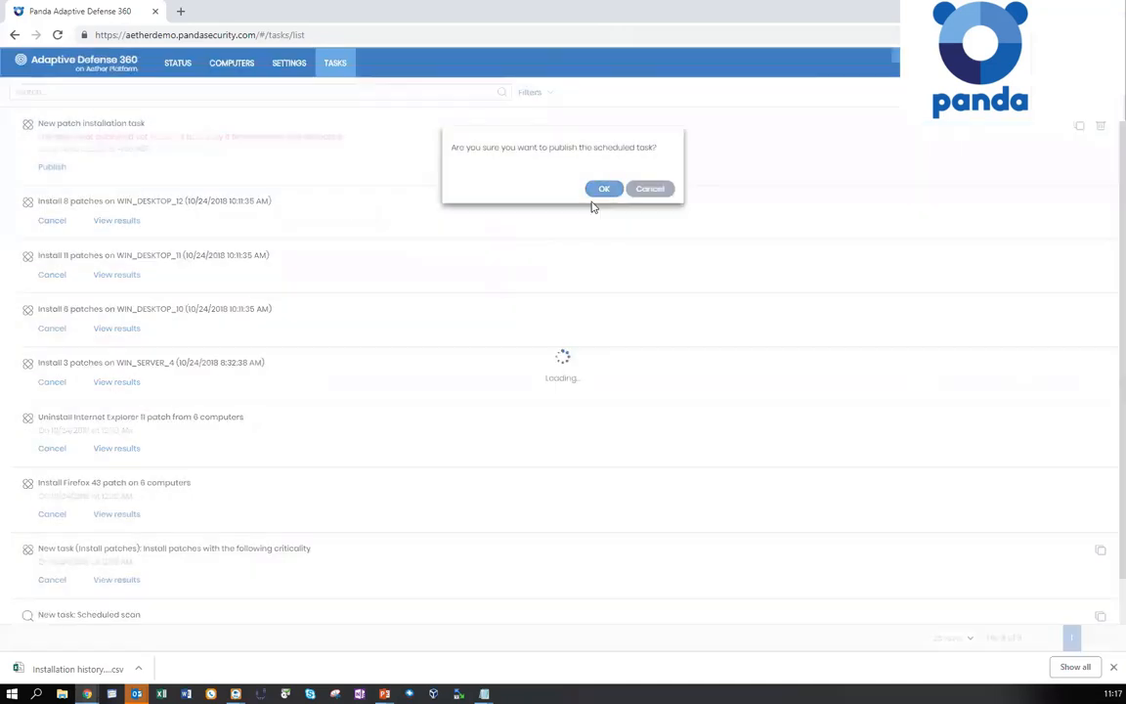
Publish the Wednesday 4:30 AM patch installation task and confirm its results list is empty
click(603, 187)
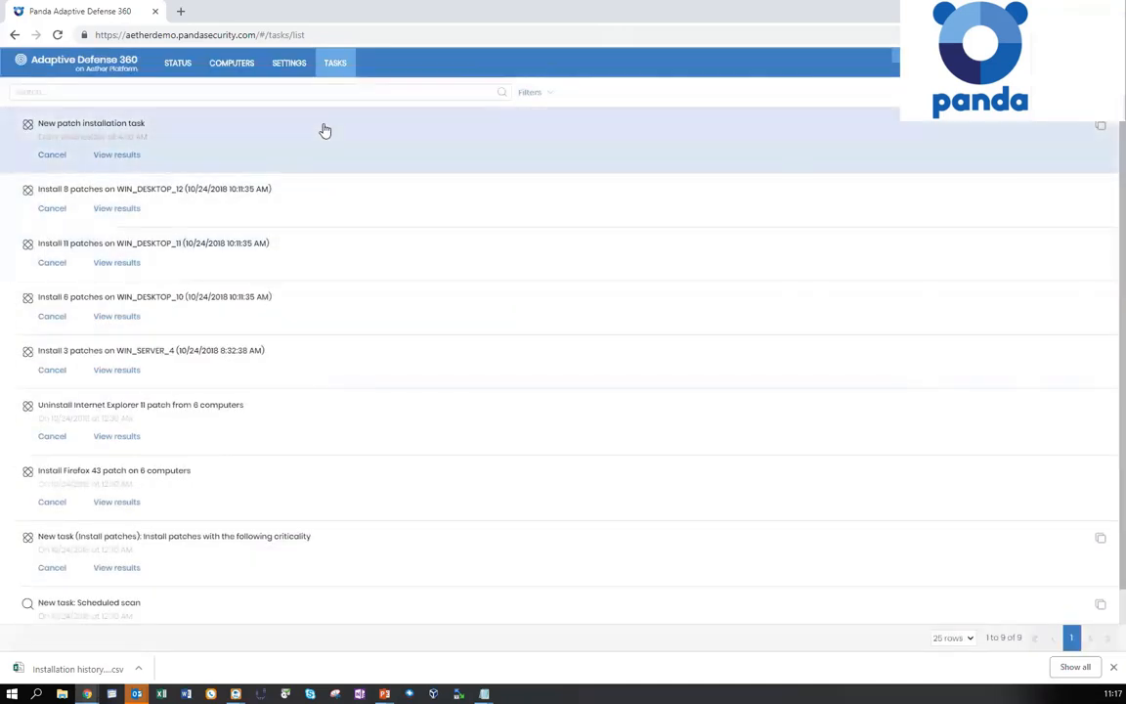
mouse_move(506, 164)
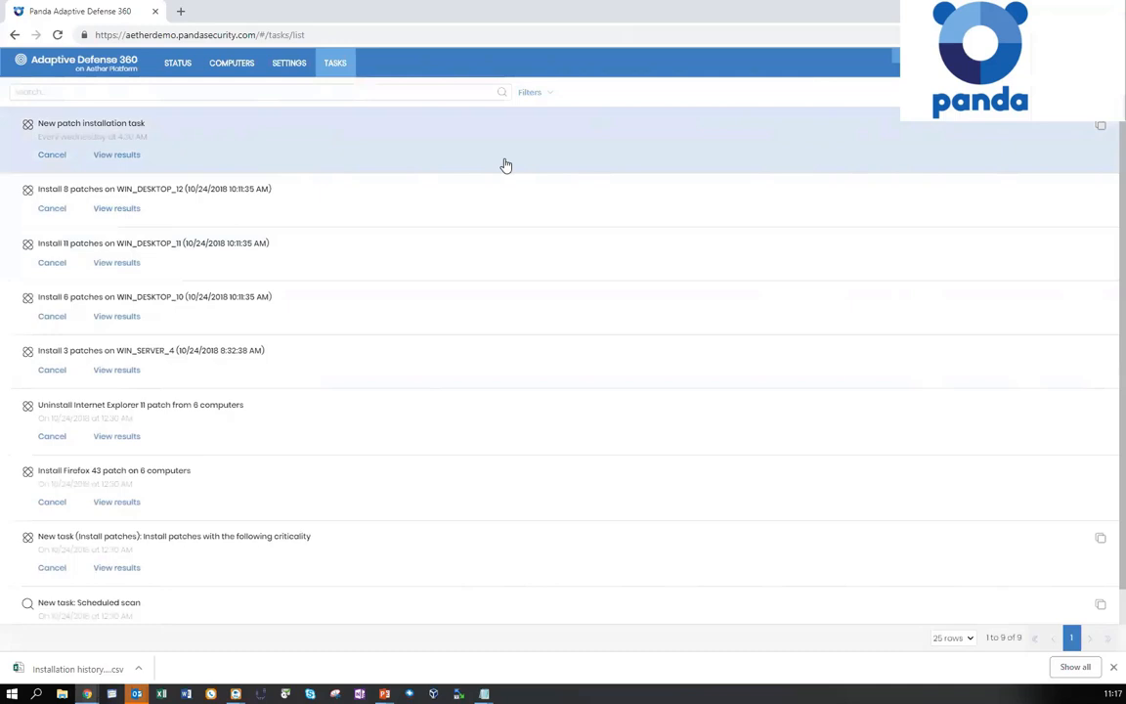
mouse_move(478, 159)
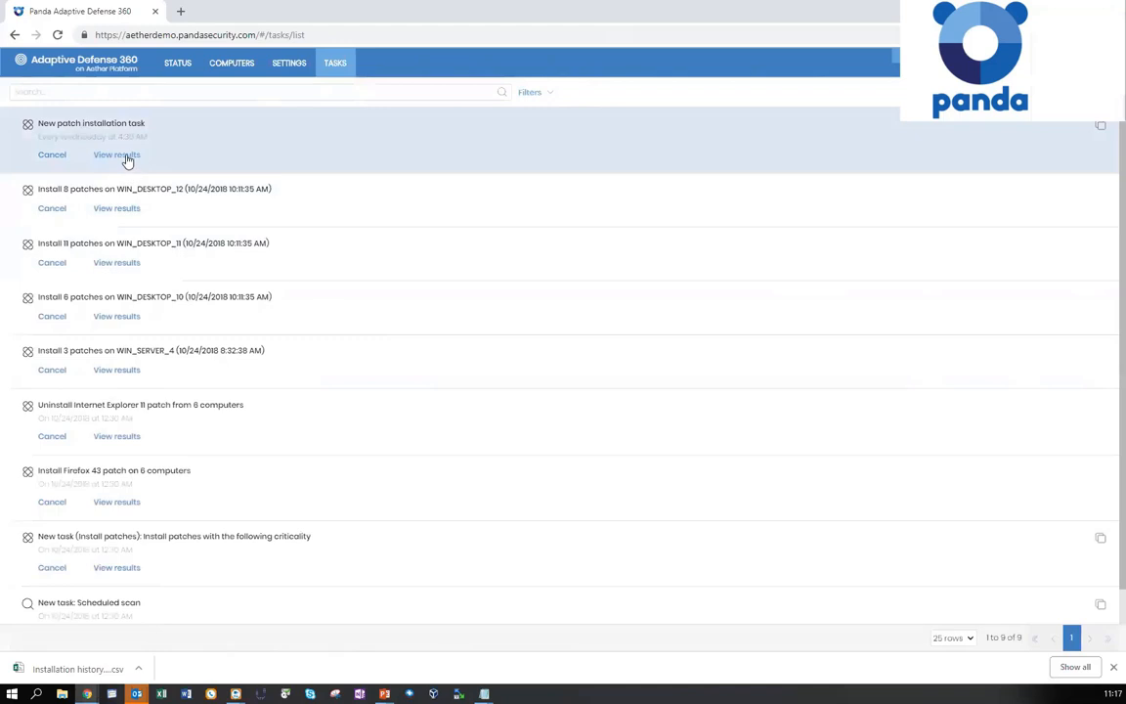
click(116, 154)
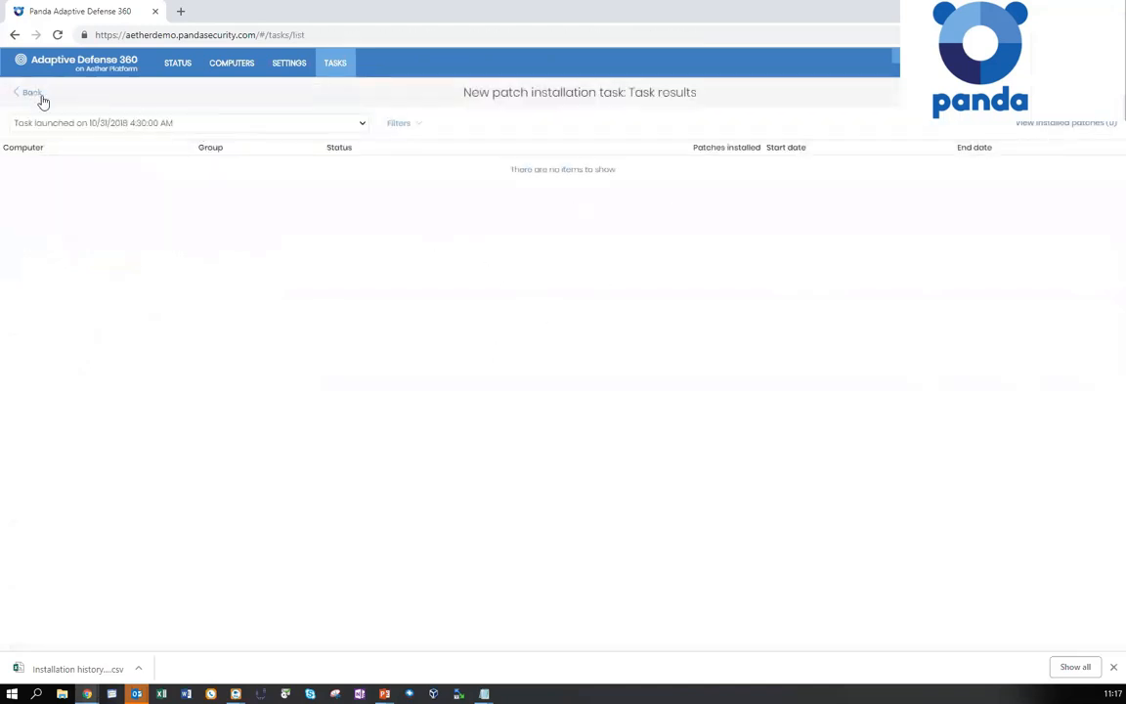
click(30, 92)
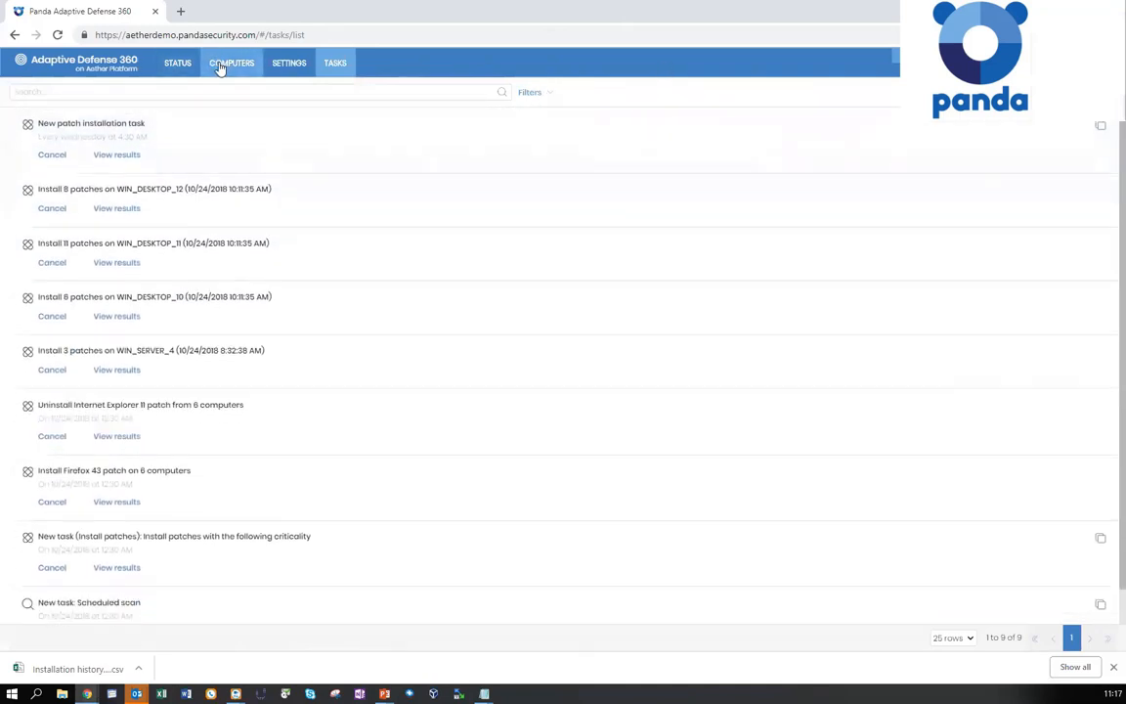
Filter all available patches to Server with Critical, Important, Moderate and Low criticality, giving 17 results
click(177, 62)
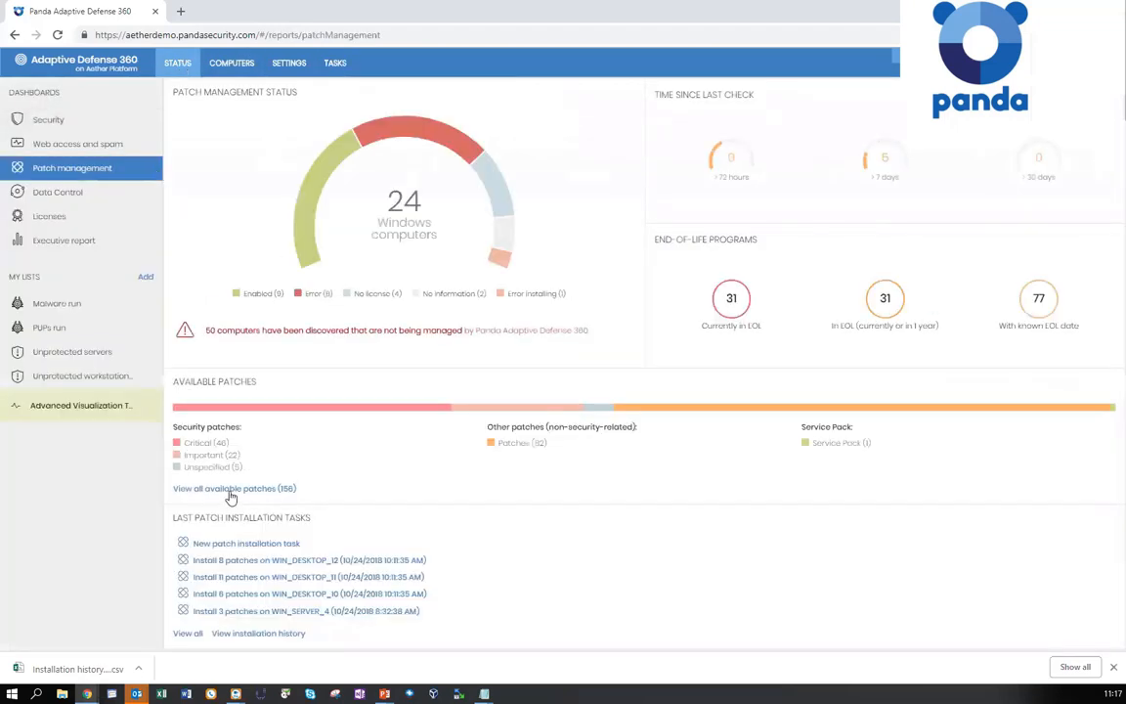
click(233, 487)
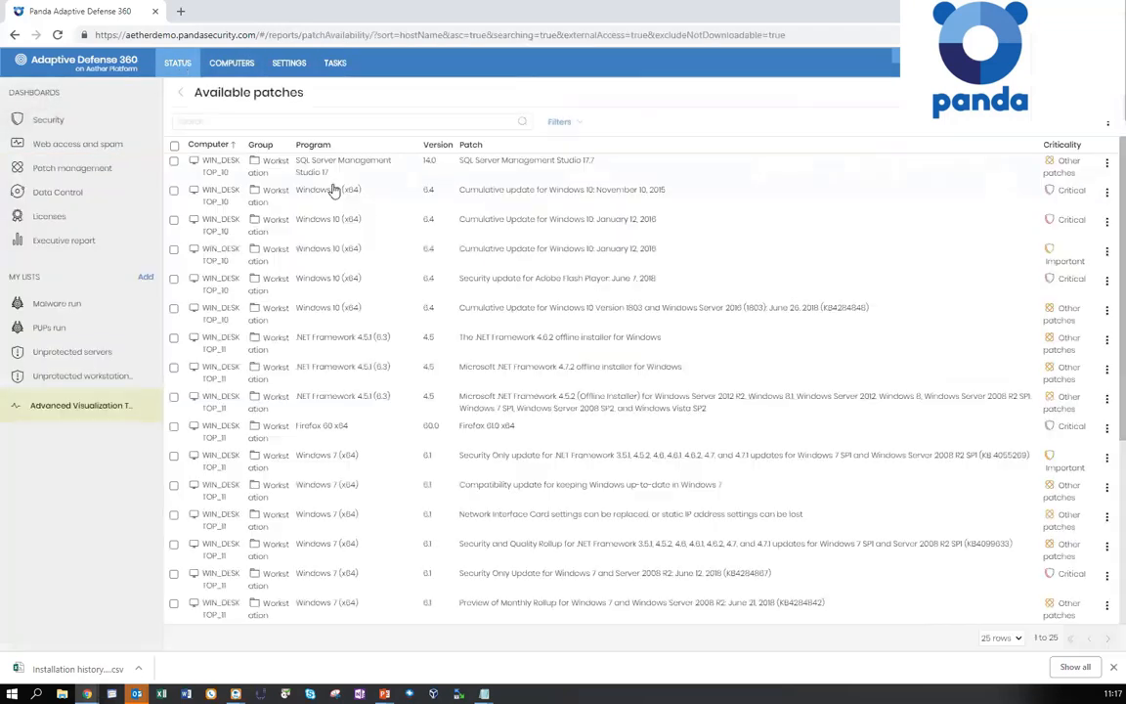
click(559, 121)
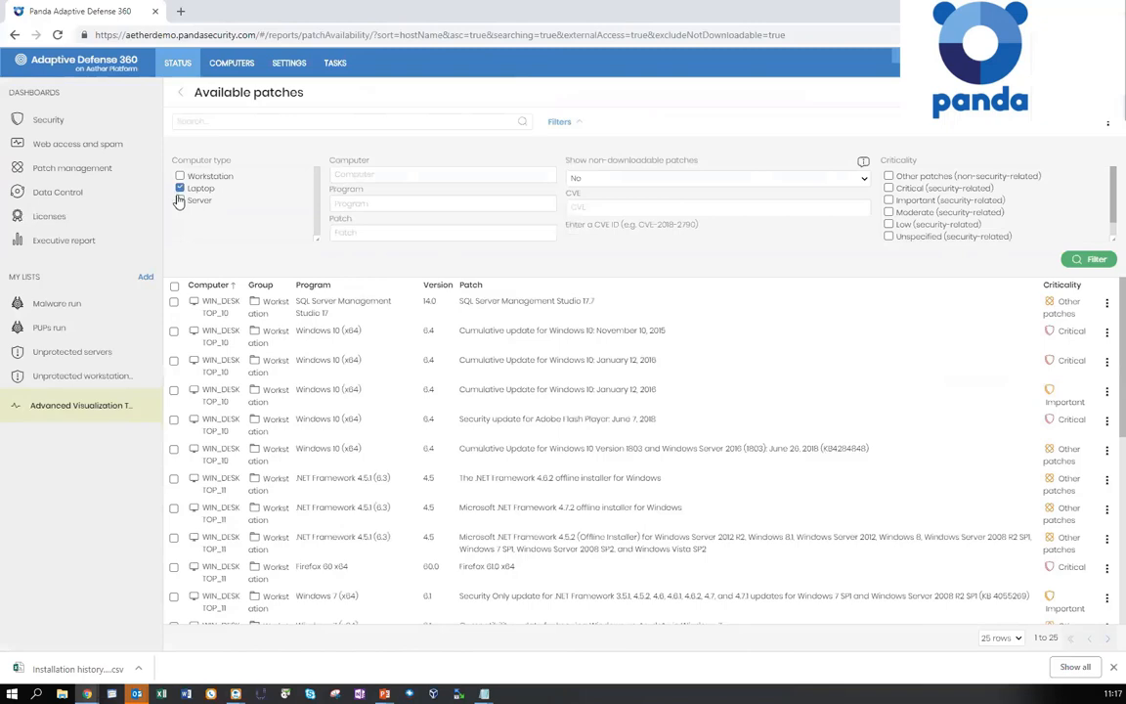
mouse_move(1058, 197)
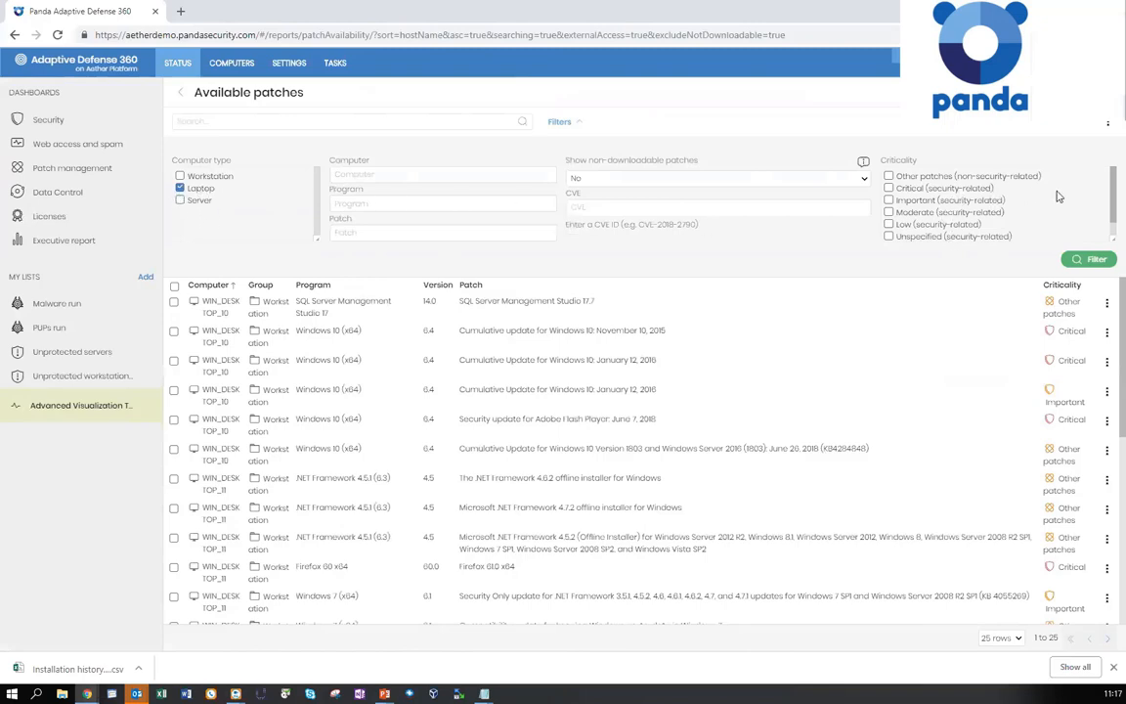
click(888, 187)
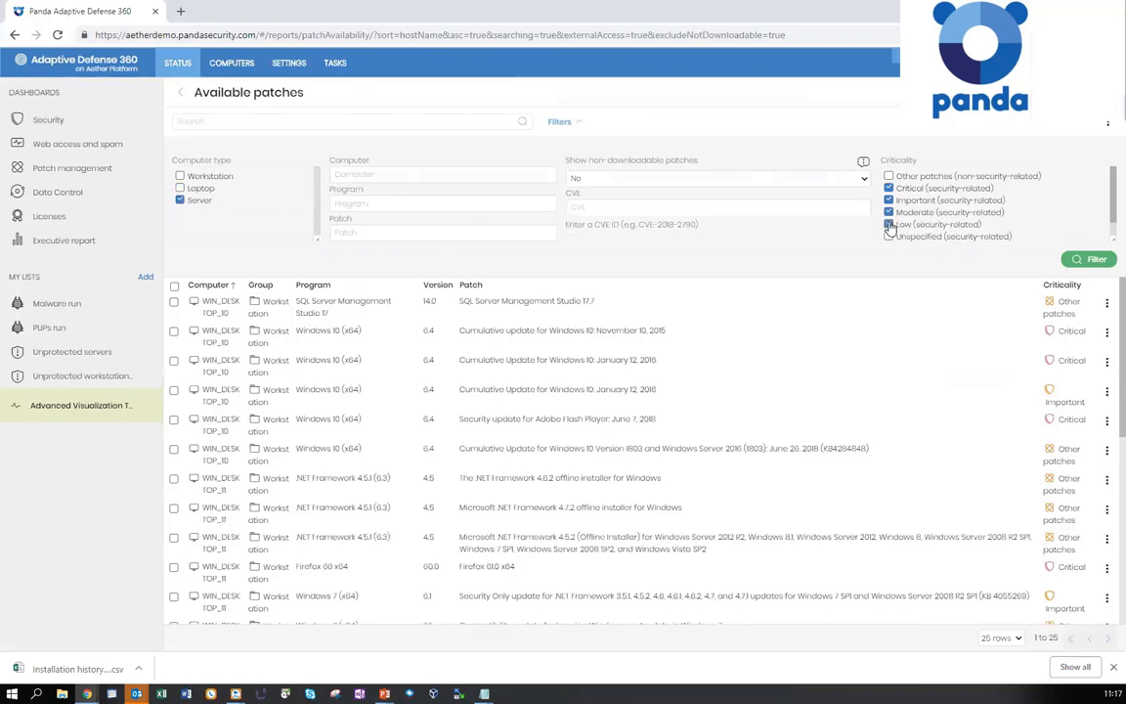
click(888, 223)
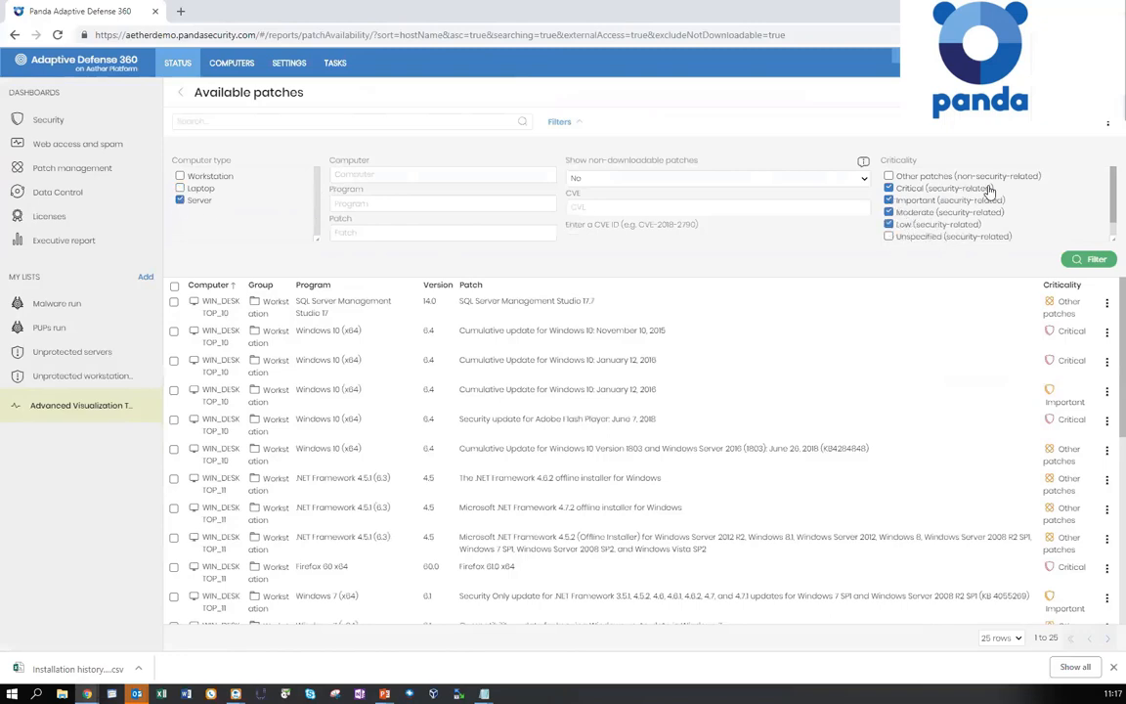
mouse_move(914, 234)
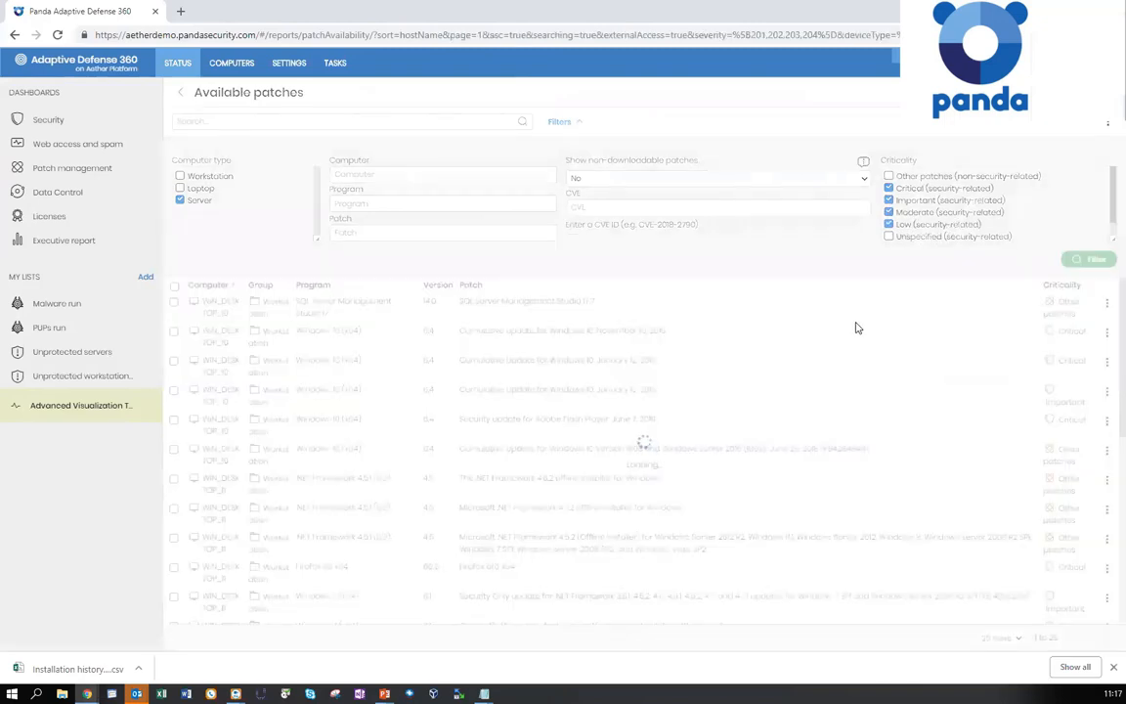
click(1087, 259)
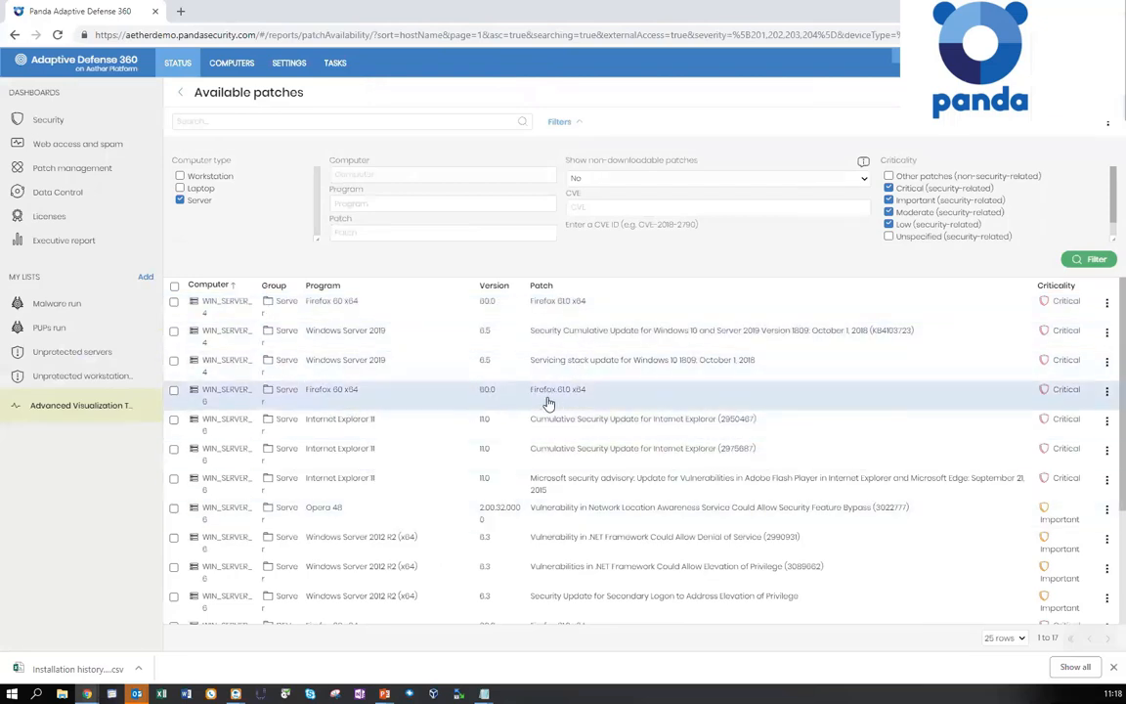
mouse_move(567, 305)
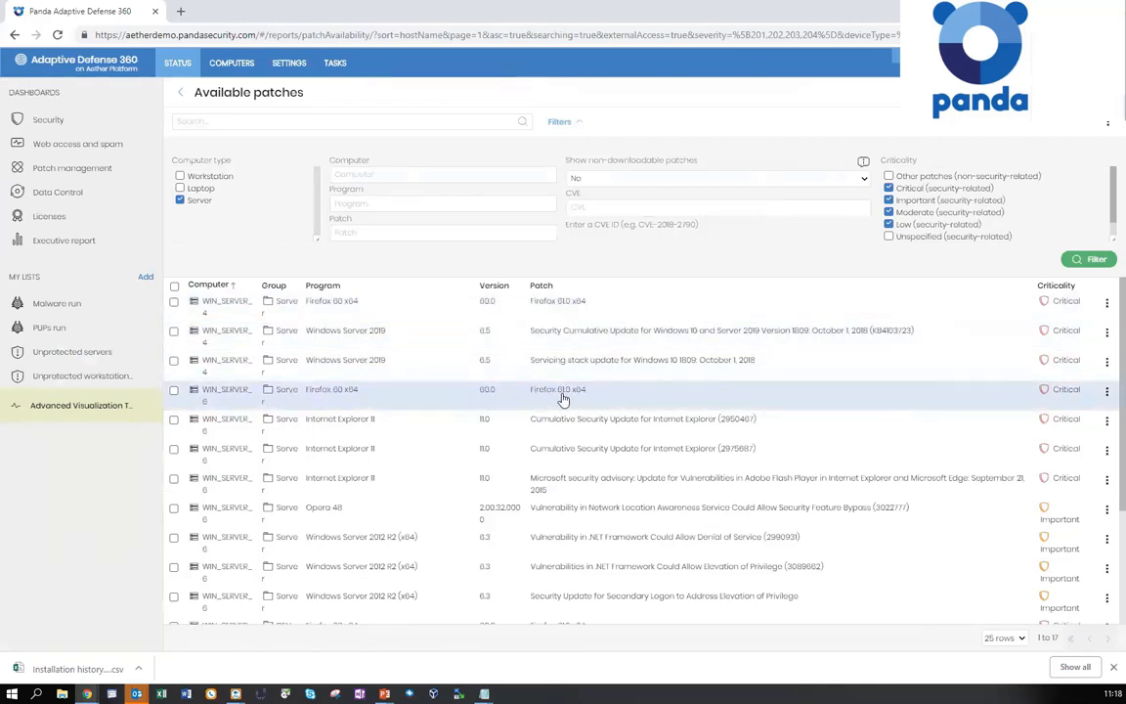
mouse_move(557, 306)
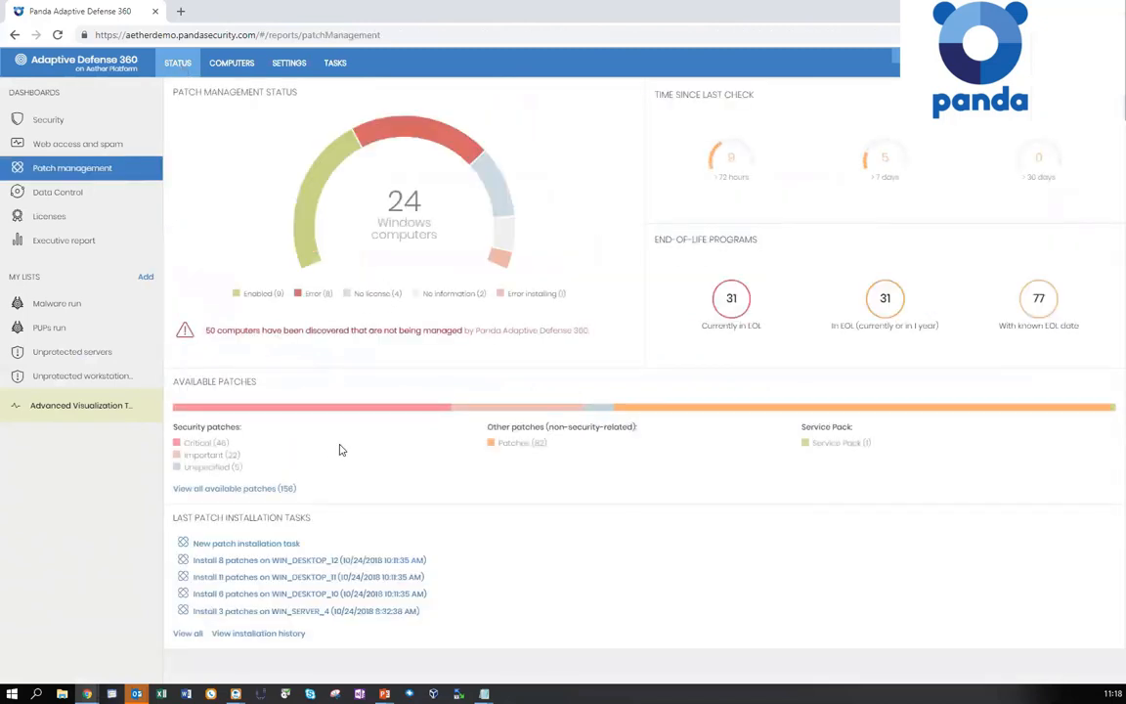
mouse_move(90, 534)
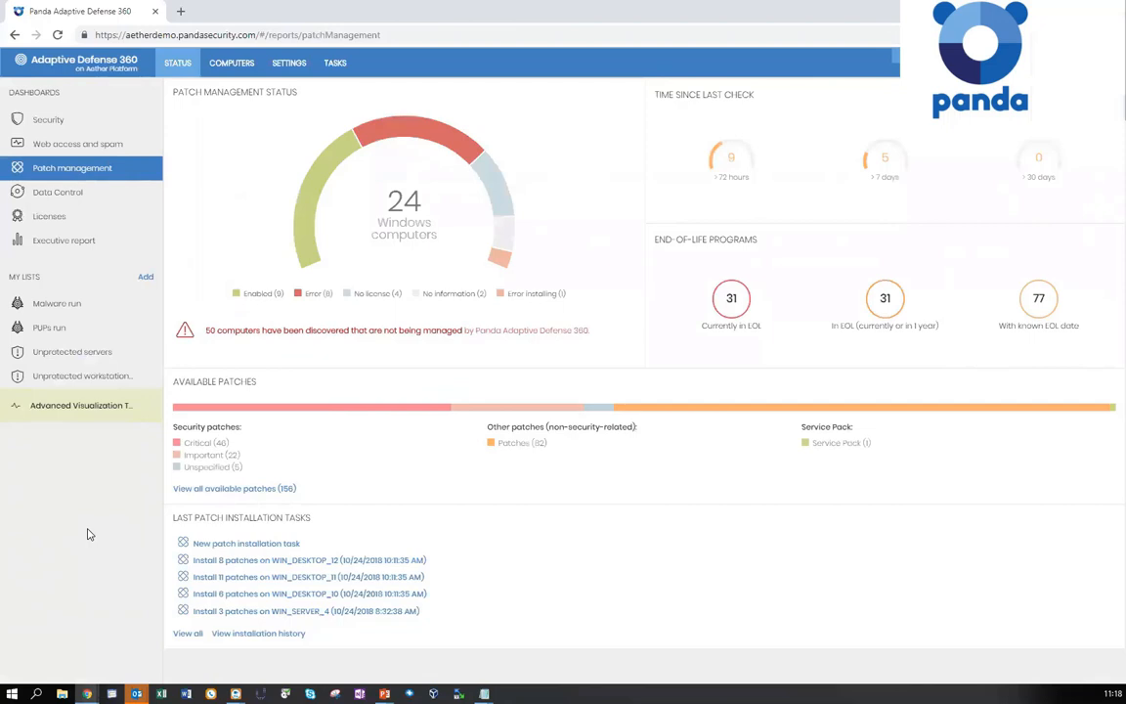
mouse_move(73, 553)
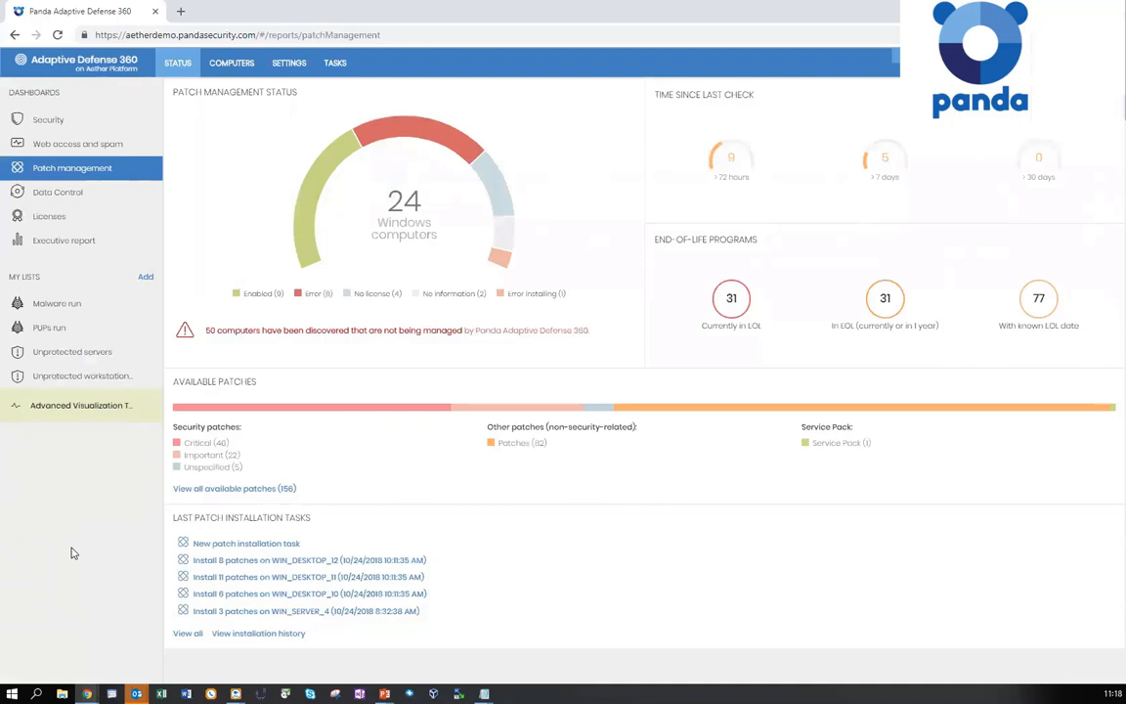
mouse_move(85, 557)
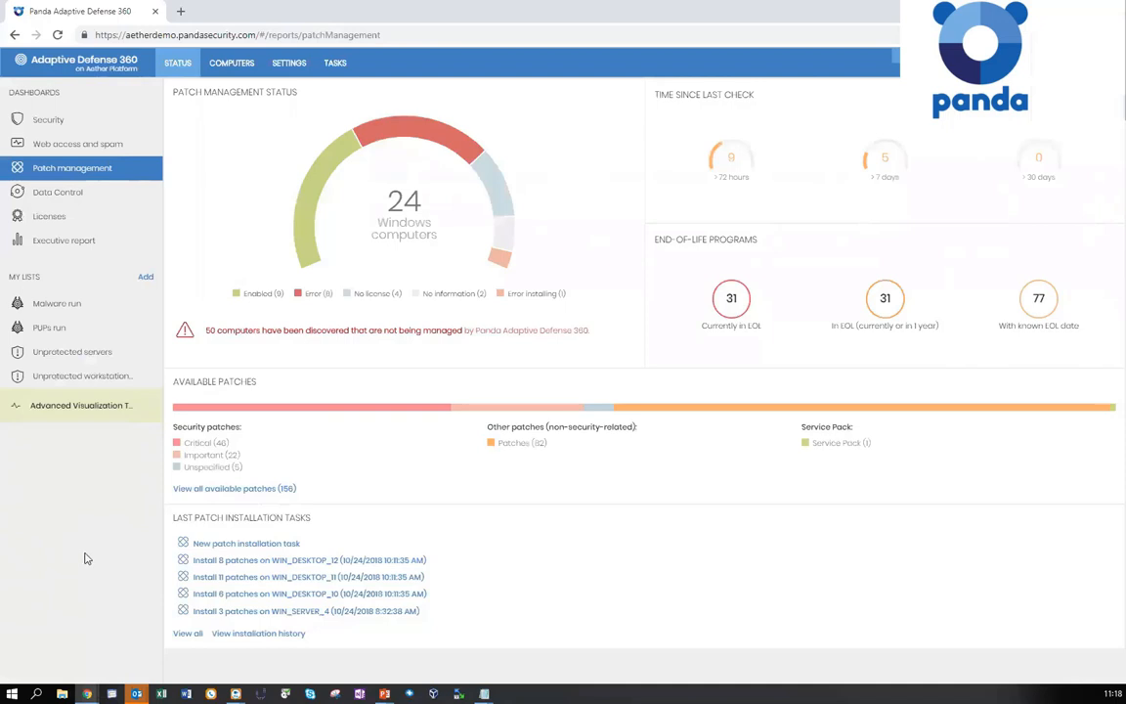